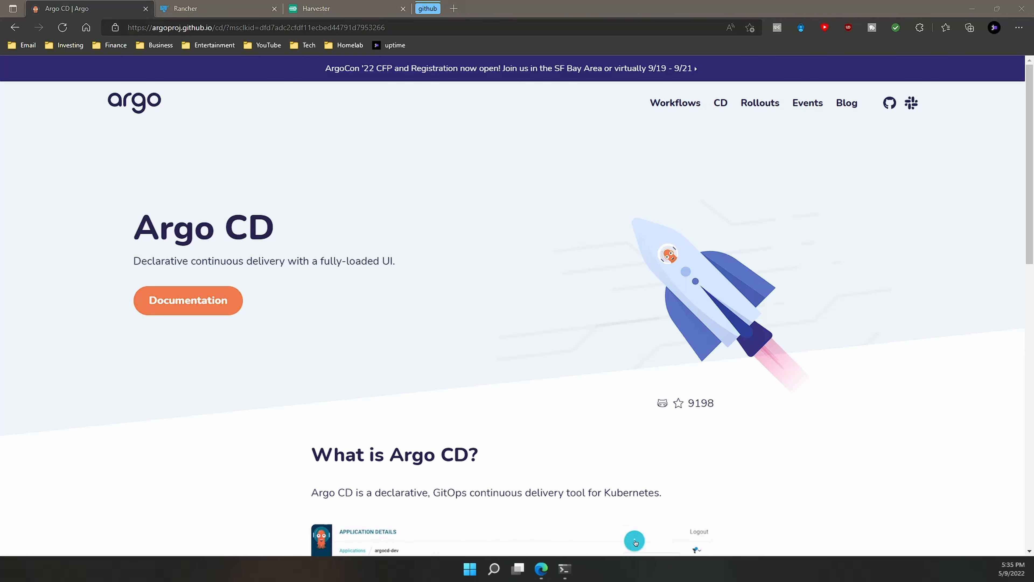
Go from the Argo CD homepage to its Getting Started documentation
{"action": "left_click", "coordinate": [635, 540]}
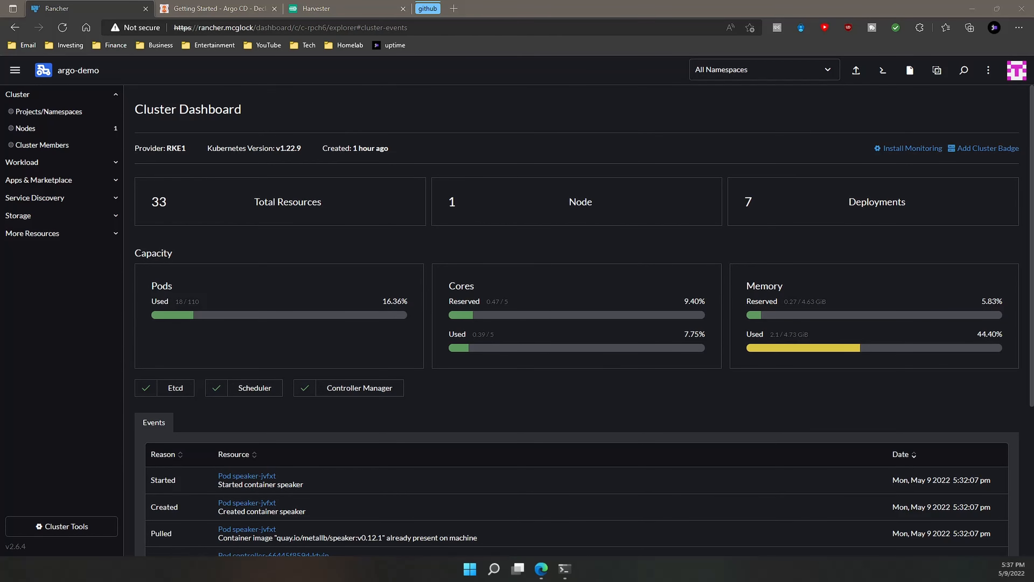
{"action": "mouse_move", "coordinate": [640, 409]}
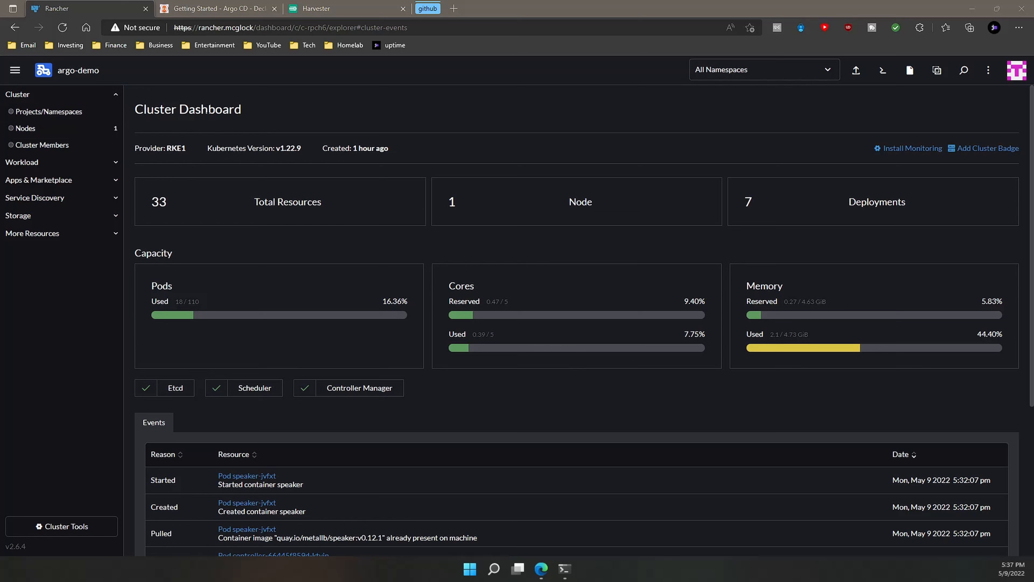
{"action": "mouse_move", "coordinate": [409, 123]}
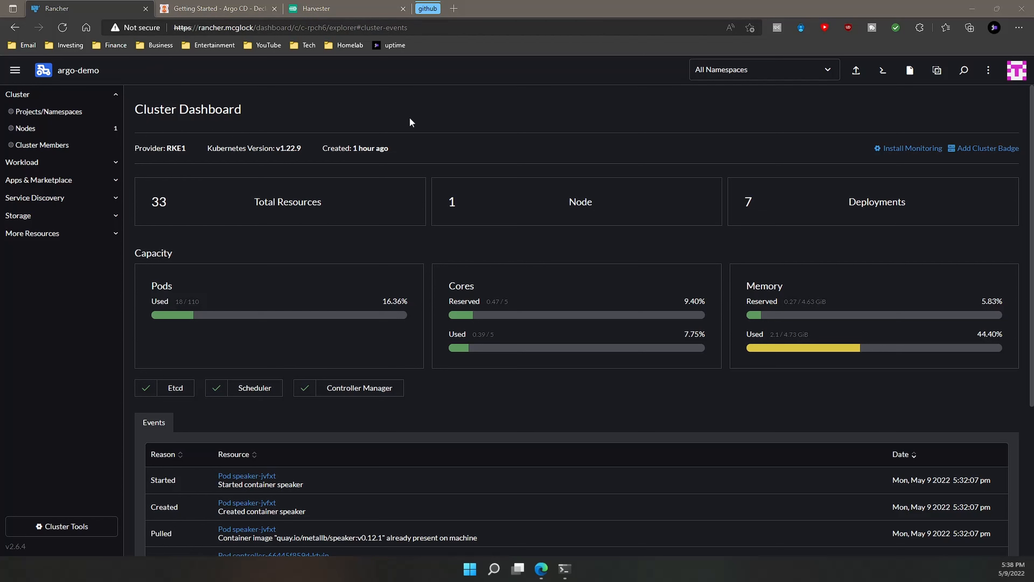
{"action": "mouse_move", "coordinate": [446, 127]}
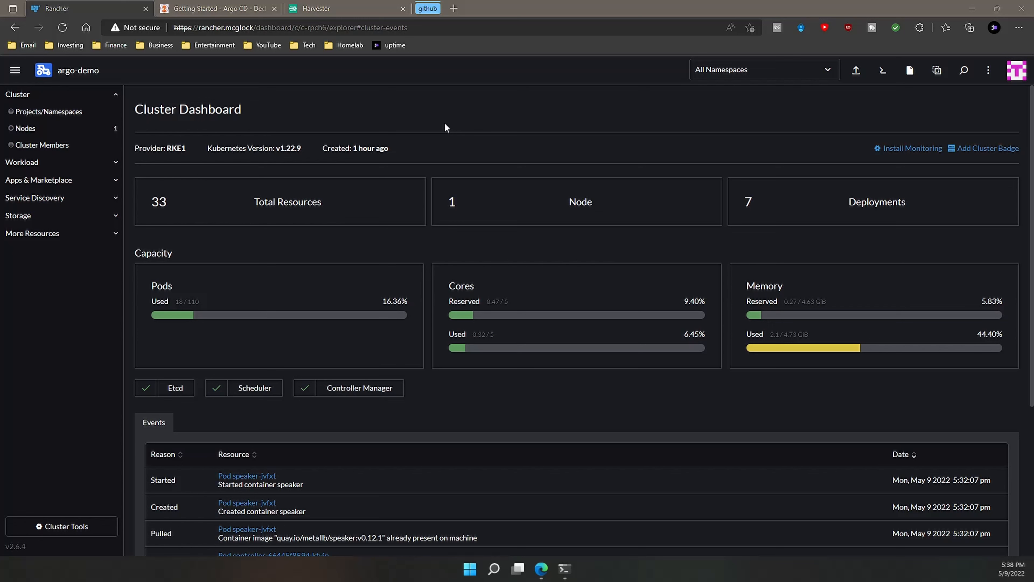
{"action": "mouse_move", "coordinate": [361, 182]}
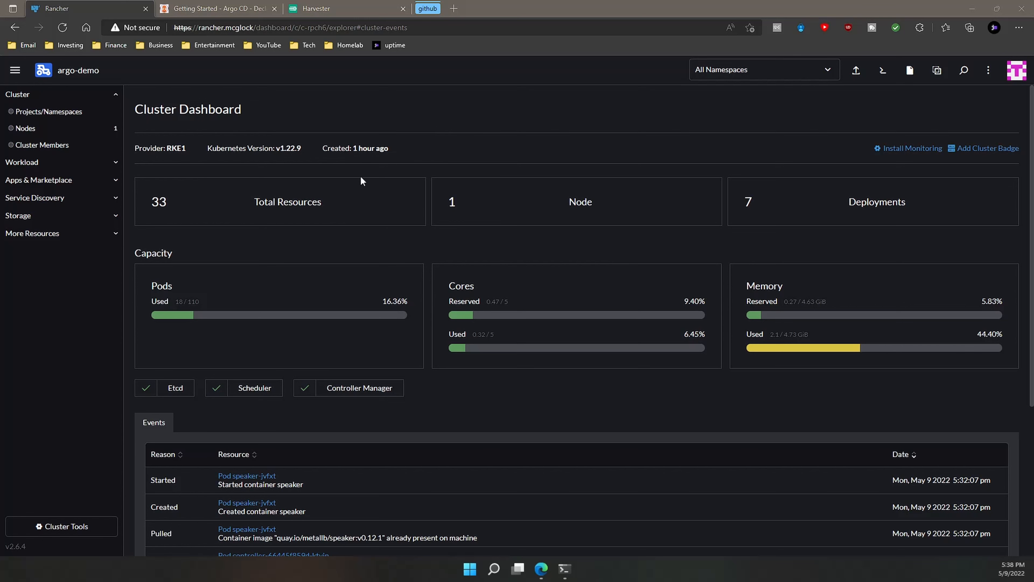
Launch a PowerShell terminal from the taskbar over the argo-demo dashboard
{"action": "left_click", "coordinate": [564, 569]}
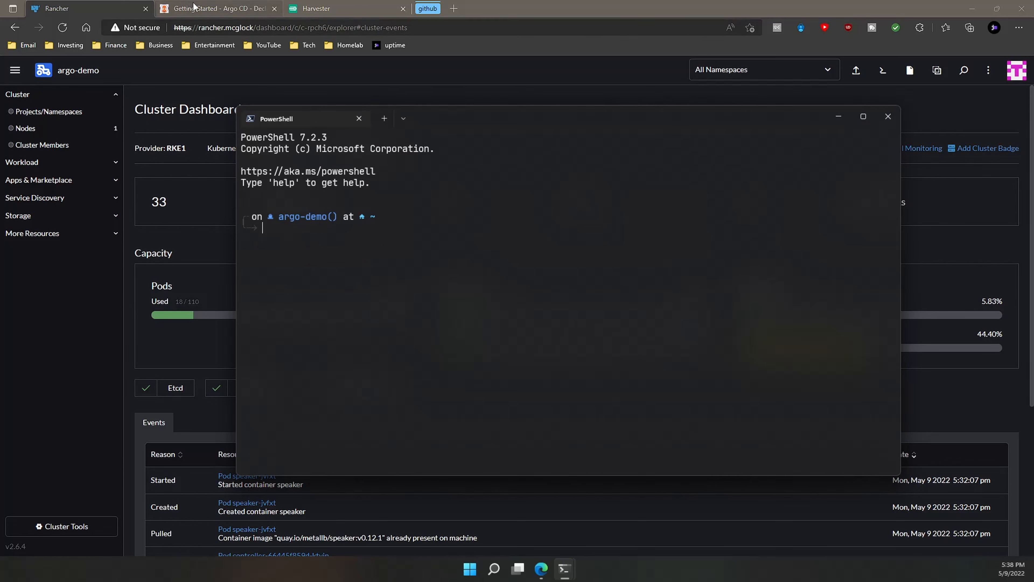
Copy the two Install Argo CD kubectl commands from the Getting Started guide
{"action": "left_click", "coordinate": [218, 8]}
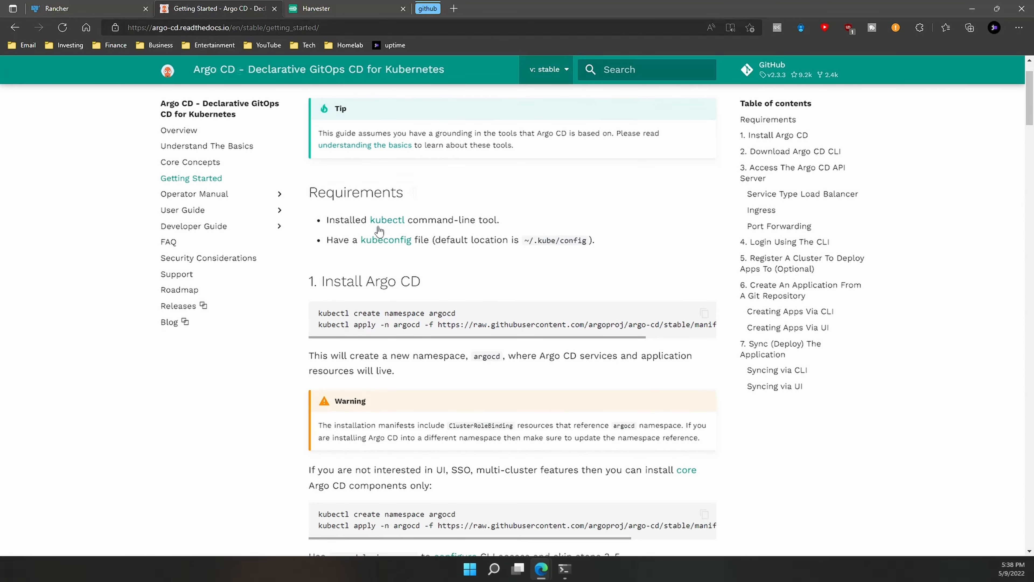
{"action": "scroll", "scroll_direction": "down", "scroll_amount": 3}
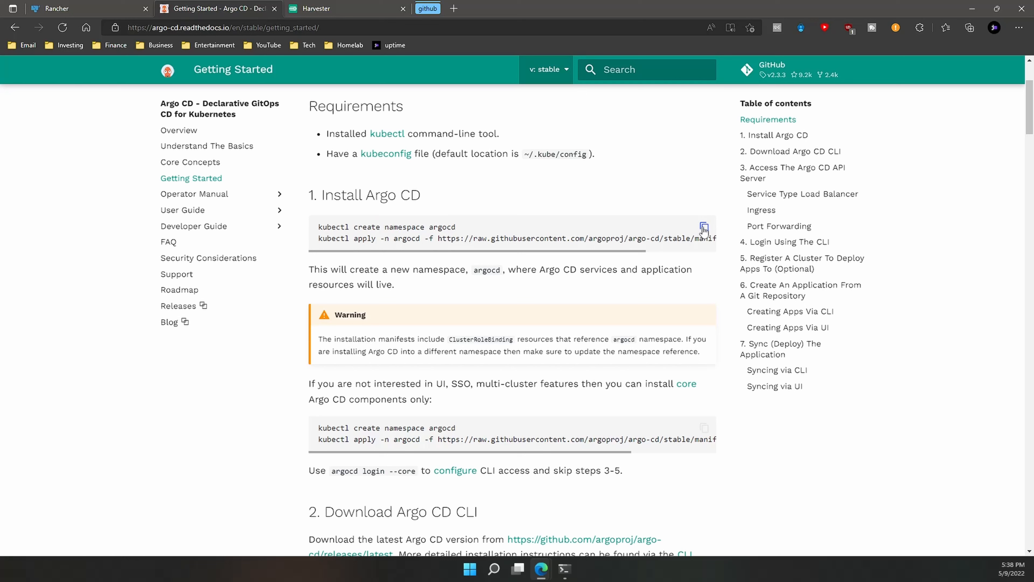
{"action": "left_click", "coordinate": [704, 227]}
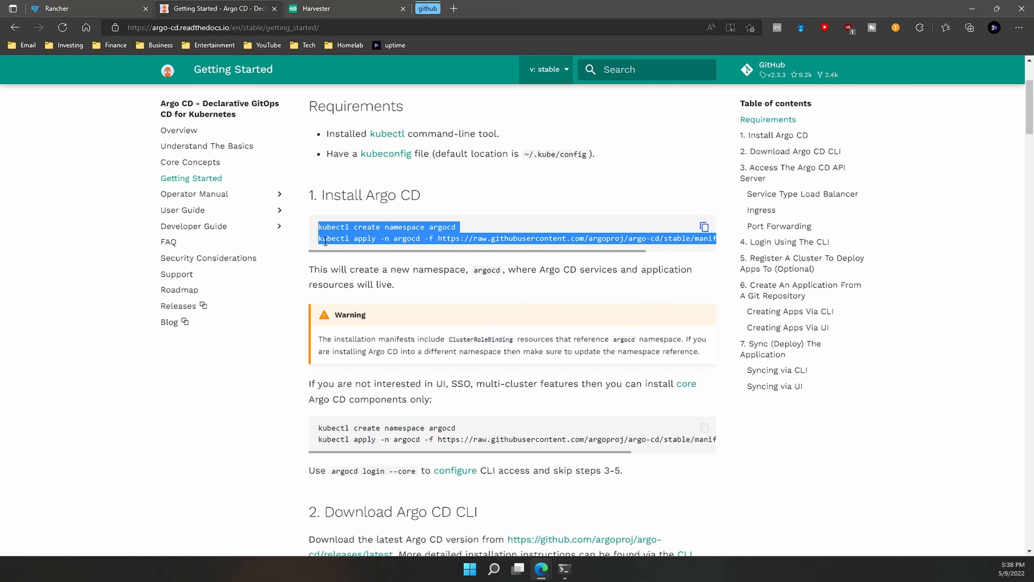
{"action": "mouse_move", "coordinate": [430, 235]}
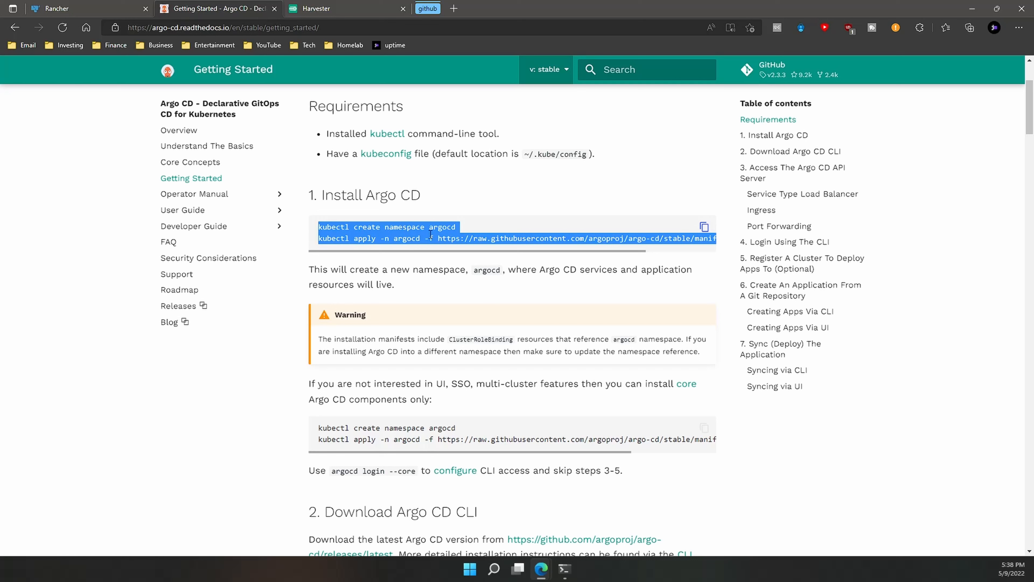
{"action": "mouse_move", "coordinate": [563, 569]}
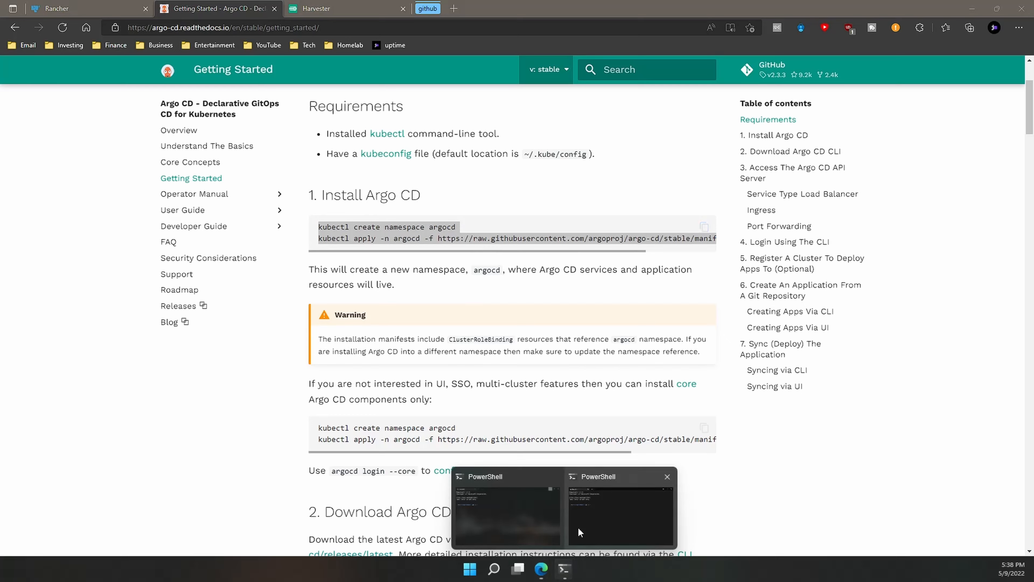
Run k get pods, then the pasted commands creating the argocd namespace and applying the install manifest
{"action": "left_click", "coordinate": [506, 508]}
{"action": "type", "text": "get p"}
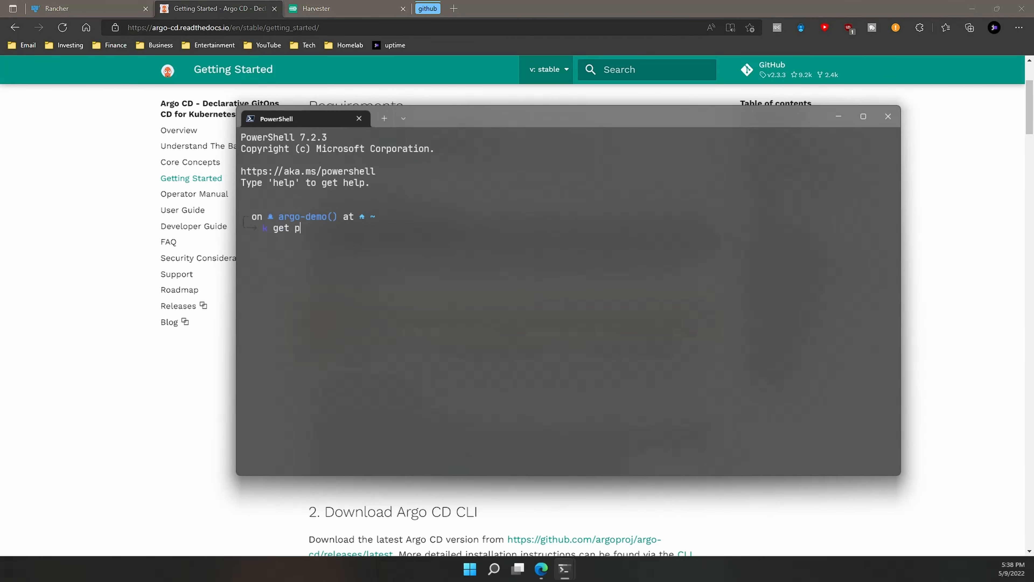
{"action": "key", "text": "Return"}
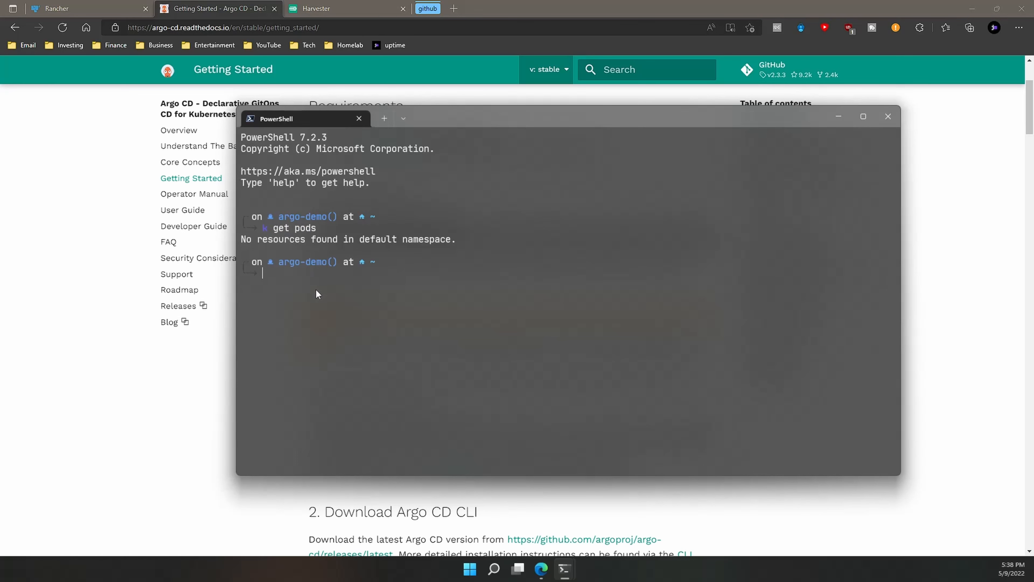
{"action": "key", "text": "ctrl+v"}
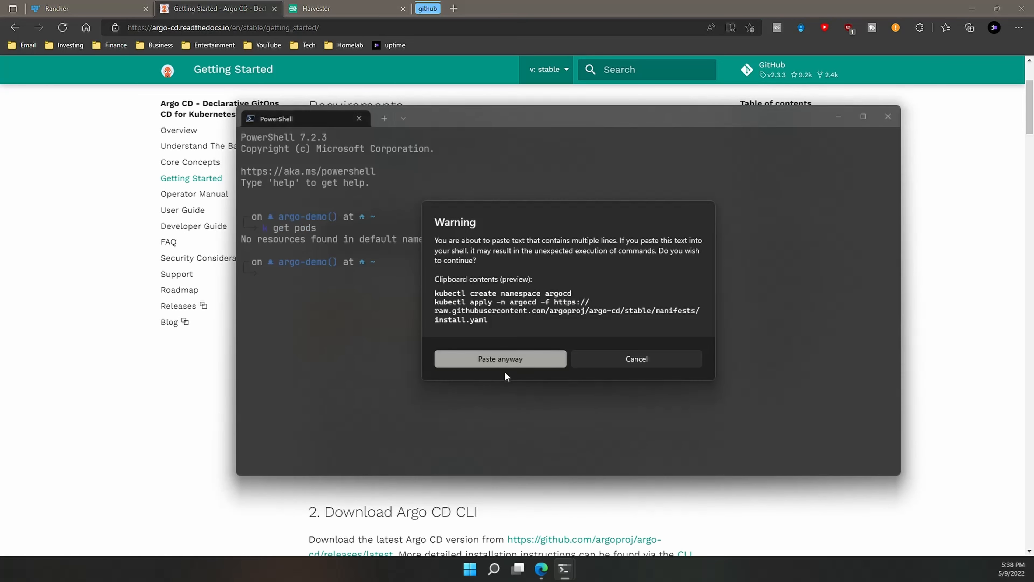
{"action": "left_click", "coordinate": [499, 358]}
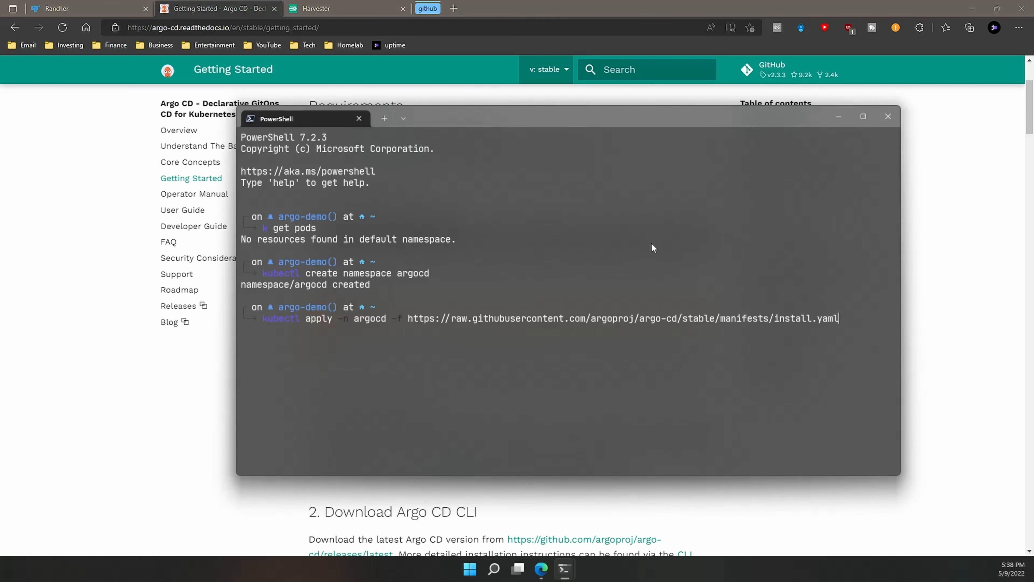
{"action": "key", "text": "Return"}
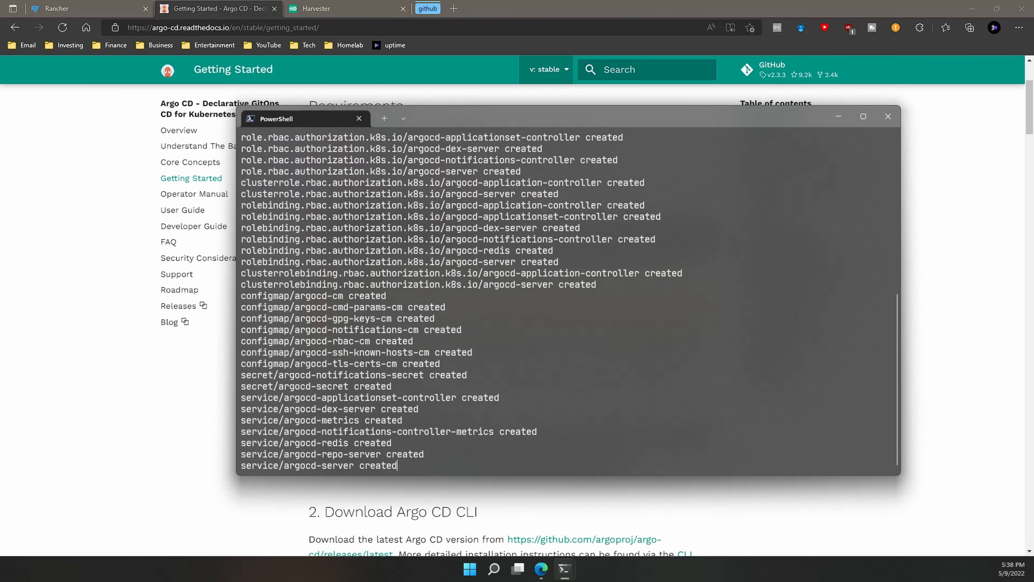
{"action": "scroll", "scroll_direction": "down", "scroll_amount": 3}
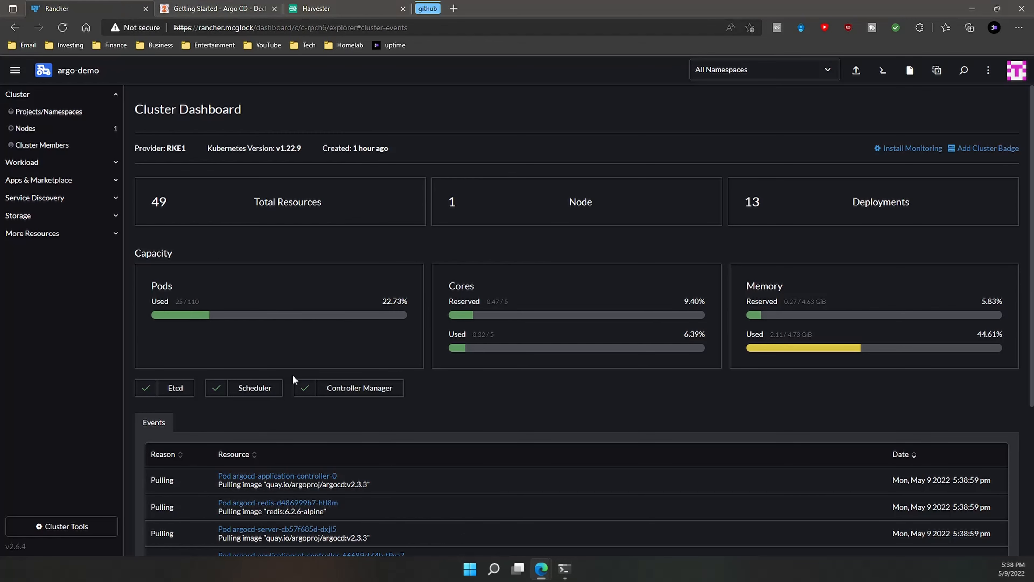
{"action": "scroll", "scroll_direction": "down", "scroll_amount": 3}
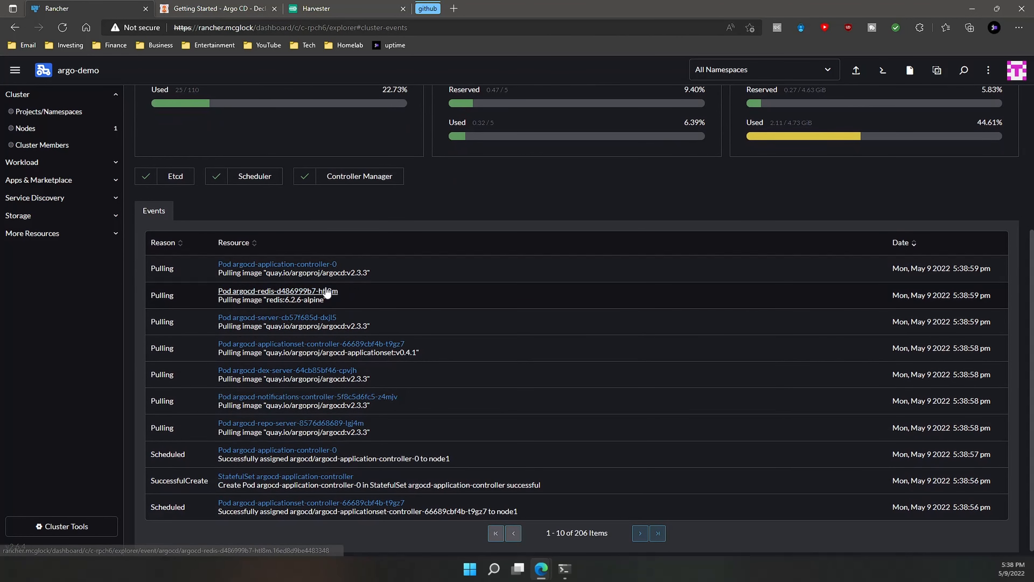
{"action": "mouse_move", "coordinate": [572, 270]}
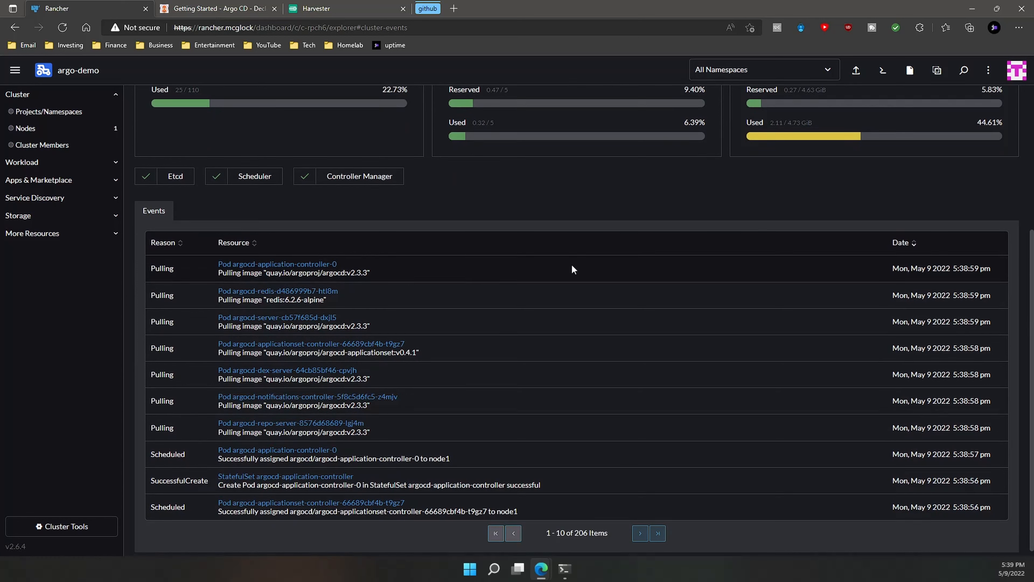
{"action": "scroll", "scroll_direction": "up", "scroll_amount": 3}
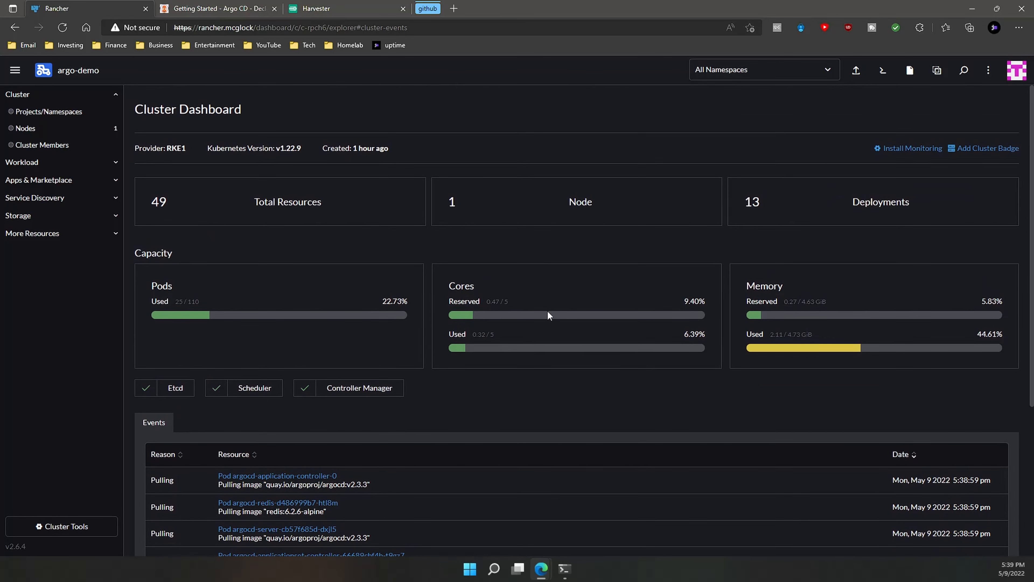
{"action": "mouse_move", "coordinate": [407, 329]}
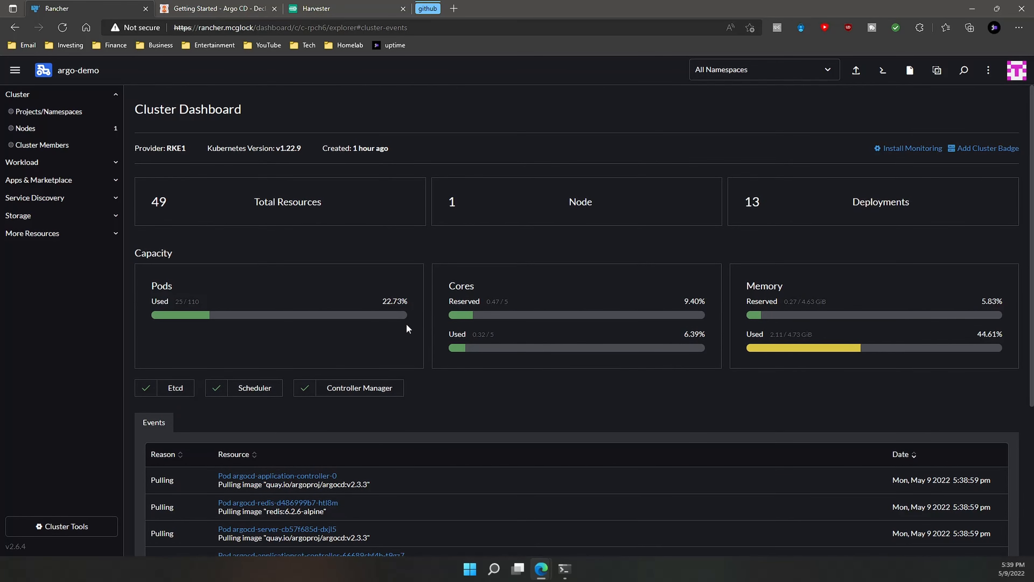
Copy the argocd-server LoadBalancer patch command from the docs and return to Rancher
{"action": "left_click", "coordinate": [217, 8]}
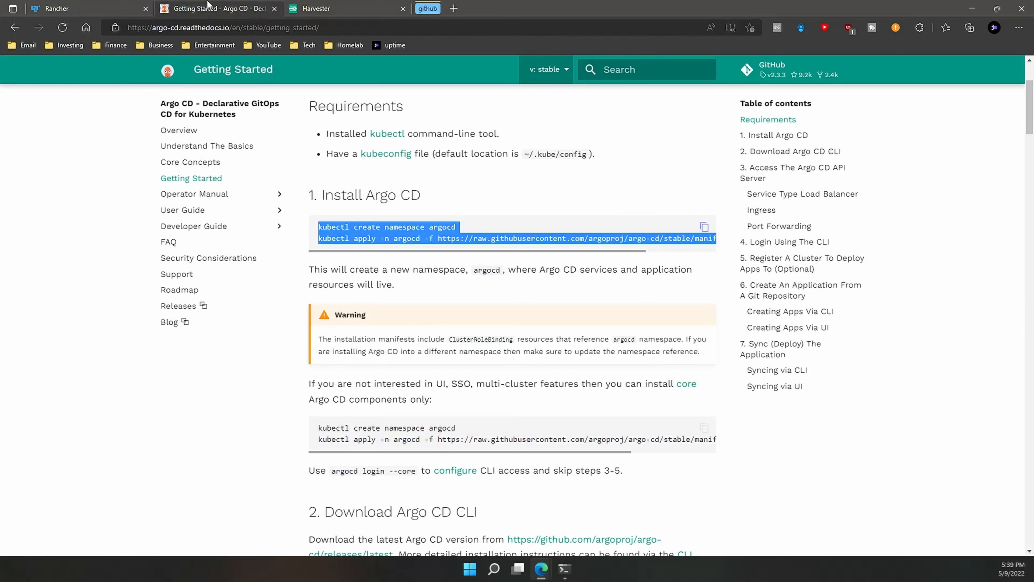
{"action": "scroll", "scroll_direction": "down", "scroll_amount": 3}
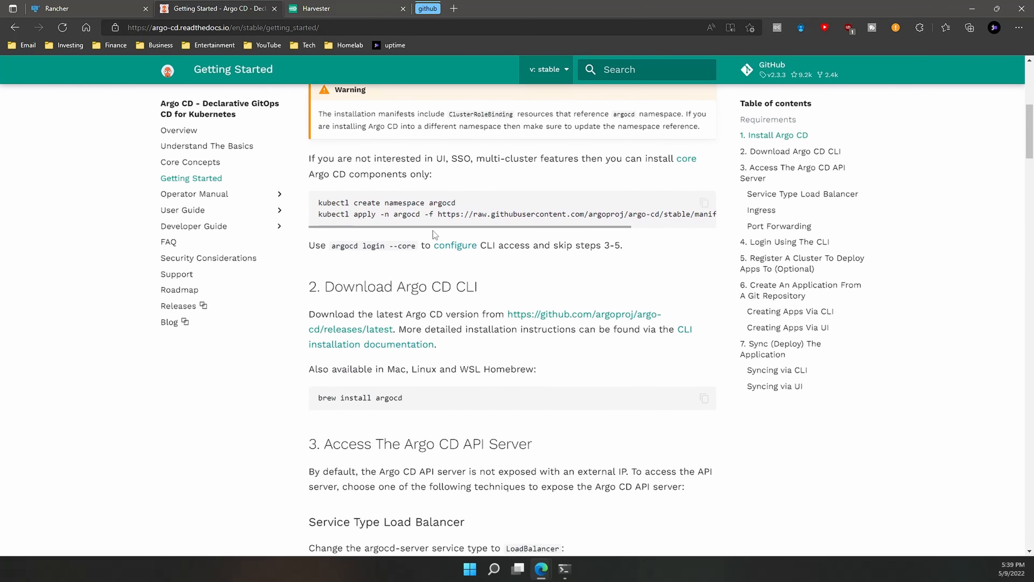
{"action": "scroll", "scroll_direction": "down", "scroll_amount": 3}
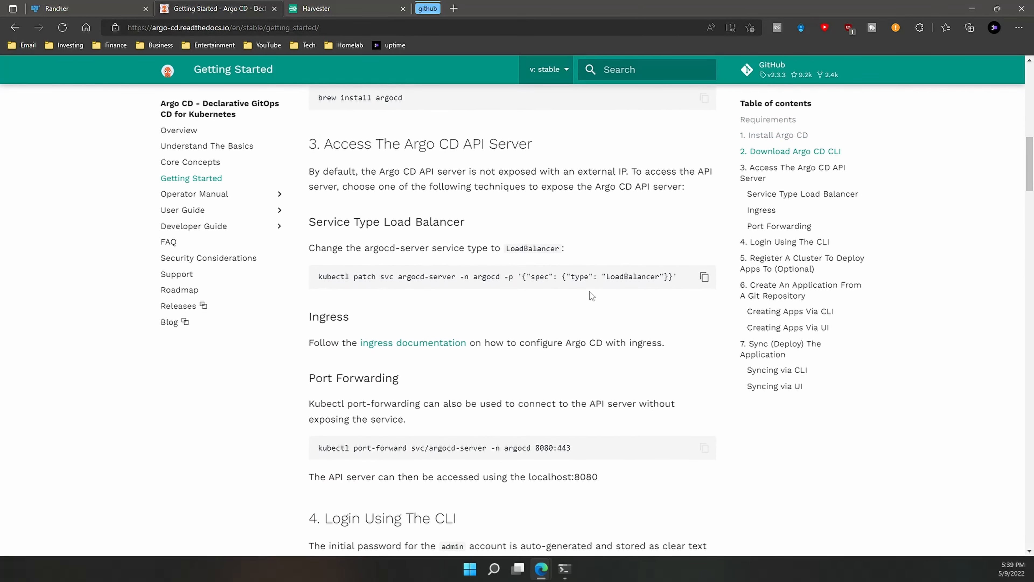
{"action": "left_click", "coordinate": [703, 276]}
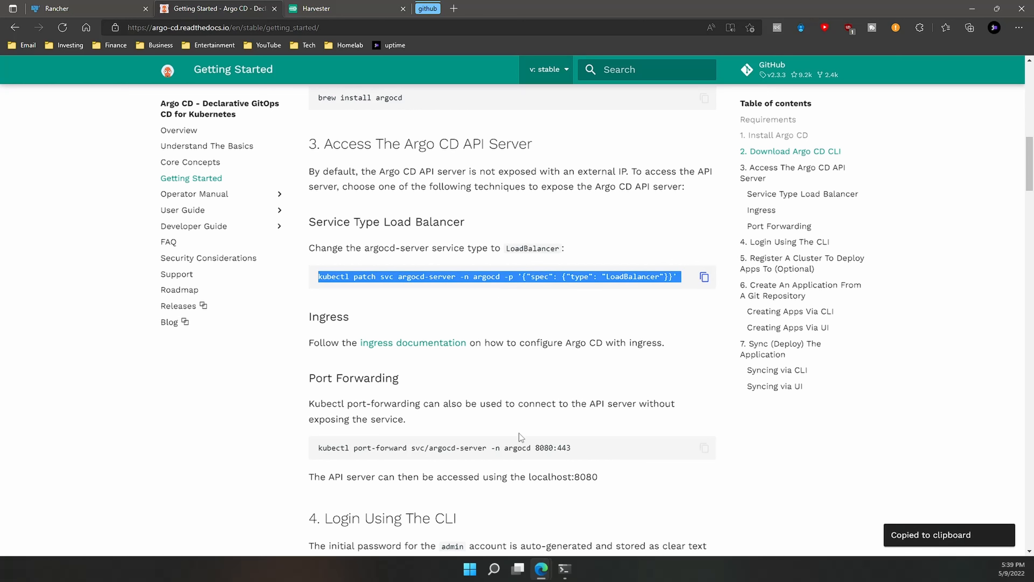
{"action": "left_click", "coordinate": [86, 8]}
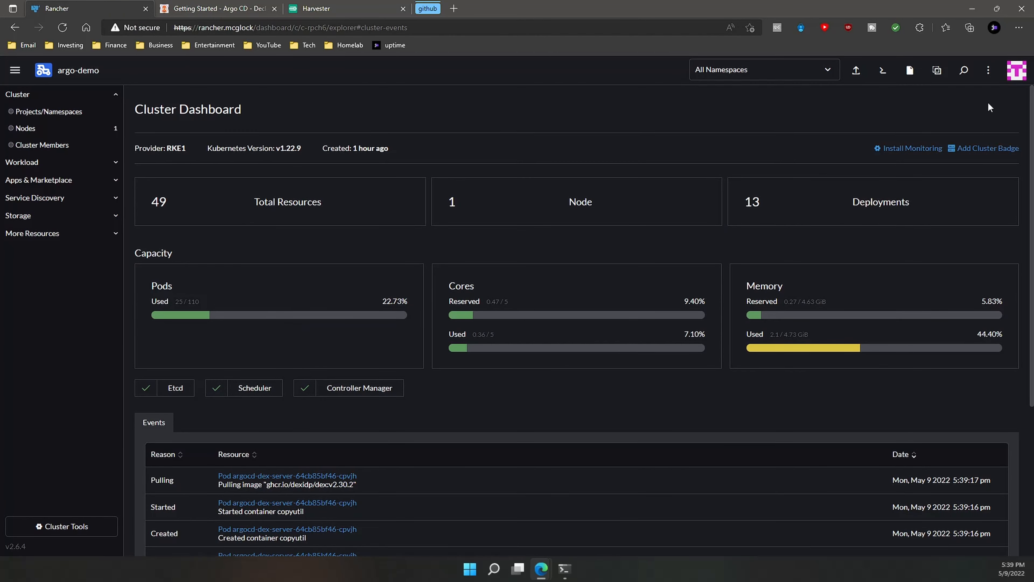
{"action": "mouse_move", "coordinate": [882, 70]}
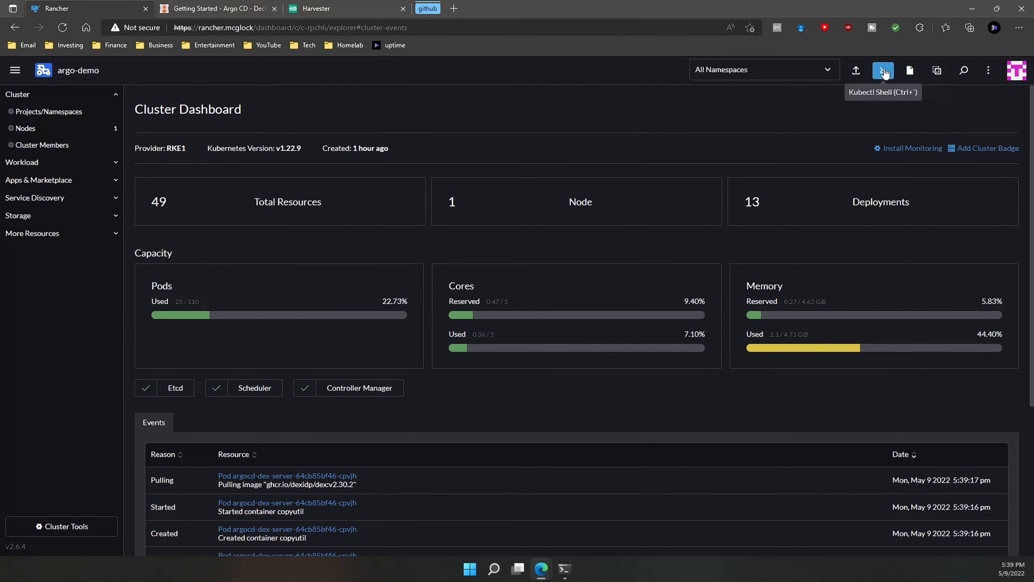
In Rancher's kubectl shell, patch svc argocd-server in argocd to type LoadBalancer
{"action": "left_click", "coordinate": [883, 70]}
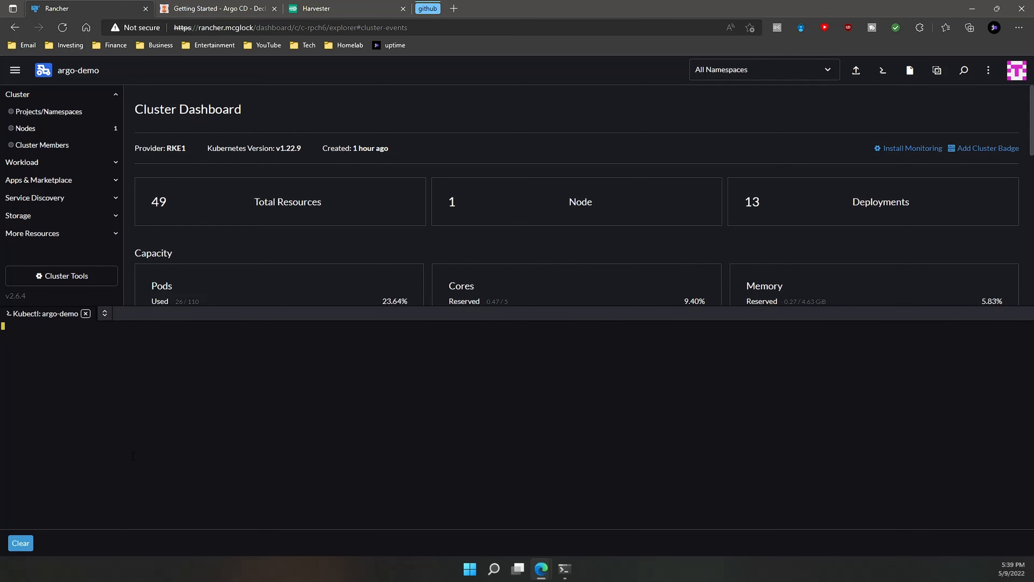
{"action": "scroll", "scroll_direction": "down", "scroll_amount": 3}
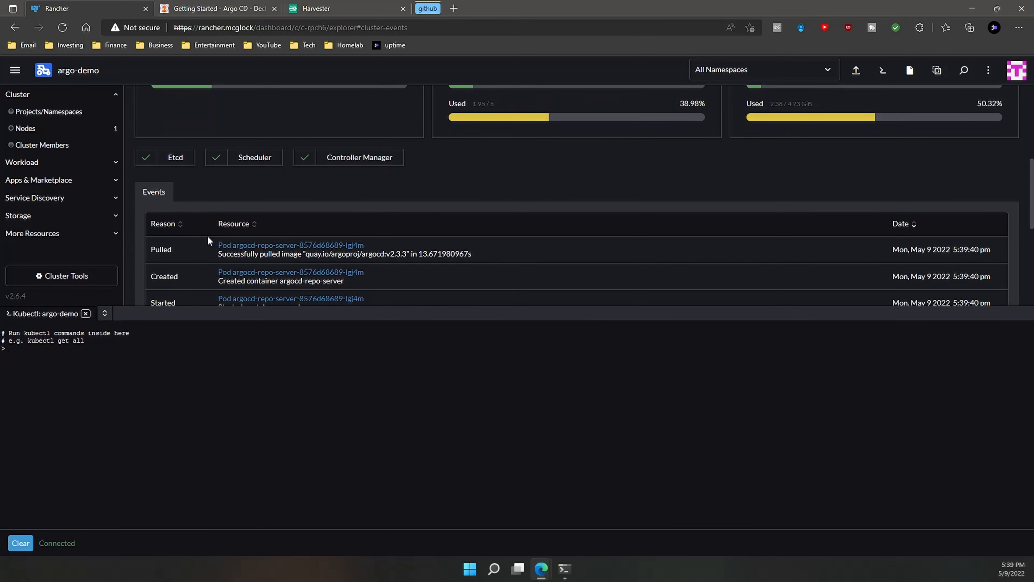
{"action": "scroll", "scroll_direction": "up", "scroll_amount": 3}
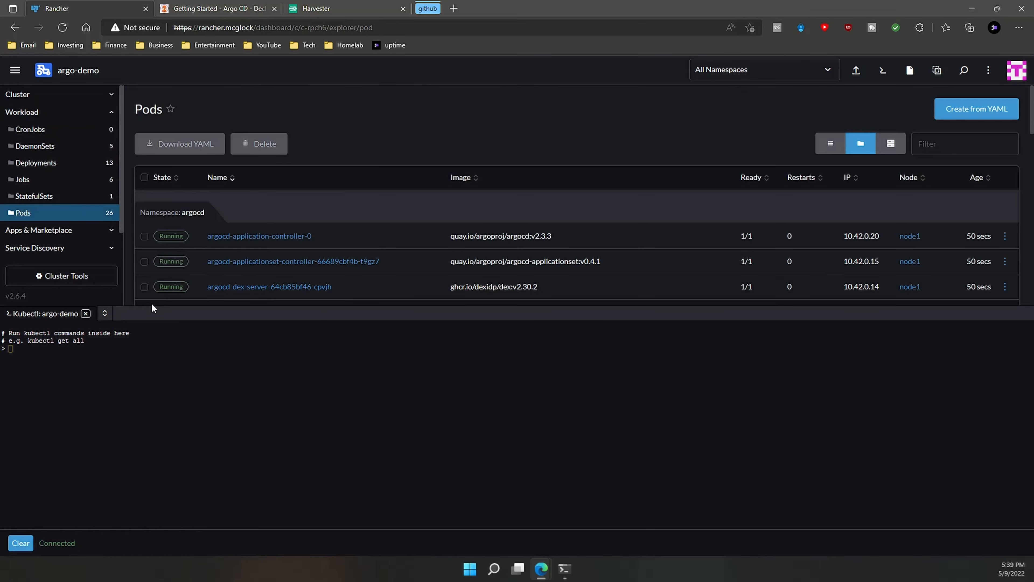
{"action": "scroll", "scroll_direction": "down", "scroll_amount": 3}
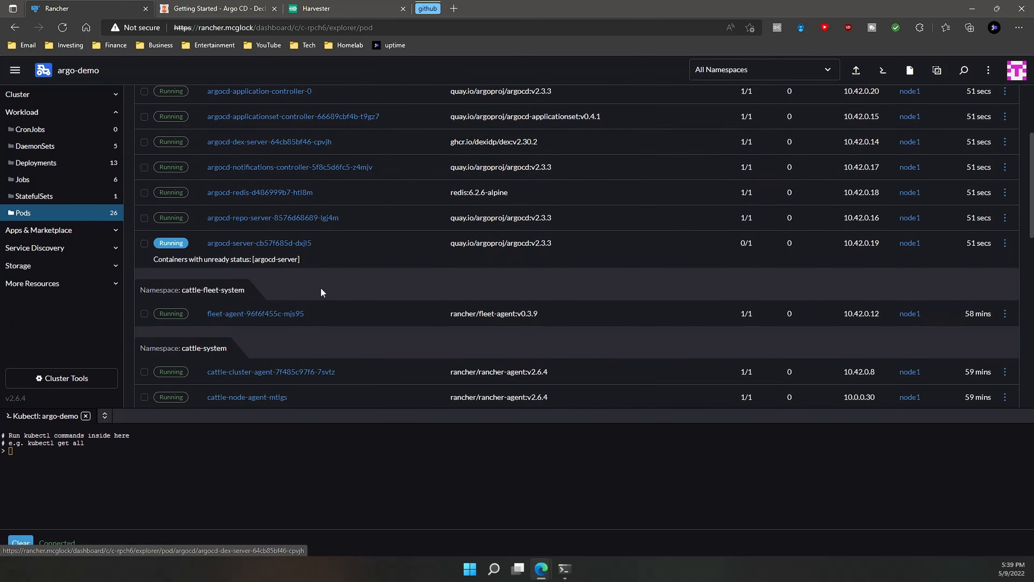
{"action": "scroll", "scroll_direction": "up", "scroll_amount": 3}
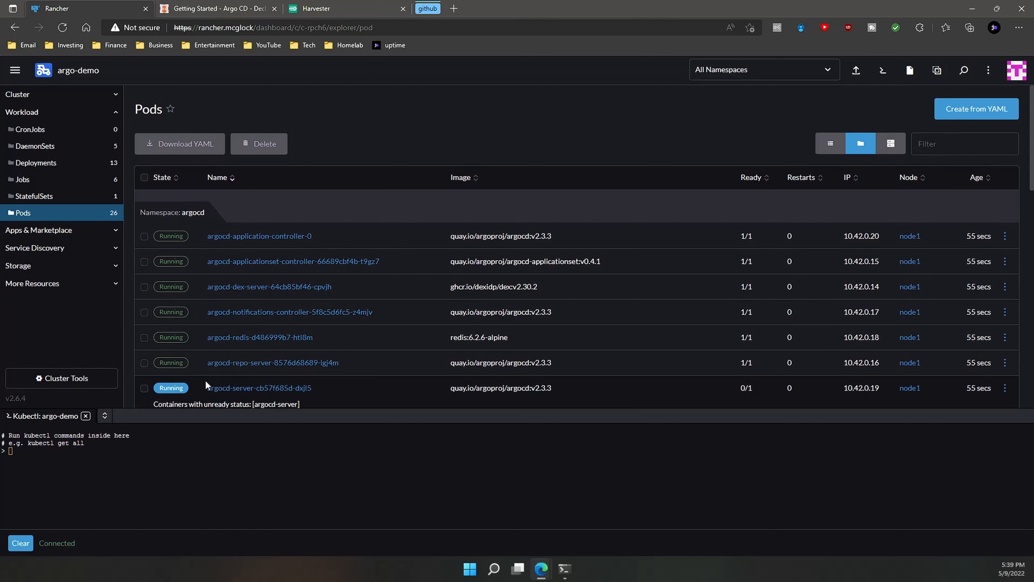
{"action": "scroll", "scroll_direction": "down", "scroll_amount": 3}
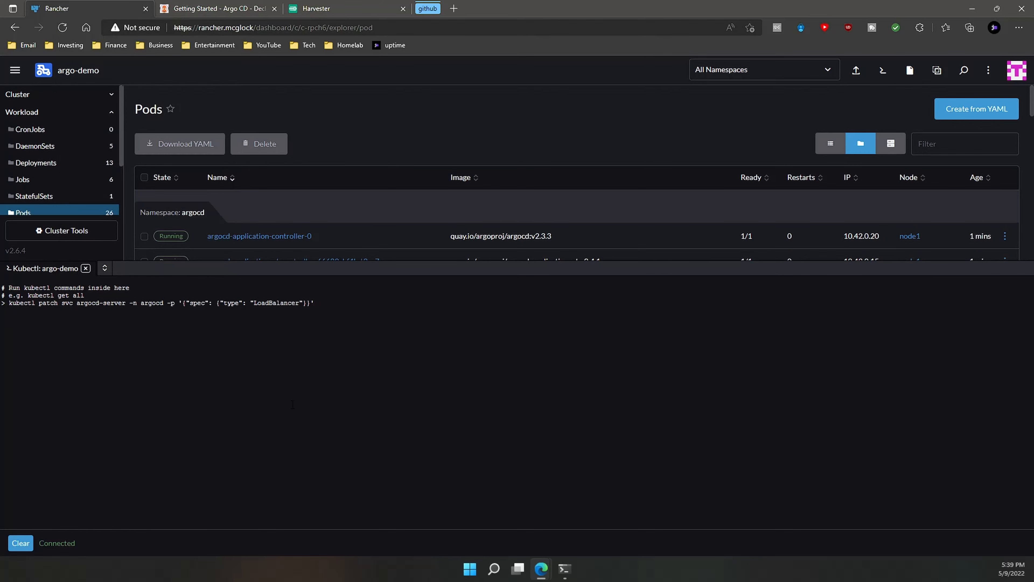
{"action": "key", "text": "Return"}
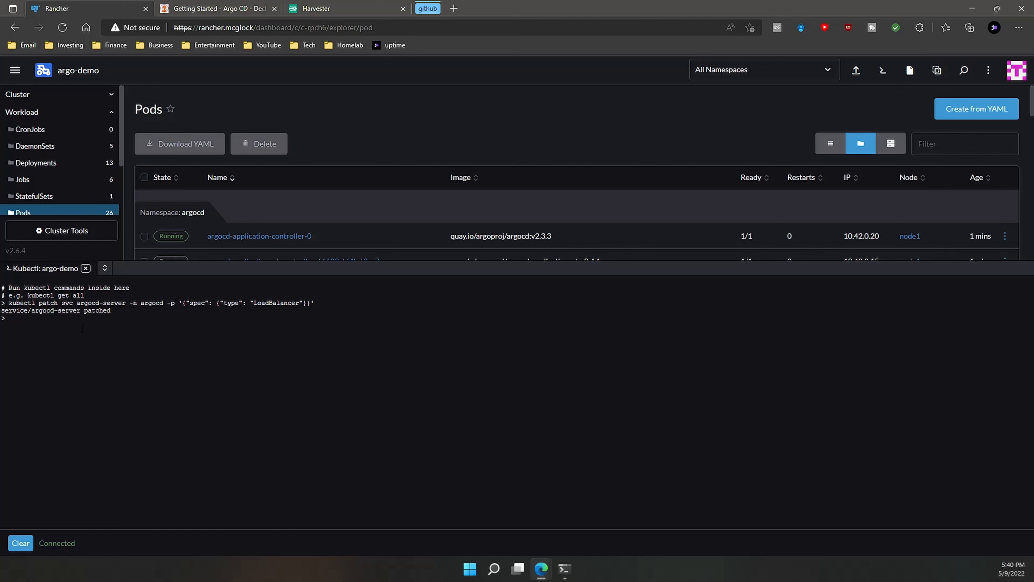
Retrieve the decoded argocd-initial-admin-secret password via kubectl in the cluster shell
{"action": "left_click", "coordinate": [218, 8]}
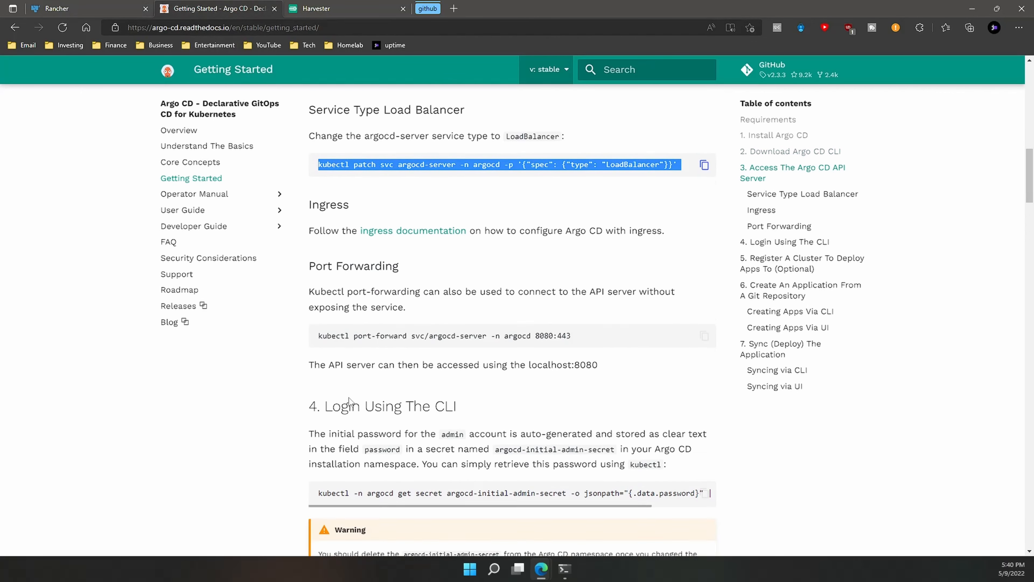
{"action": "scroll", "scroll_direction": "down", "scroll_amount": 3}
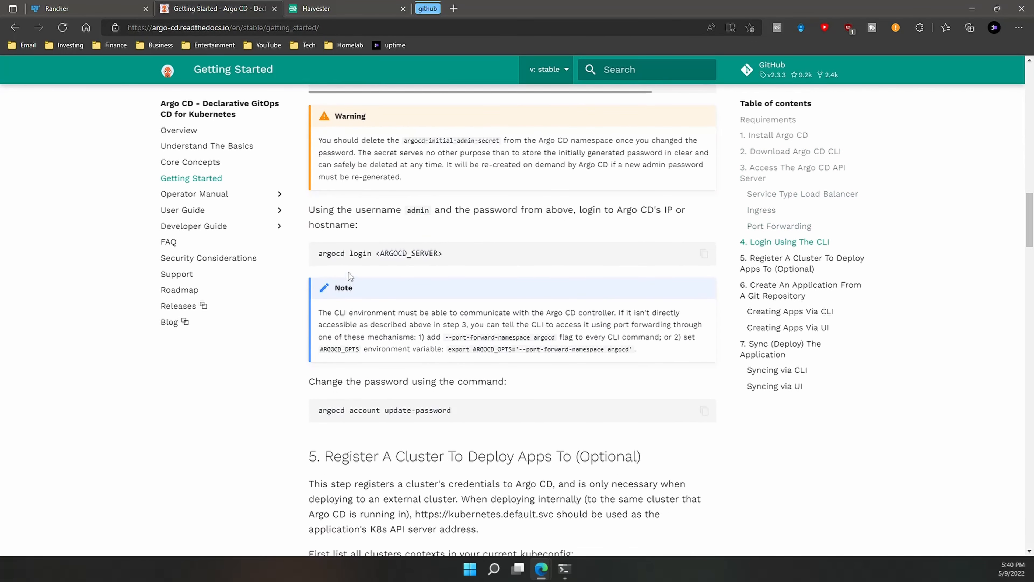
{"action": "scroll", "scroll_direction": "up", "scroll_amount": 3}
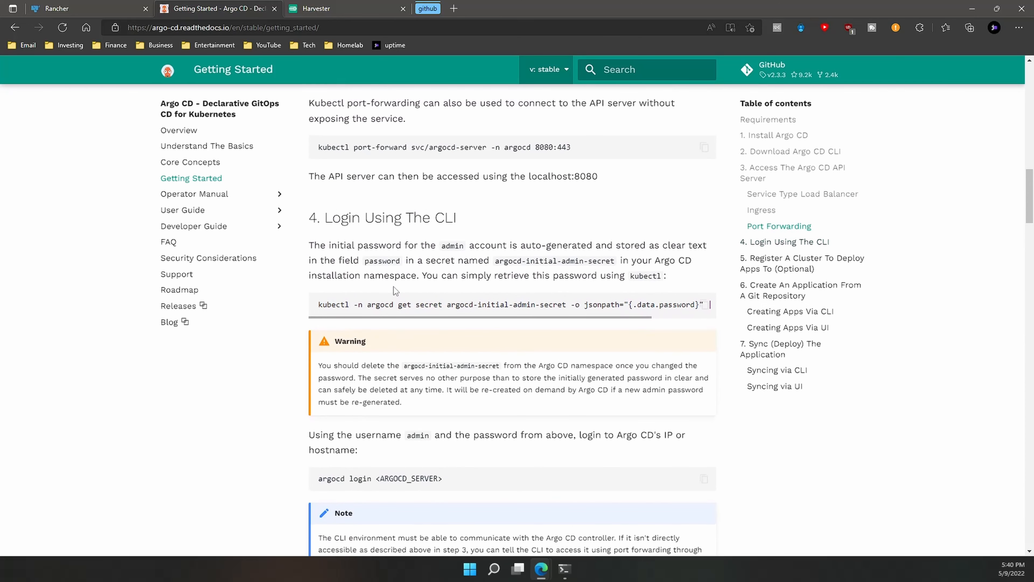
{"action": "left_click", "coordinate": [704, 303]}
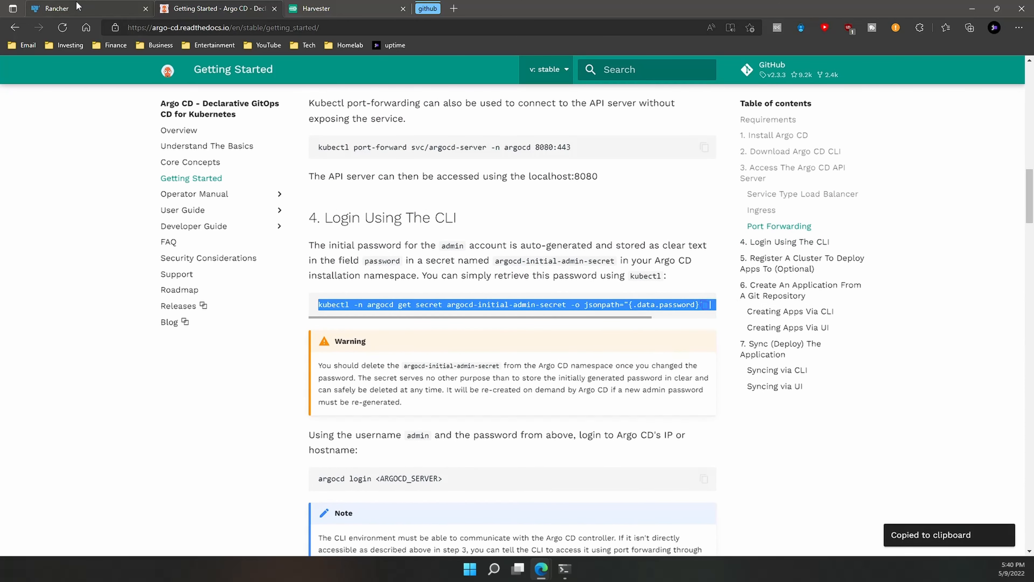
{"action": "left_click", "coordinate": [66, 8]}
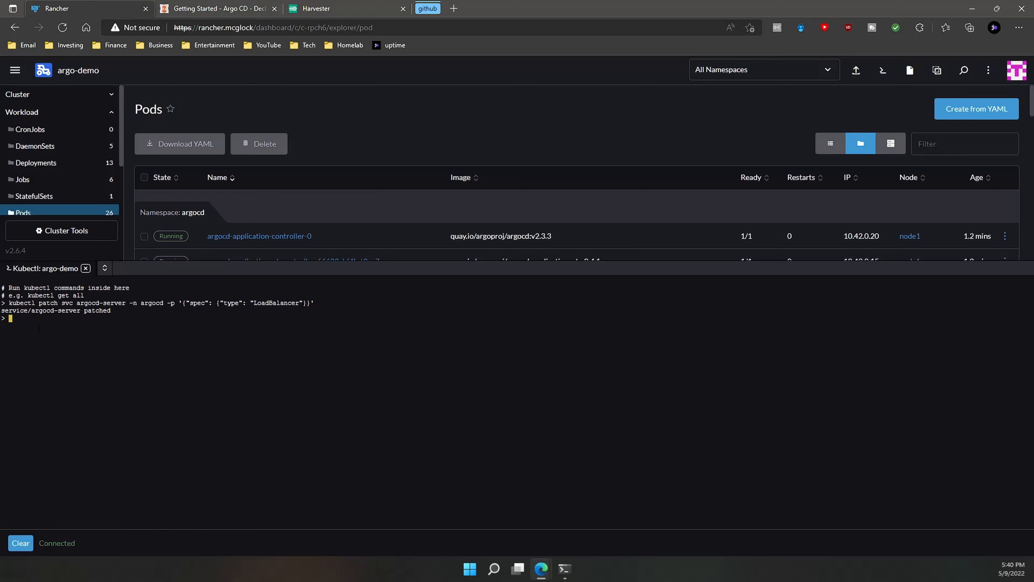
{"action": "type", "text": "kubectl -n argocd get secret argocd-initial-admin-secret -o jsonpath=\"{.data.password}\" | base64 -d; echo"}
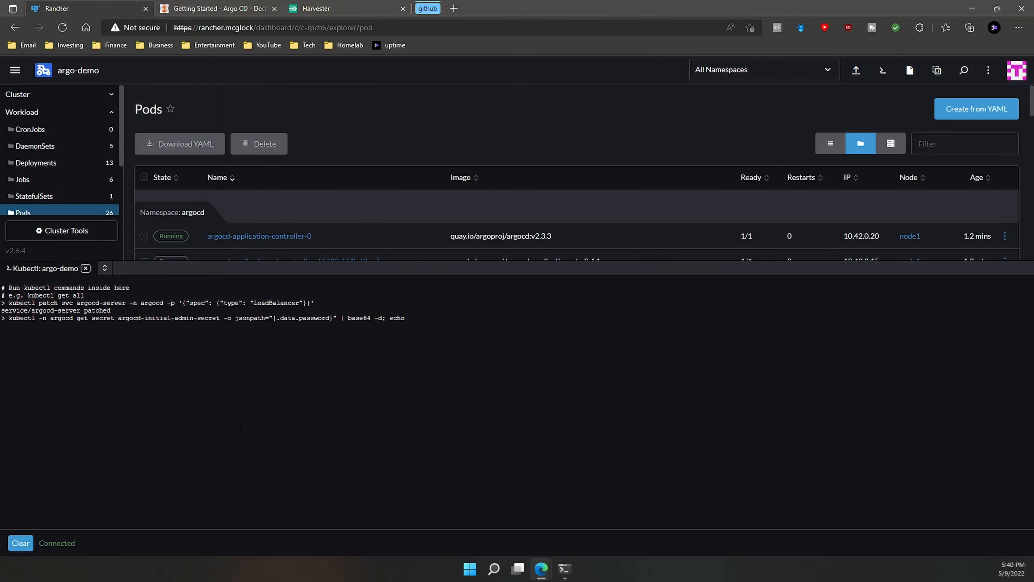
{"action": "key", "text": "Return"}
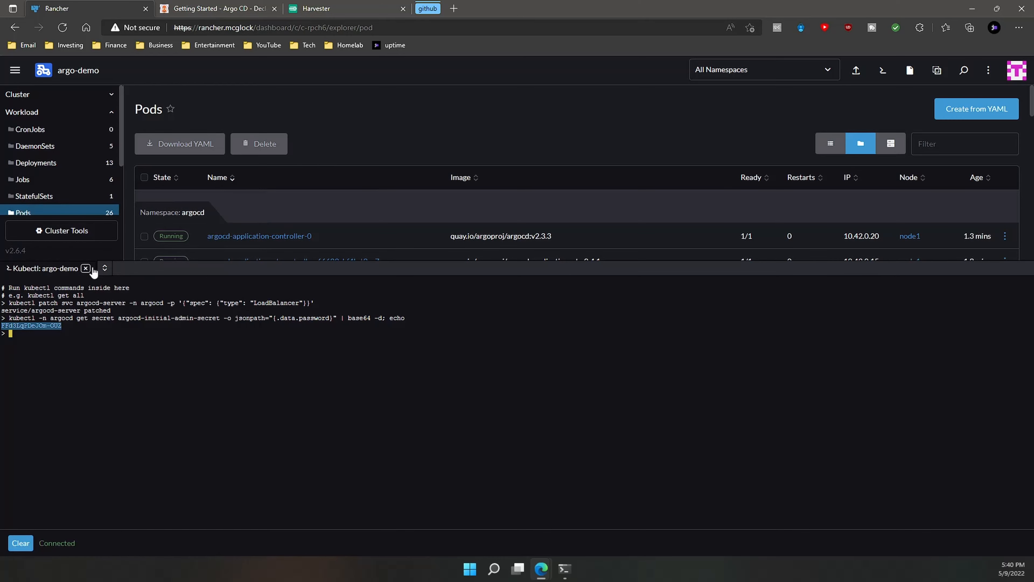
Close the shell and open the argocd-server service's 443/TCP HTTPS endpoint
{"action": "left_click", "coordinate": [86, 269]}
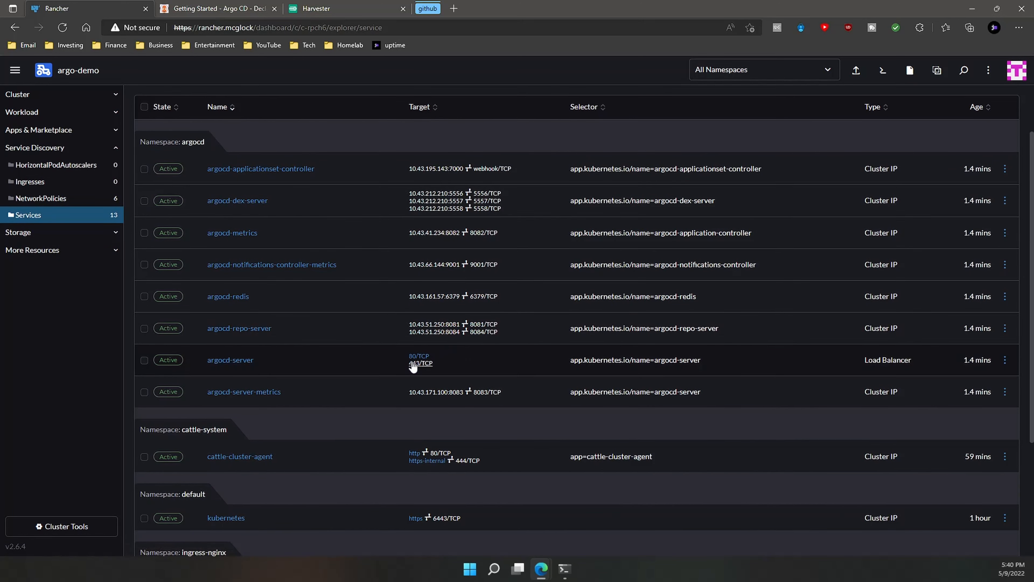
{"action": "left_click", "coordinate": [418, 360]}
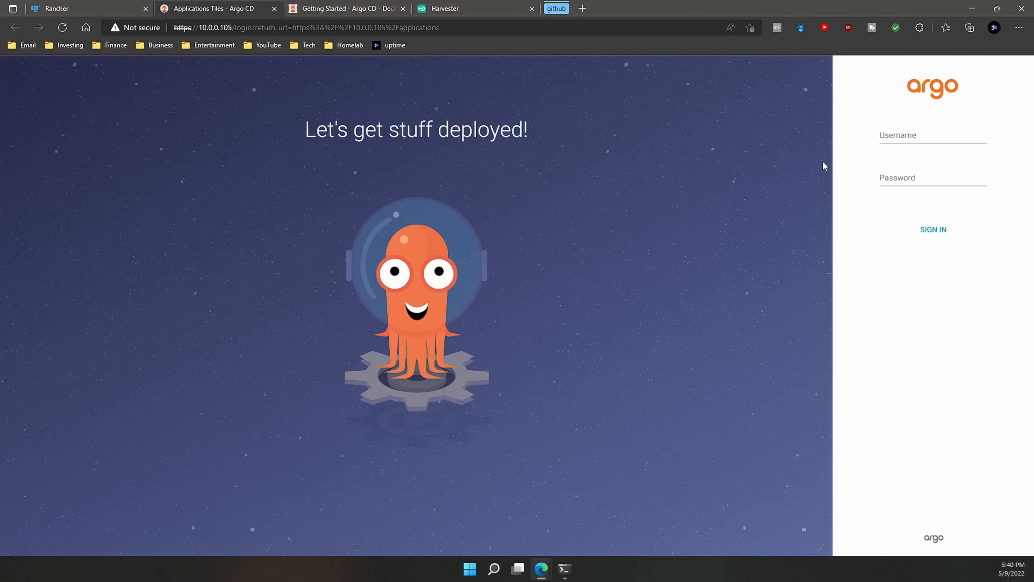
Sign in to Argo CD as admin with the retrieved initial password
{"action": "type", "text": "admin"}
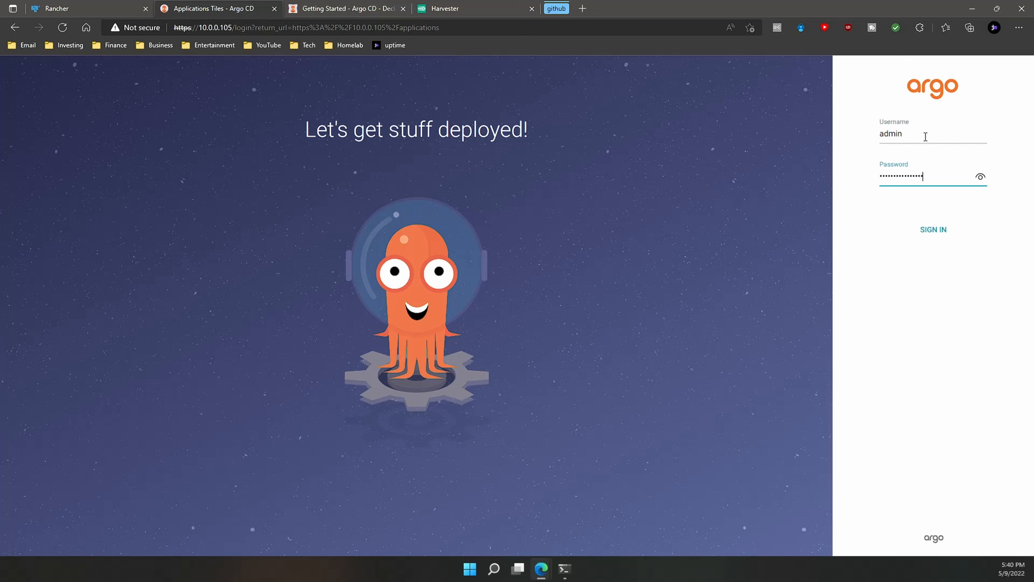
{"action": "left_click", "coordinate": [932, 229]}
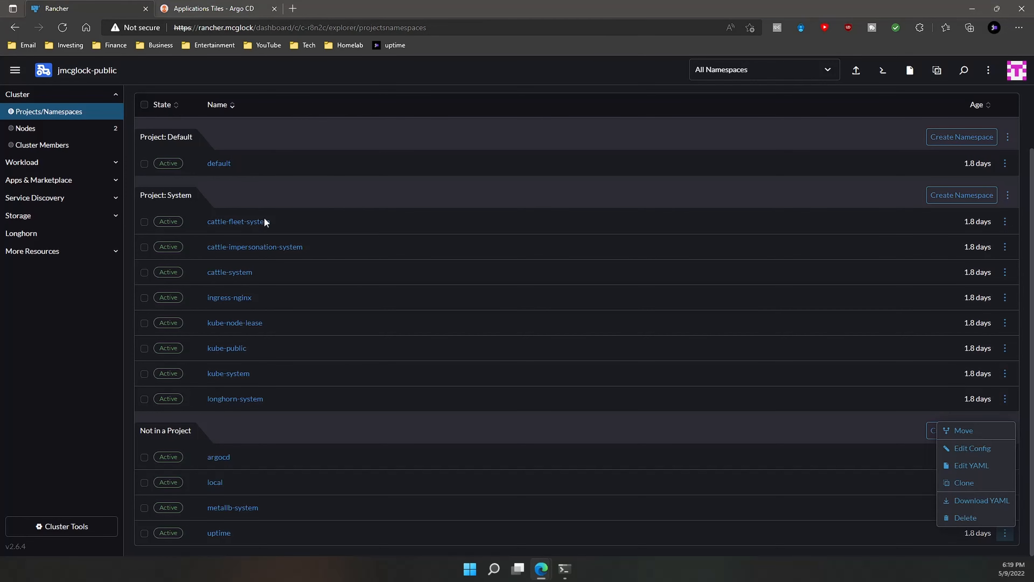
{"action": "mouse_move", "coordinate": [71, 111]}
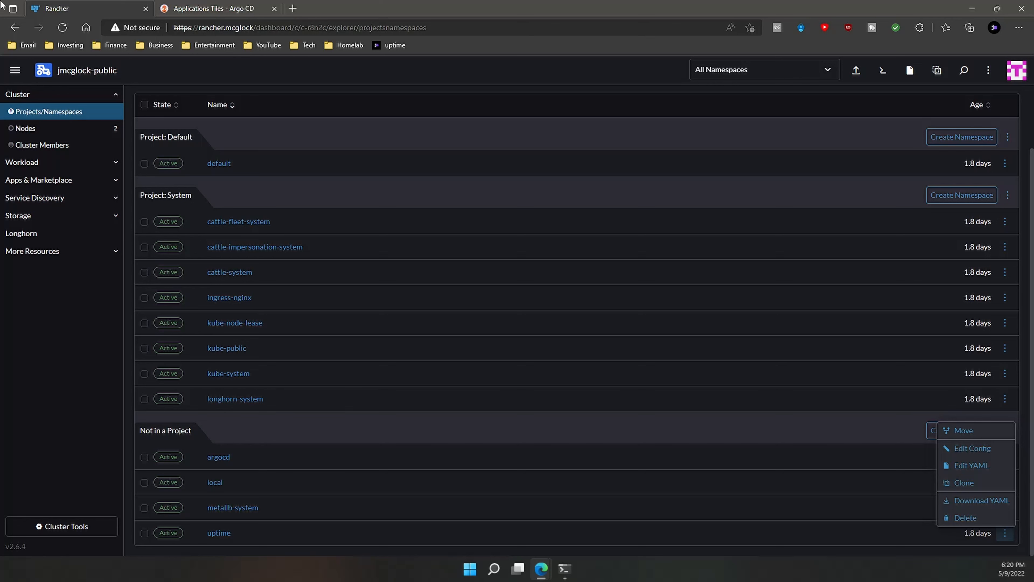
View the Argo CD Applications tiles with uptime Healthy and Synced, then start a new browser tab
{"action": "left_click", "coordinate": [215, 8]}
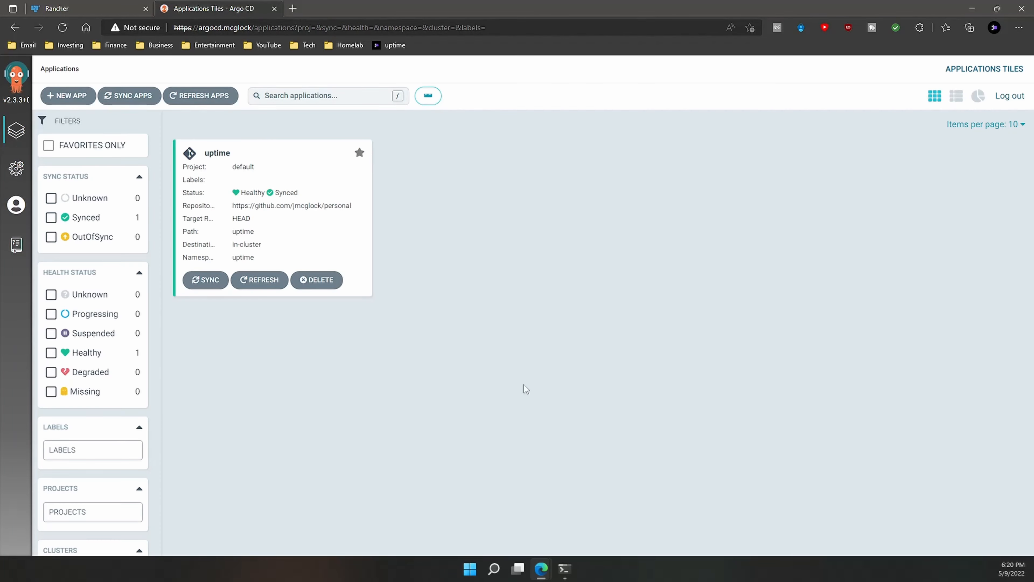
{"action": "mouse_move", "coordinate": [506, 389]}
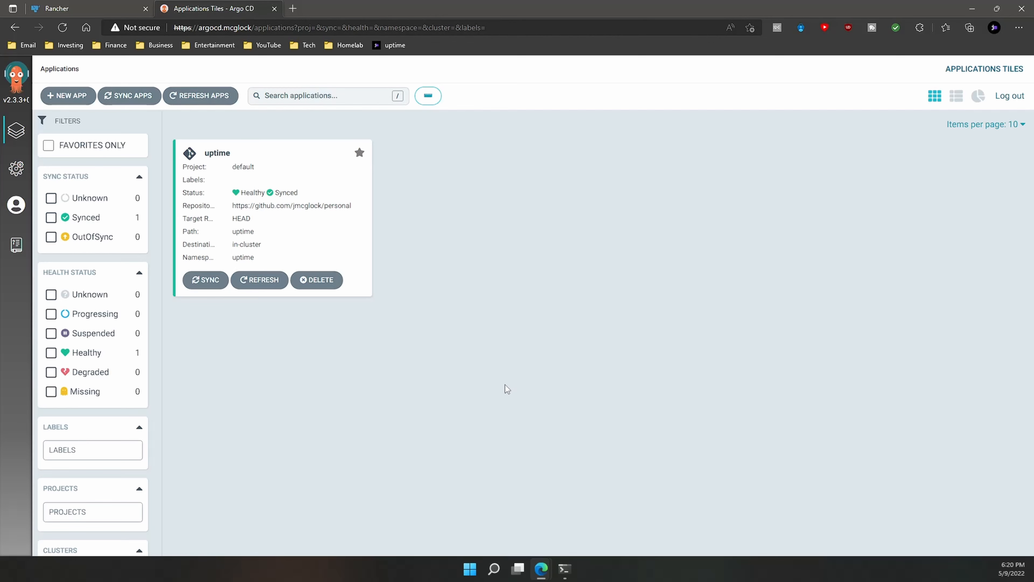
{"action": "mouse_move", "coordinate": [552, 348]}
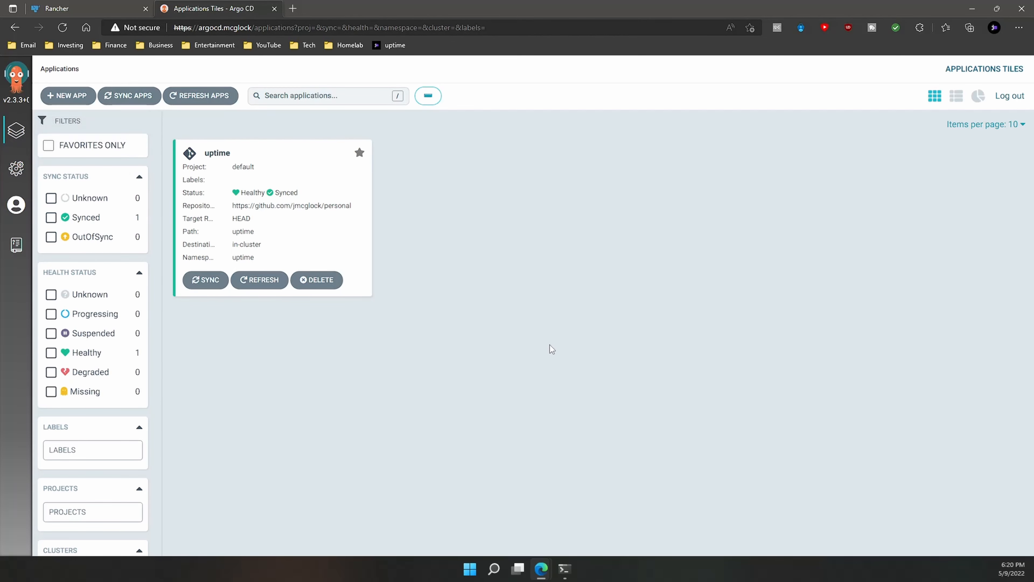
{"action": "mouse_move", "coordinate": [291, 173]}
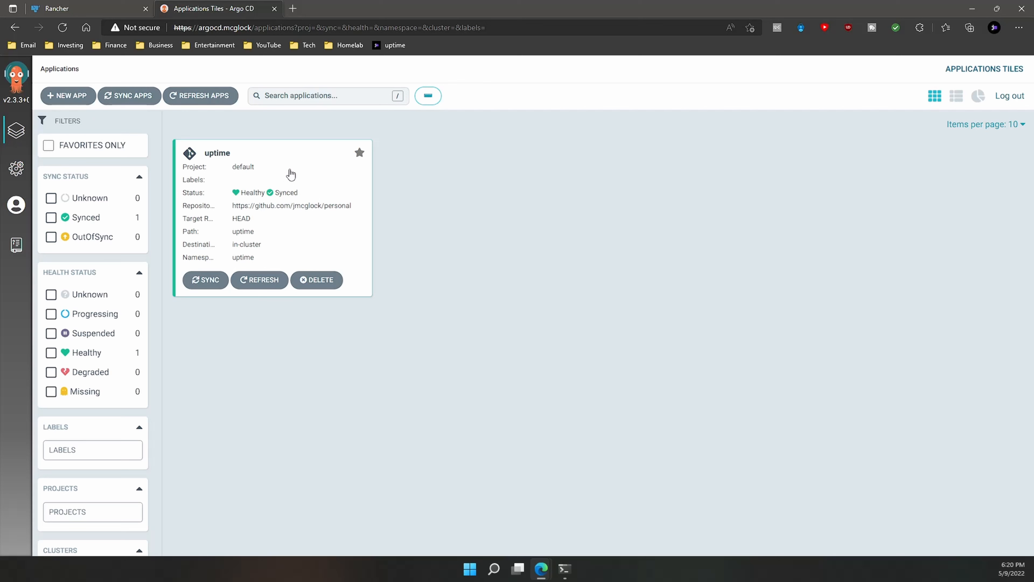
{"action": "left_click", "coordinate": [293, 8]}
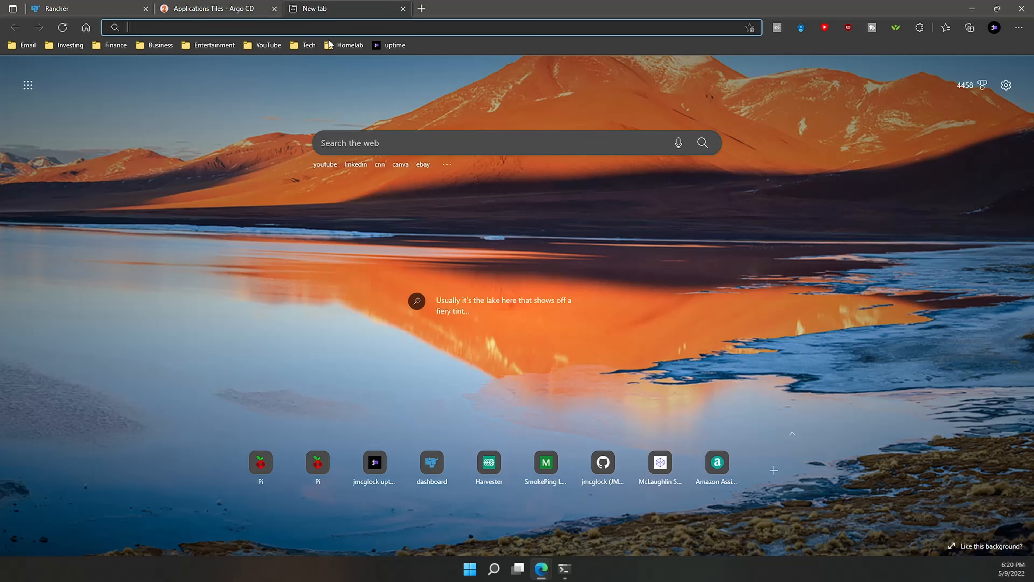
Browse the GitHub personal repository for the littlelink folder name and return to Argo CD
{"action": "left_click", "coordinate": [601, 461]}
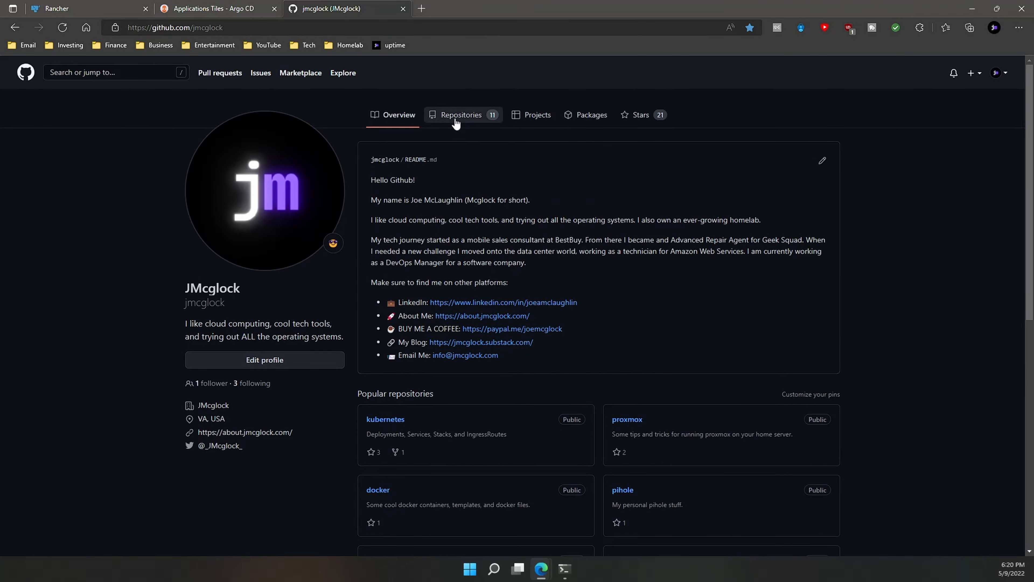
{"action": "left_click", "coordinate": [460, 115]}
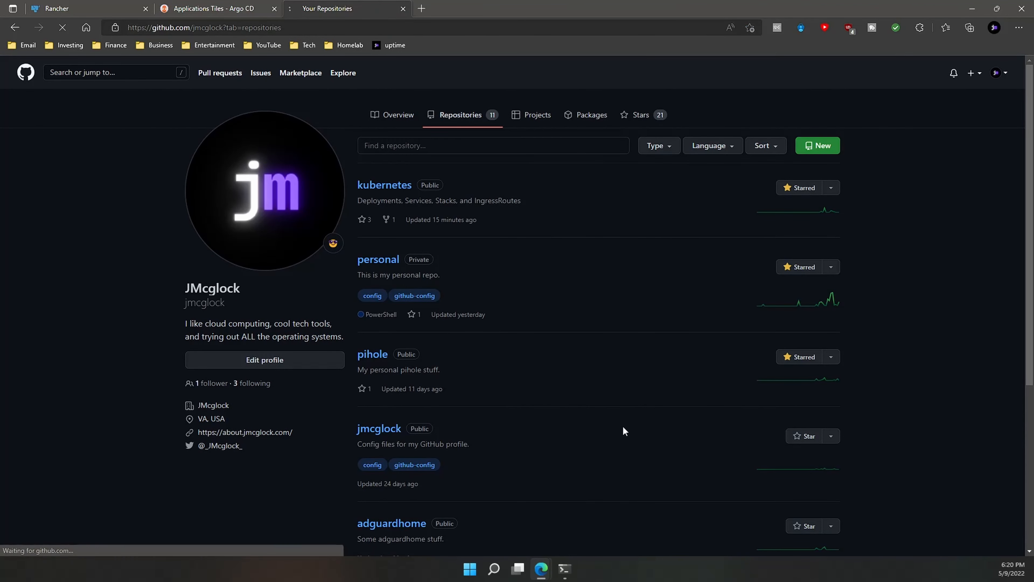
{"action": "left_click", "coordinate": [378, 258]}
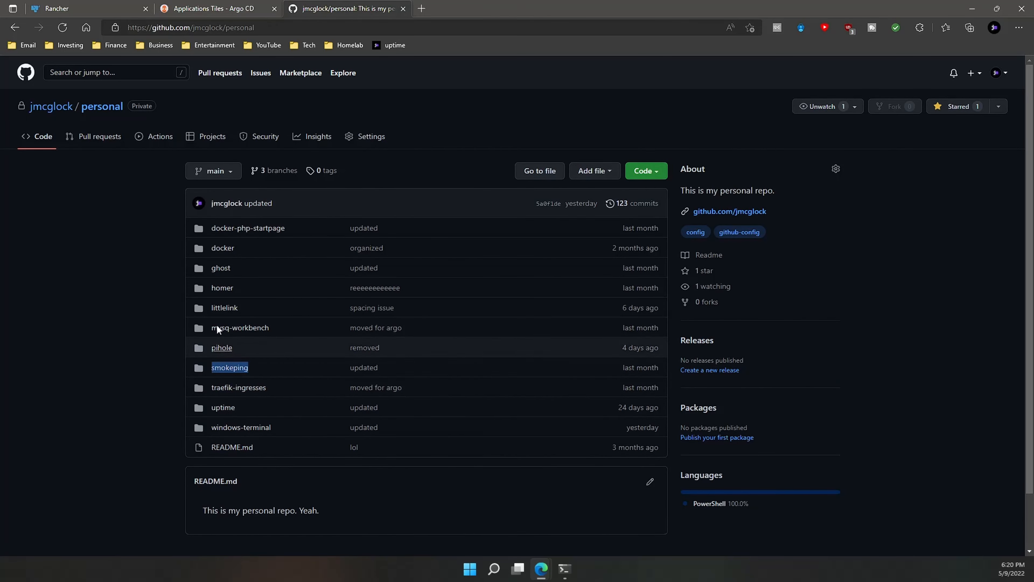
{"action": "left_click", "coordinate": [217, 9]}
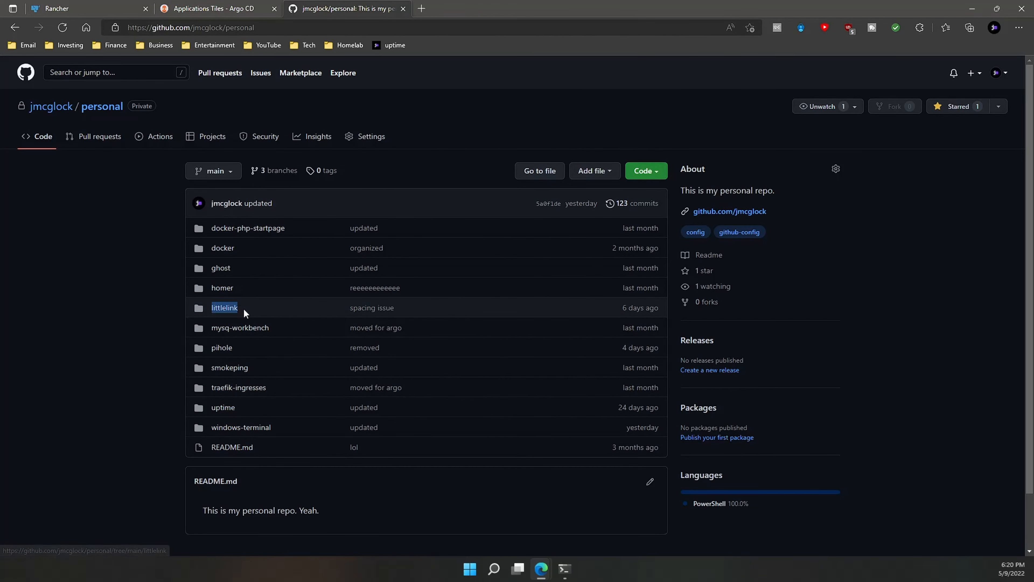
{"action": "mouse_move", "coordinate": [115, 330]}
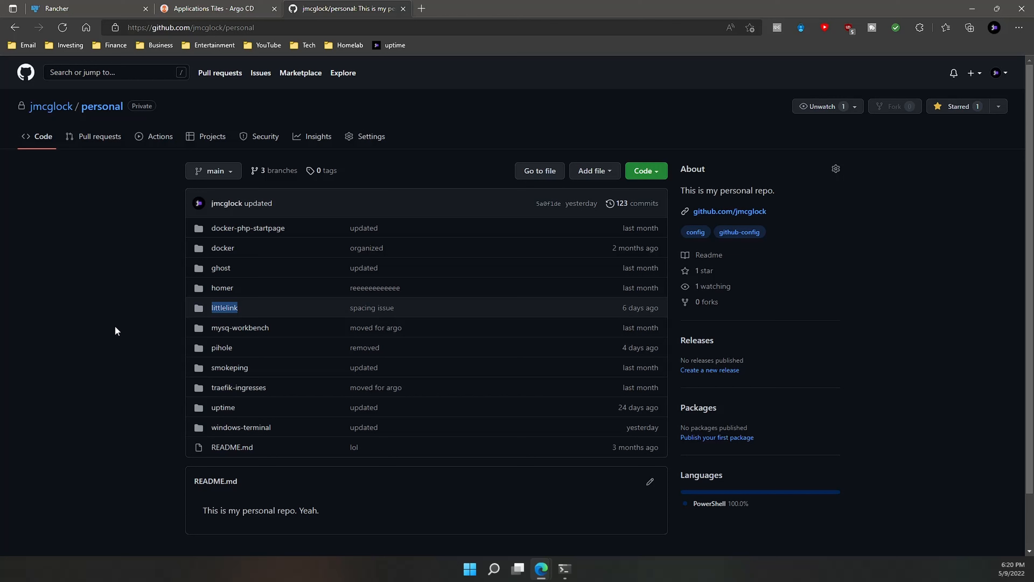
{"action": "mouse_move", "coordinate": [114, 329]}
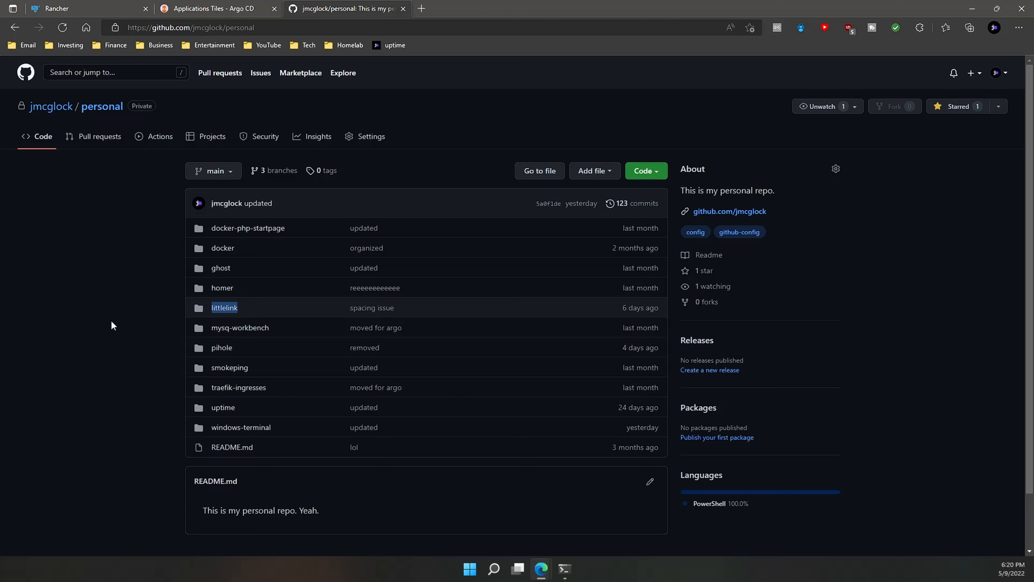
{"action": "mouse_move", "coordinate": [123, 341]}
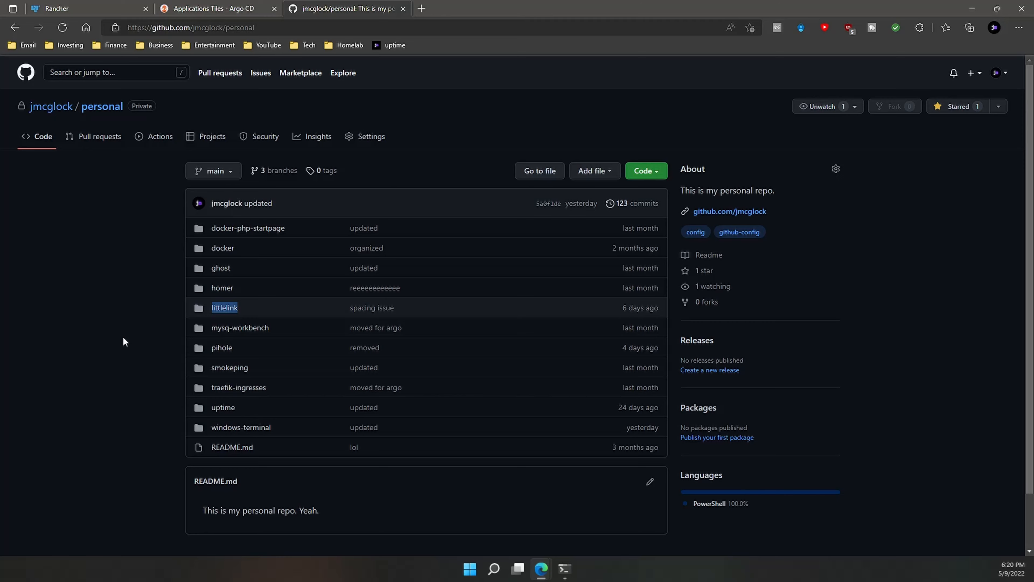
{"action": "left_click", "coordinate": [218, 9]}
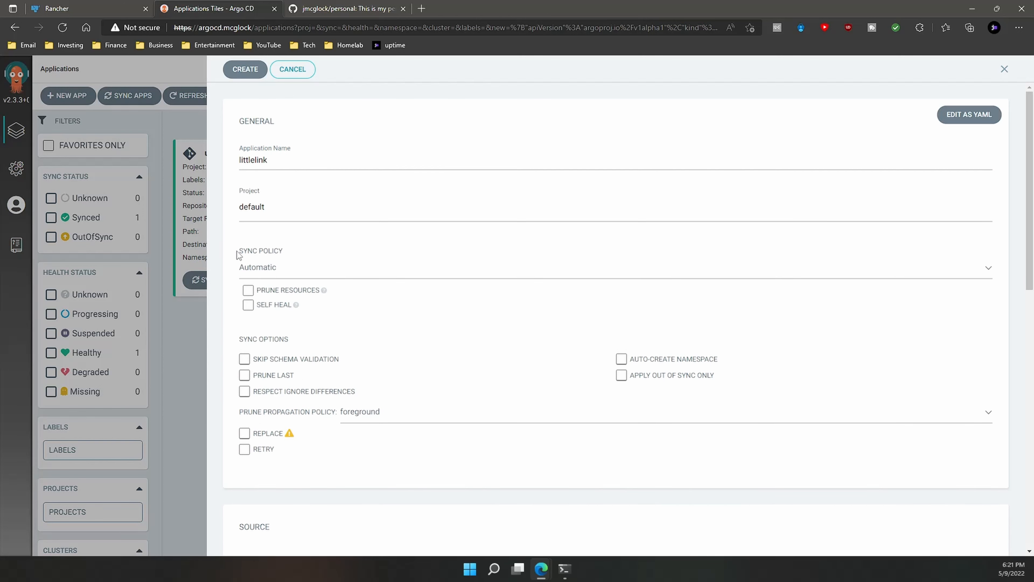
Enable Prune Resources, Self Heal, Prune Last and Auto-Create Namespace under Automatic sync
{"action": "left_click", "coordinate": [248, 304]}
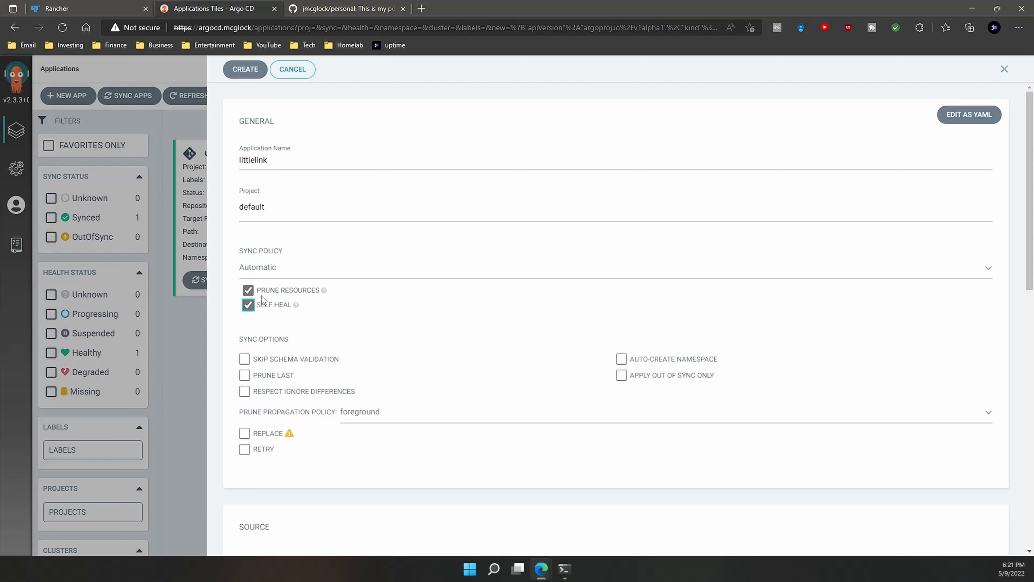
{"action": "left_click", "coordinate": [244, 375]}
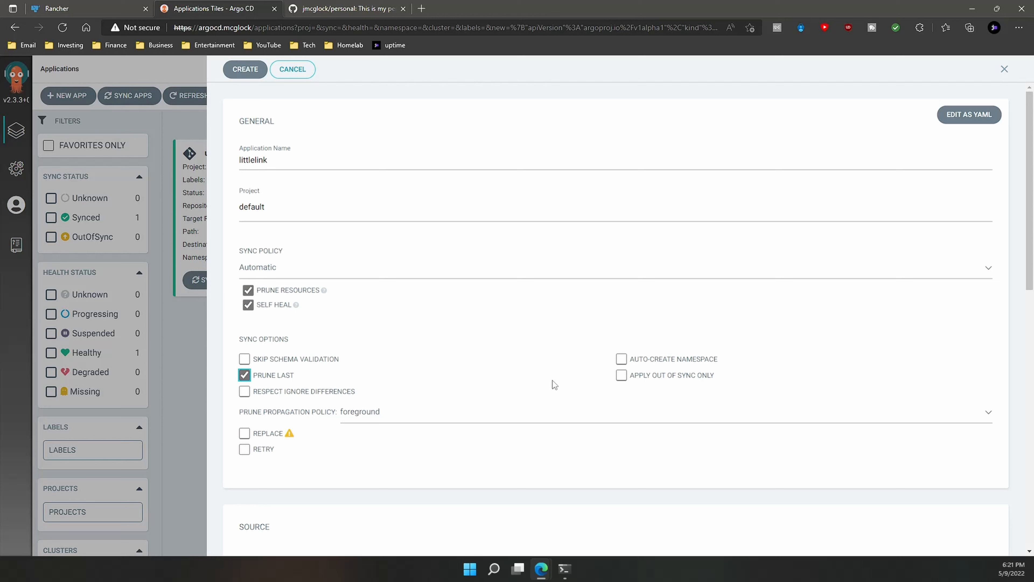
{"action": "left_click", "coordinate": [621, 359]}
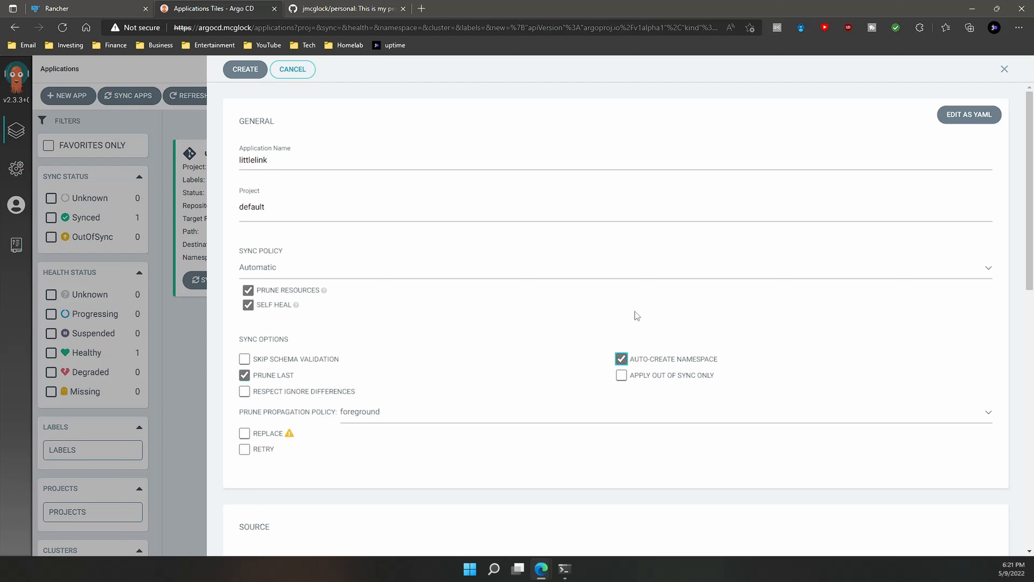
{"action": "scroll", "scroll_direction": "down", "scroll_amount": 3}
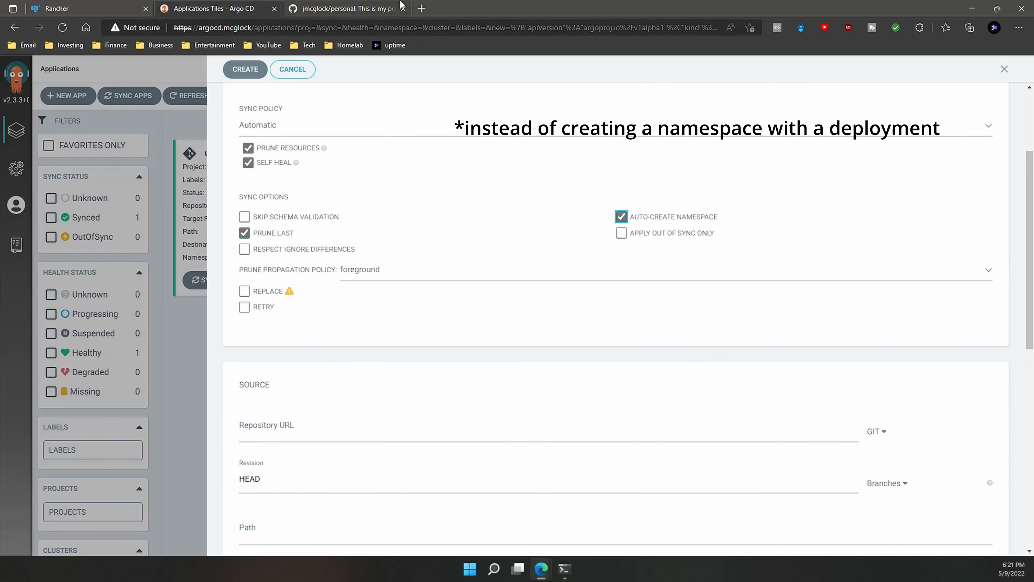
{"action": "mouse_move", "coordinate": [451, 349]}
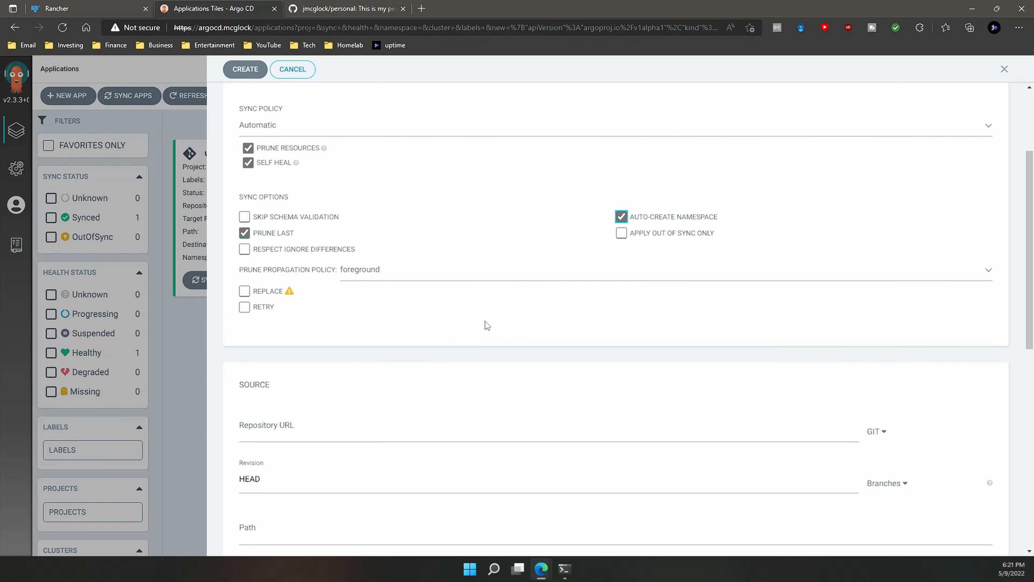
{"action": "mouse_move", "coordinate": [550, 173]}
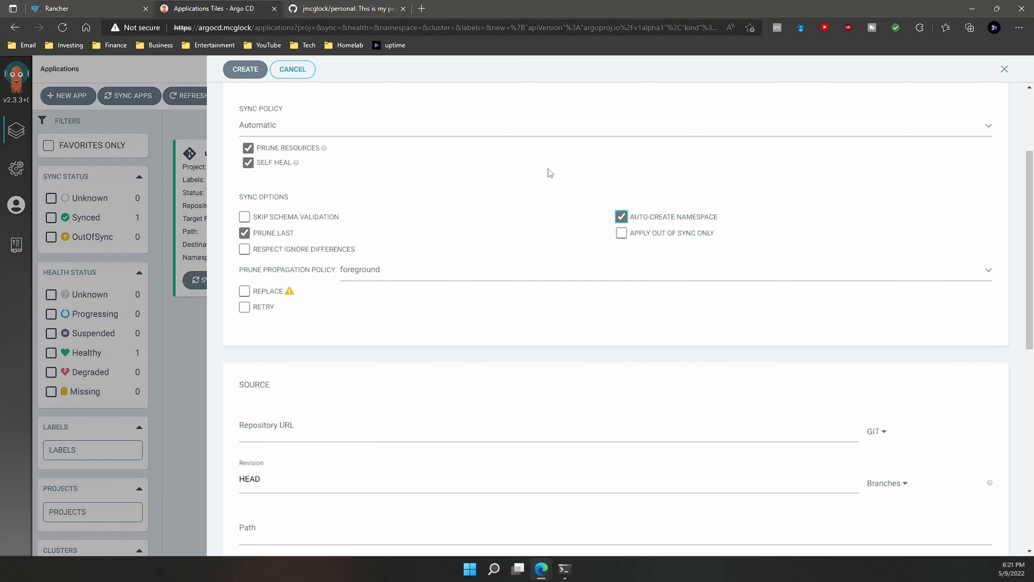
{"action": "mouse_move", "coordinate": [640, 197]}
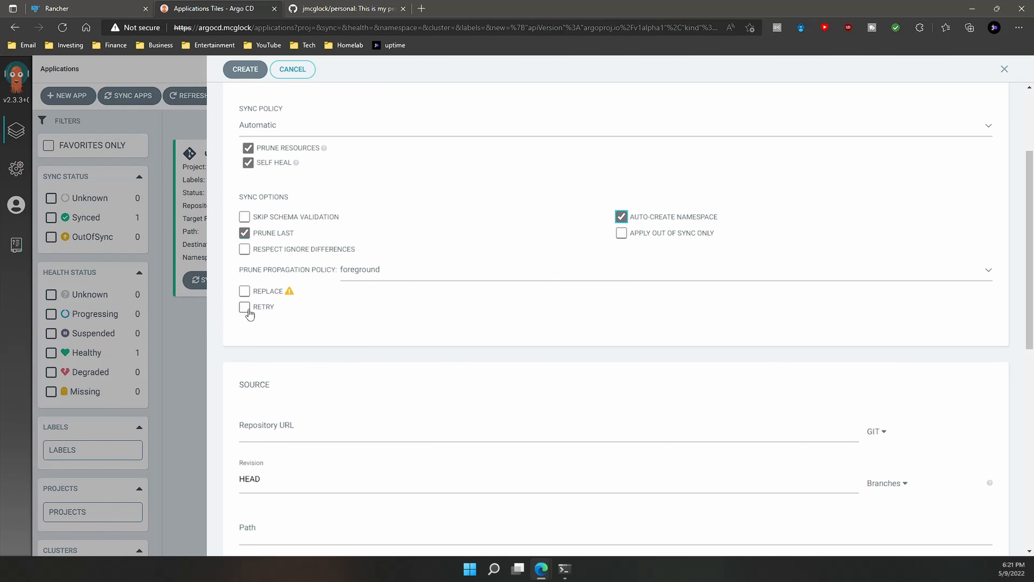
Point the source at the personal repo with path 'littlelink', verified against the repo folder name
{"action": "scroll", "scroll_direction": "down", "scroll_amount": 3}
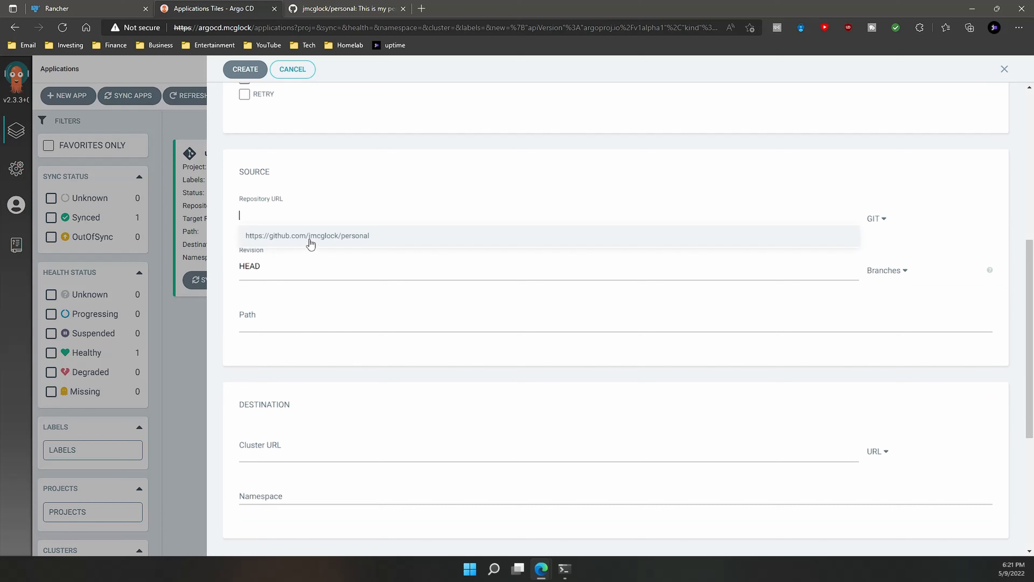
{"action": "left_click", "coordinate": [307, 235]}
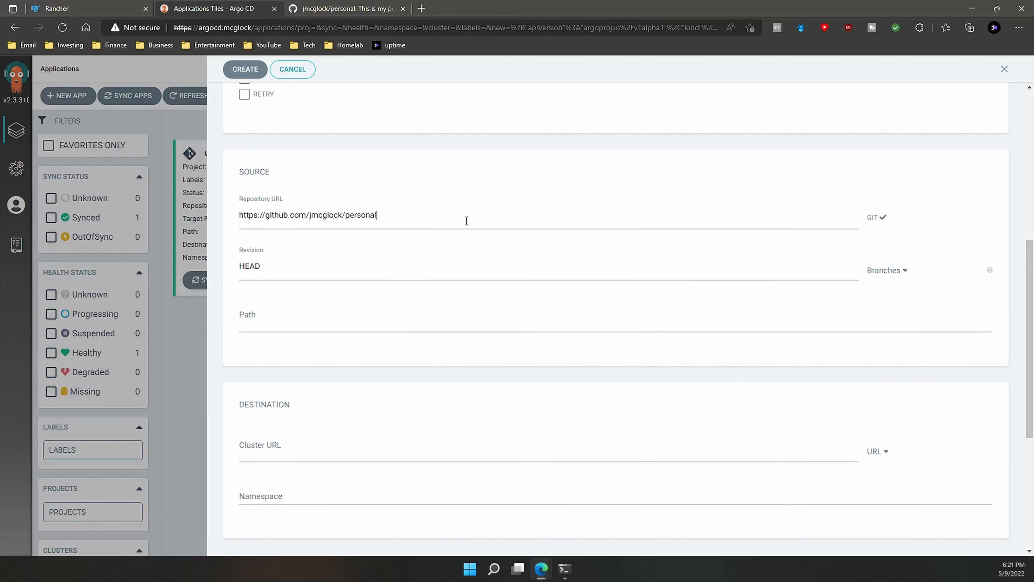
{"action": "left_click", "coordinate": [305, 318]}
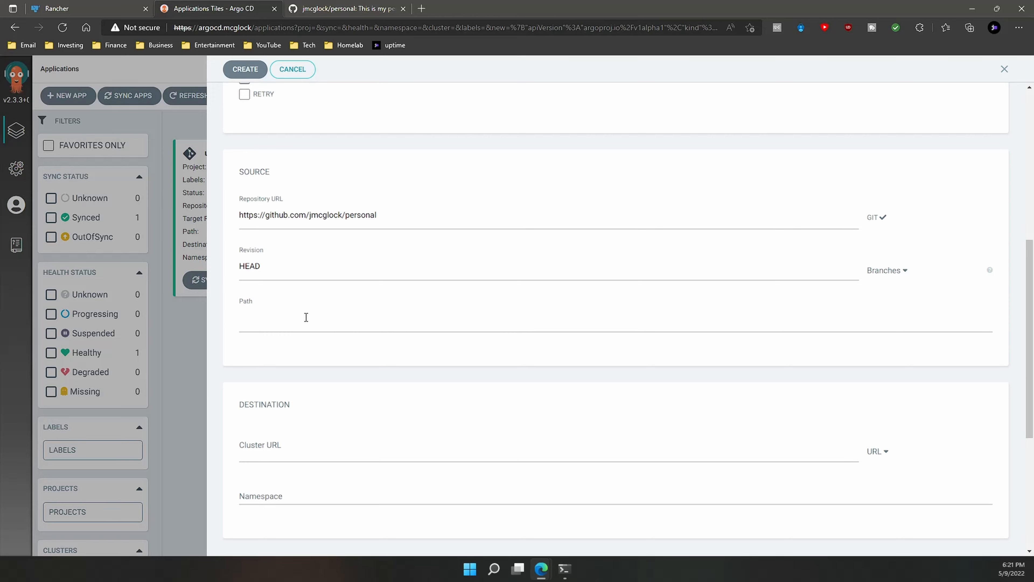
{"action": "left_click", "coordinate": [346, 9]}
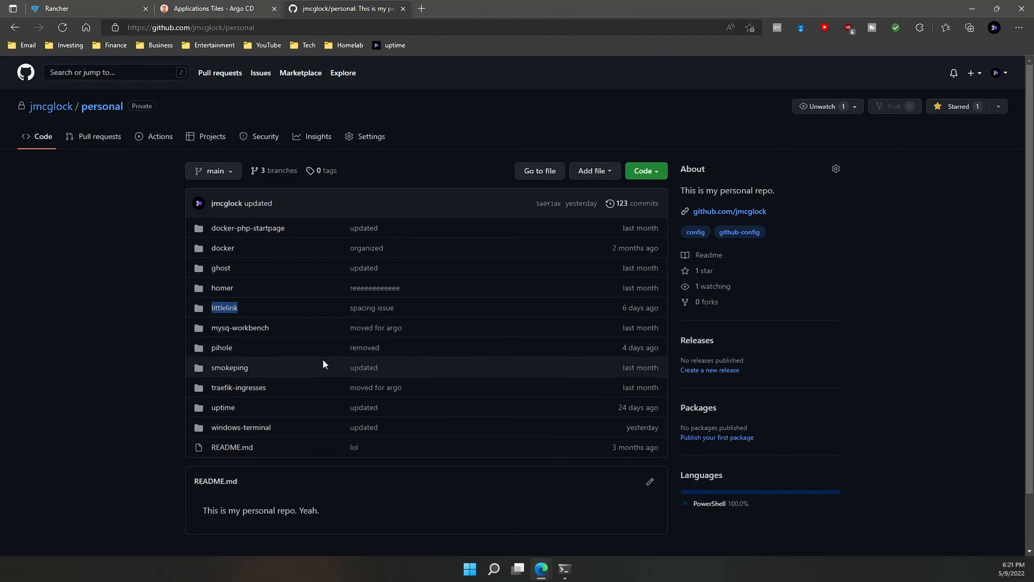
{"action": "left_click", "coordinate": [218, 8]}
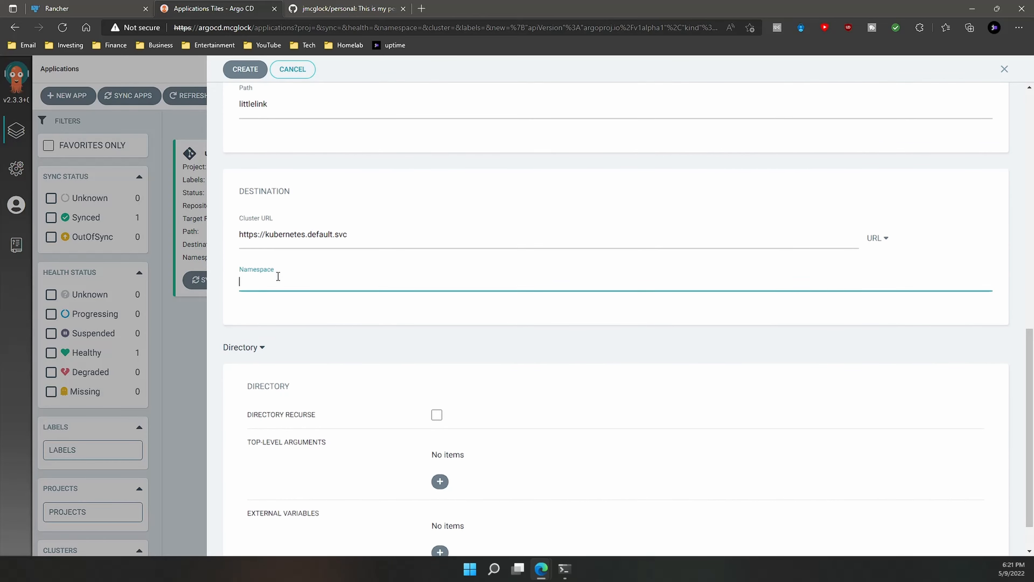
{"action": "type", "text": "littlelink"}
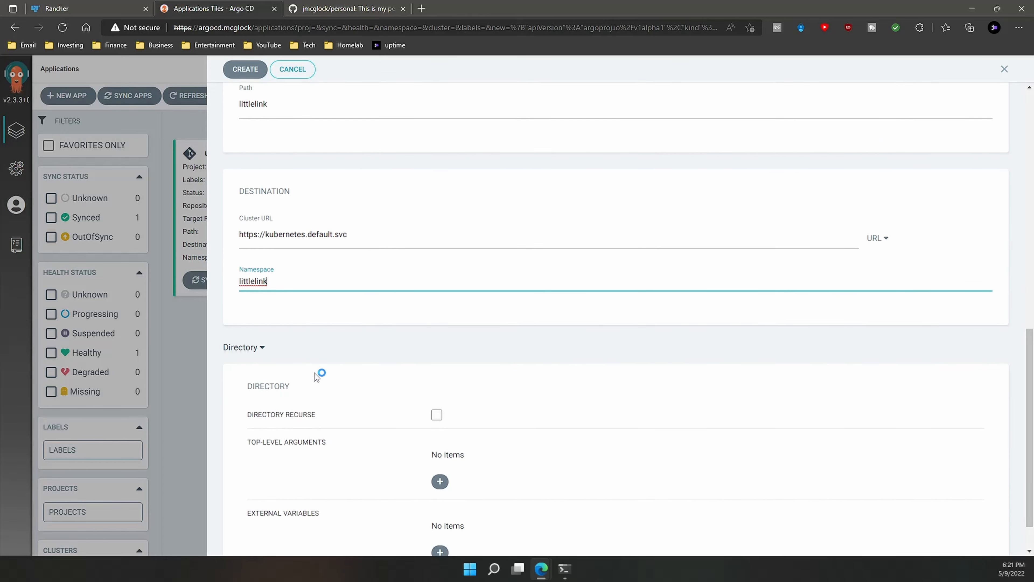
Create the littlelink application, which starts Progressing and Synced
{"action": "scroll", "scroll_direction": "up", "scroll_amount": 3}
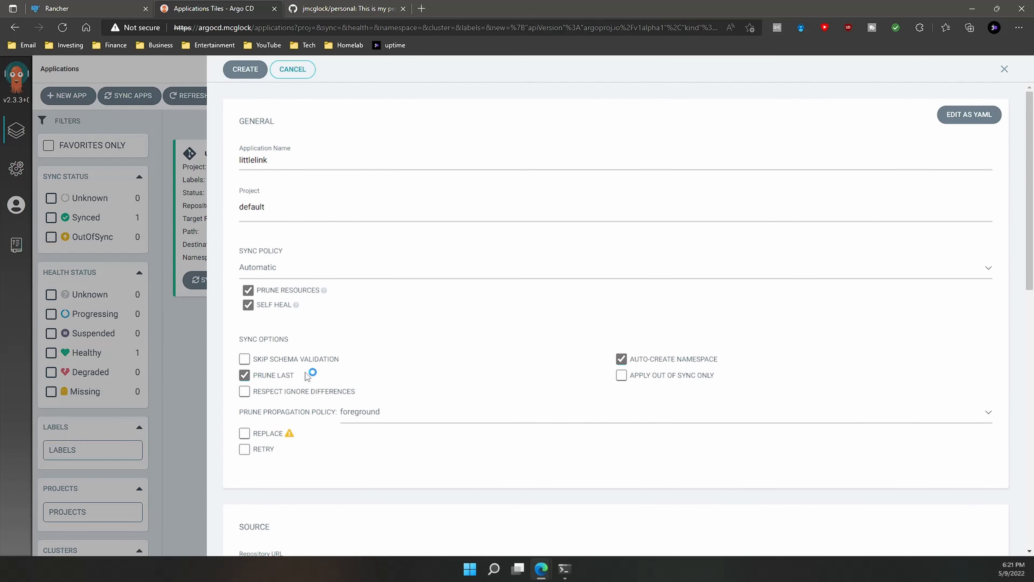
{"action": "left_click", "coordinate": [245, 70]}
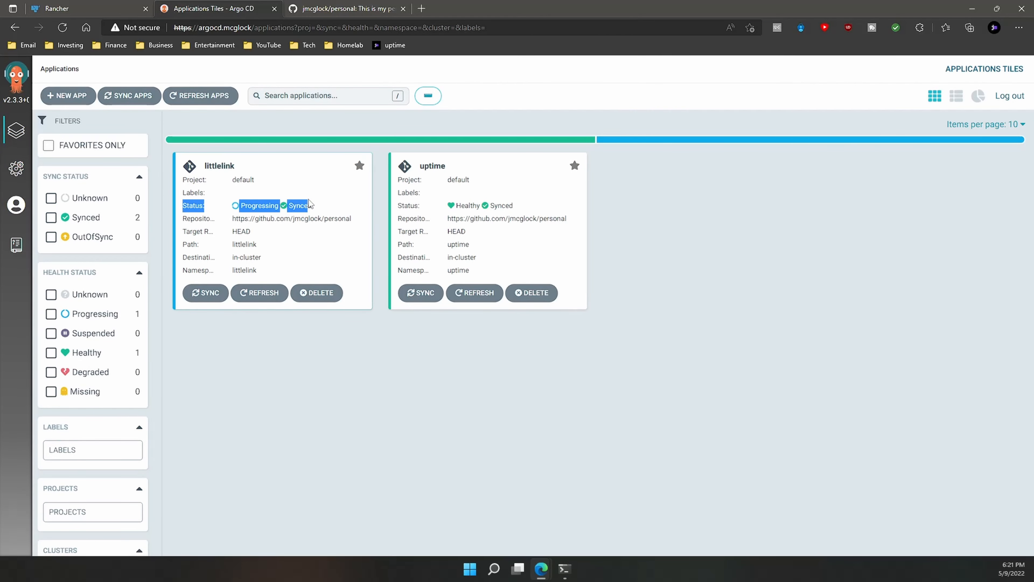
Show the littlelink resource tree with service, deployment, ingress and running pod
{"action": "left_click", "coordinate": [221, 165]}
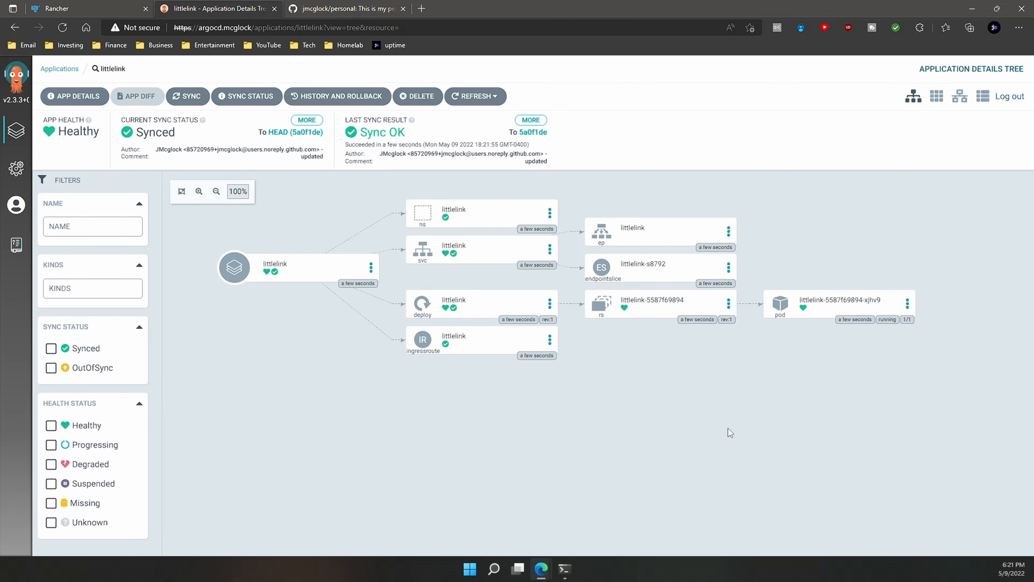
{"action": "mouse_move", "coordinate": [720, 452]}
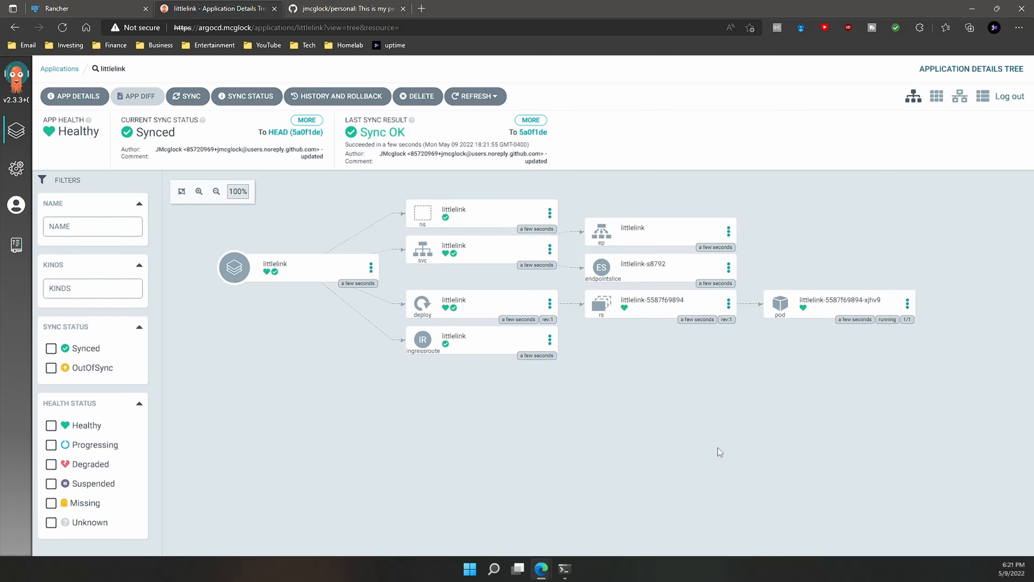
{"action": "mouse_move", "coordinate": [460, 468]}
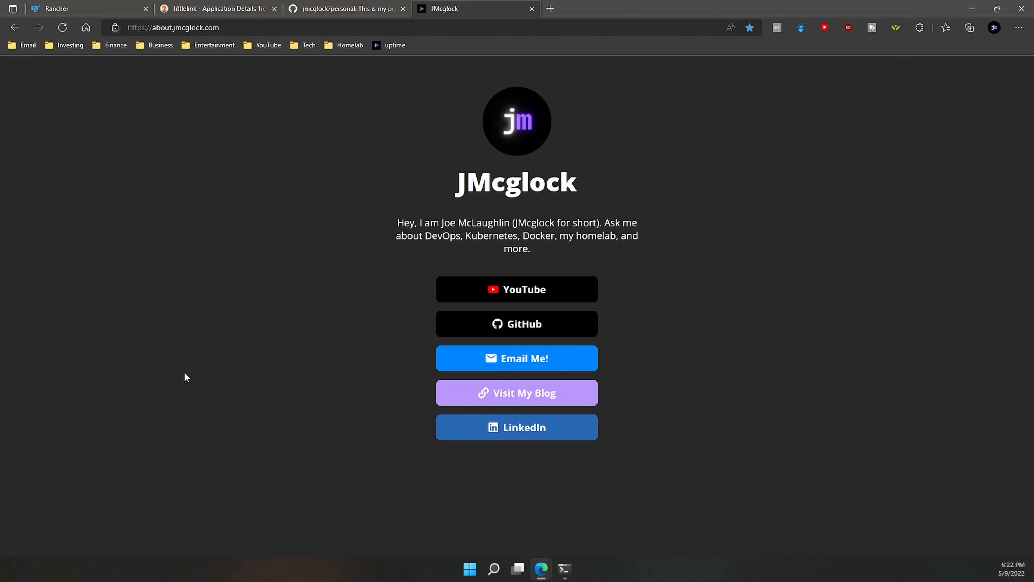
{"action": "mouse_move", "coordinate": [595, 518]}
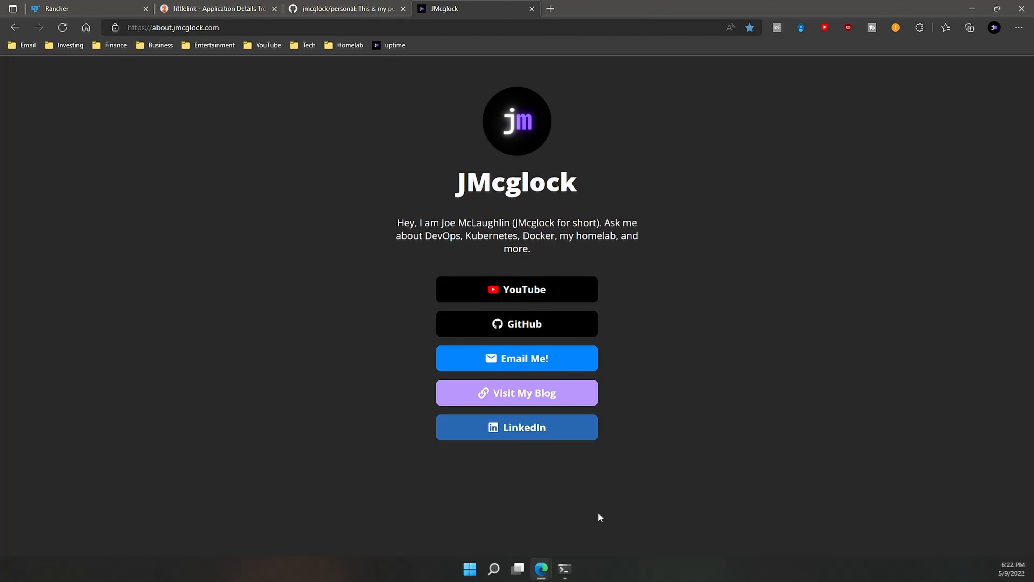
{"action": "mouse_move", "coordinate": [657, 434]}
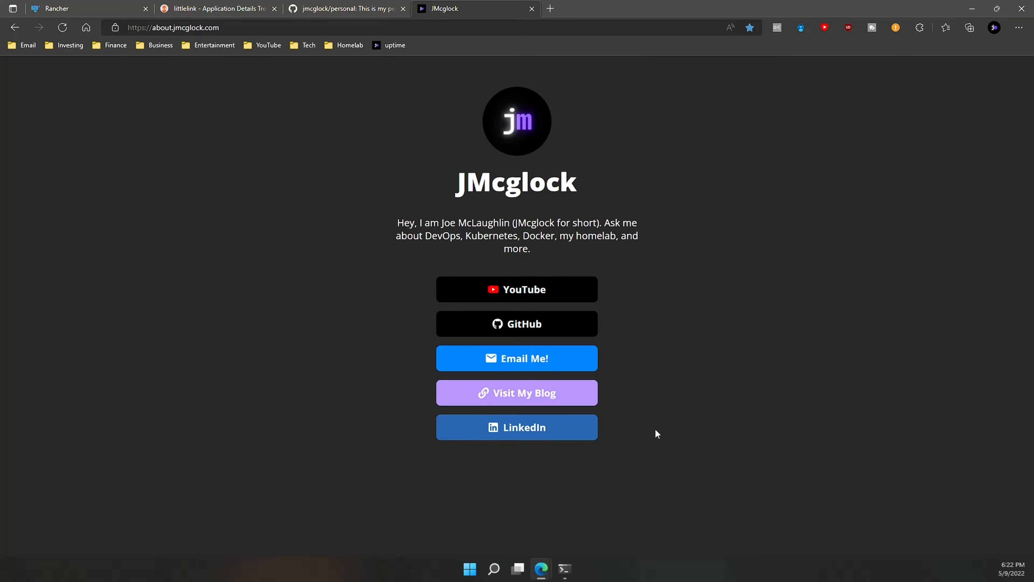
{"action": "mouse_move", "coordinate": [581, 5]}
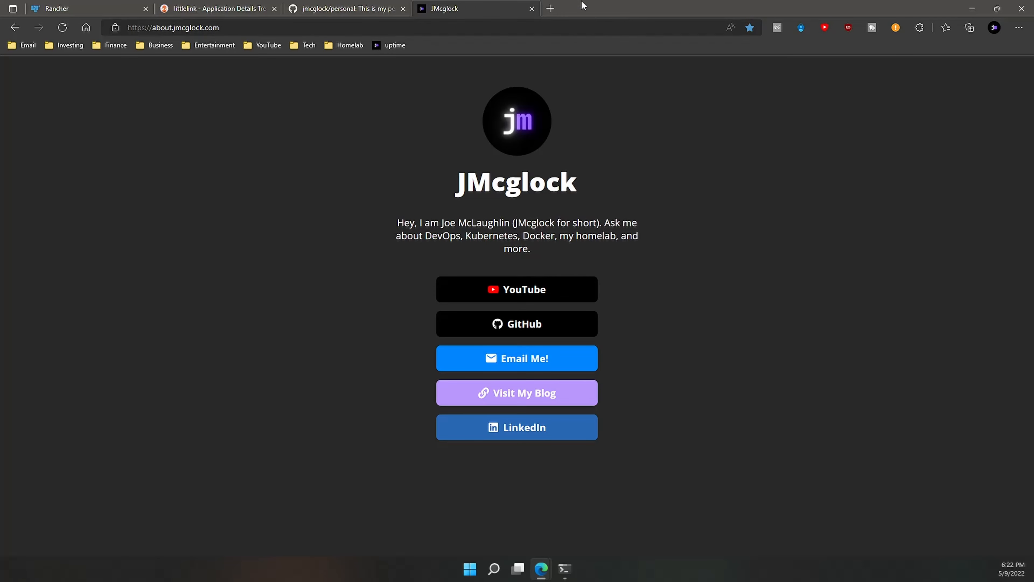
Load littlelink-deployment.yml from the littlelink folder in github.dev for editing
{"action": "left_click", "coordinate": [218, 9]}
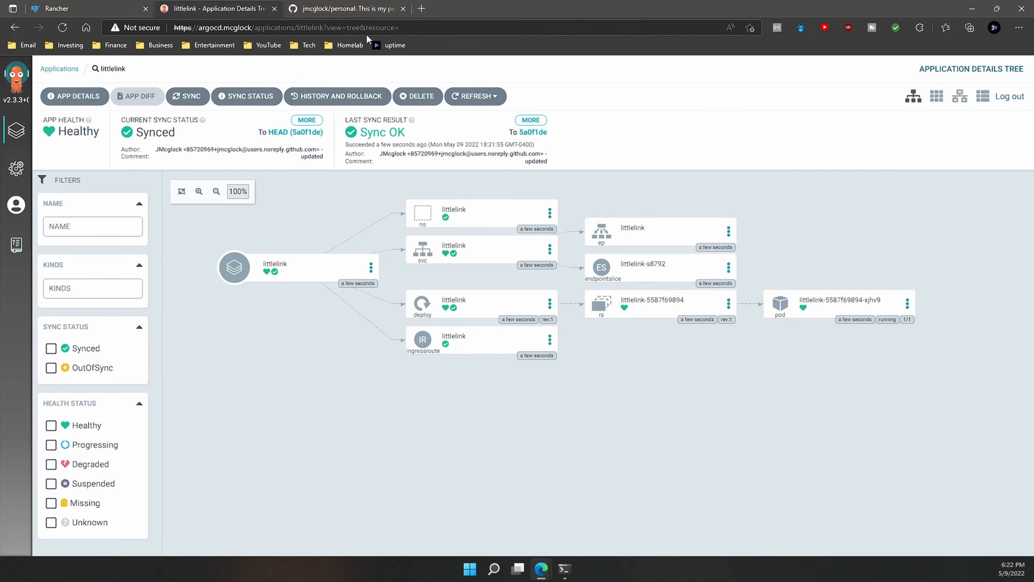
{"action": "mouse_move", "coordinate": [347, 9]}
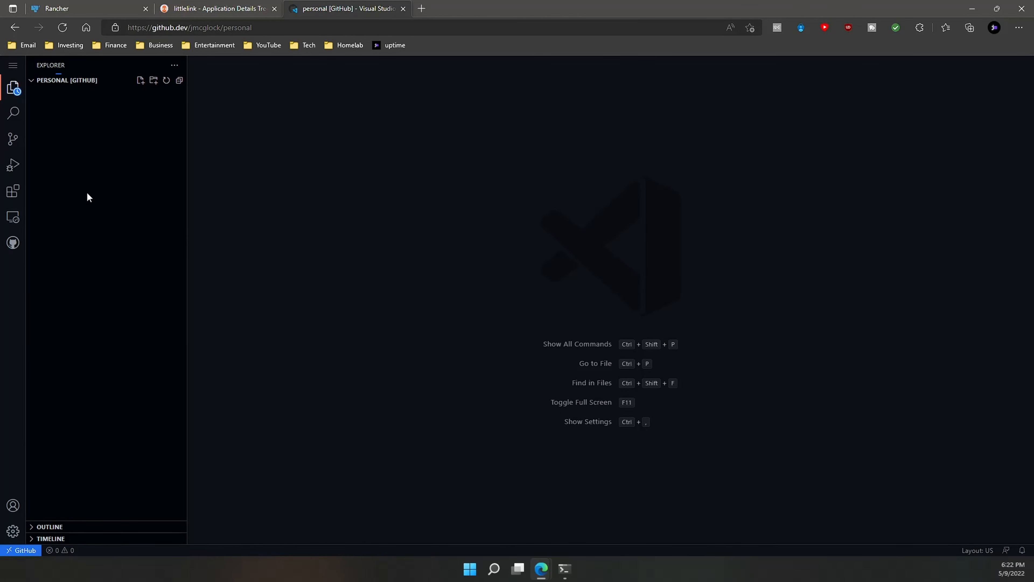
{"action": "left_click", "coordinate": [65, 79]}
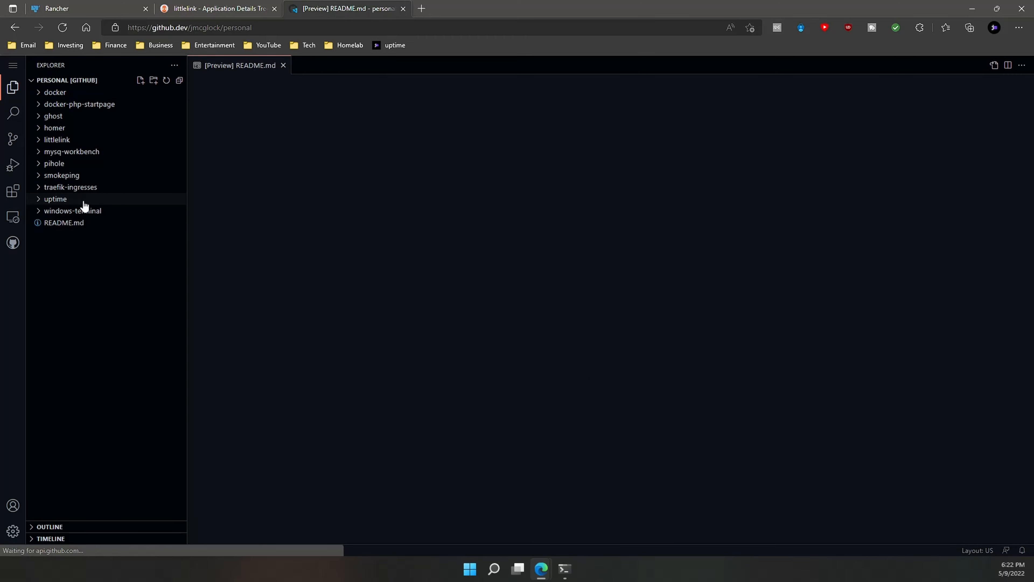
{"action": "left_click", "coordinate": [57, 139]}
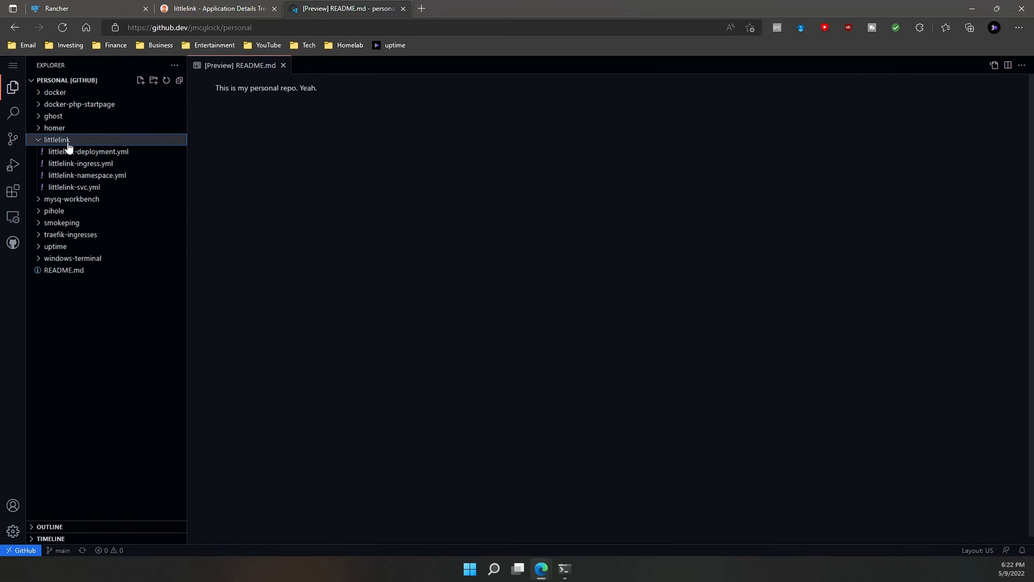
{"action": "left_click", "coordinate": [90, 151]}
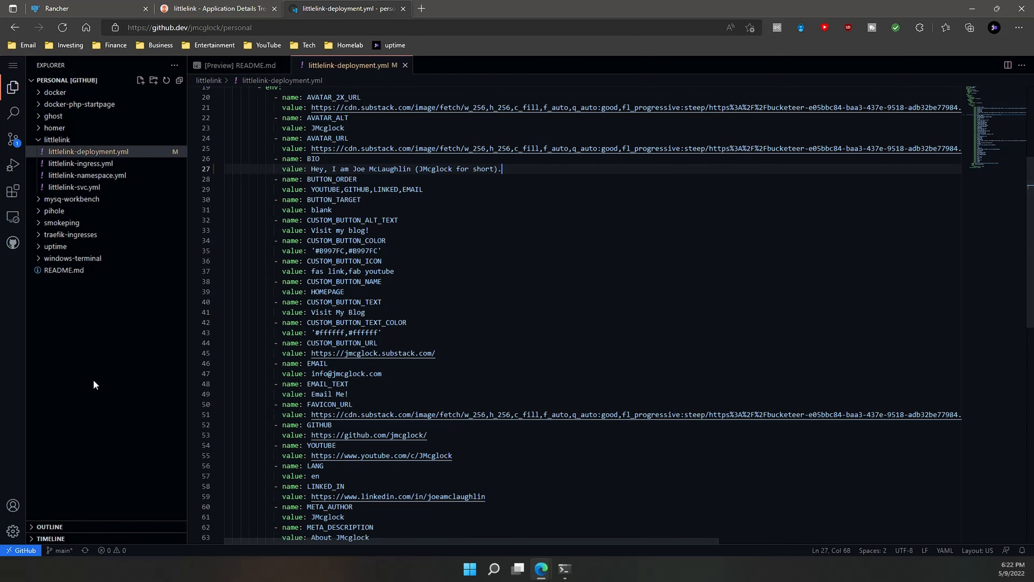
Stage the shortened BIO change and begin committing it from Source Control
{"action": "left_click", "coordinate": [406, 65]}
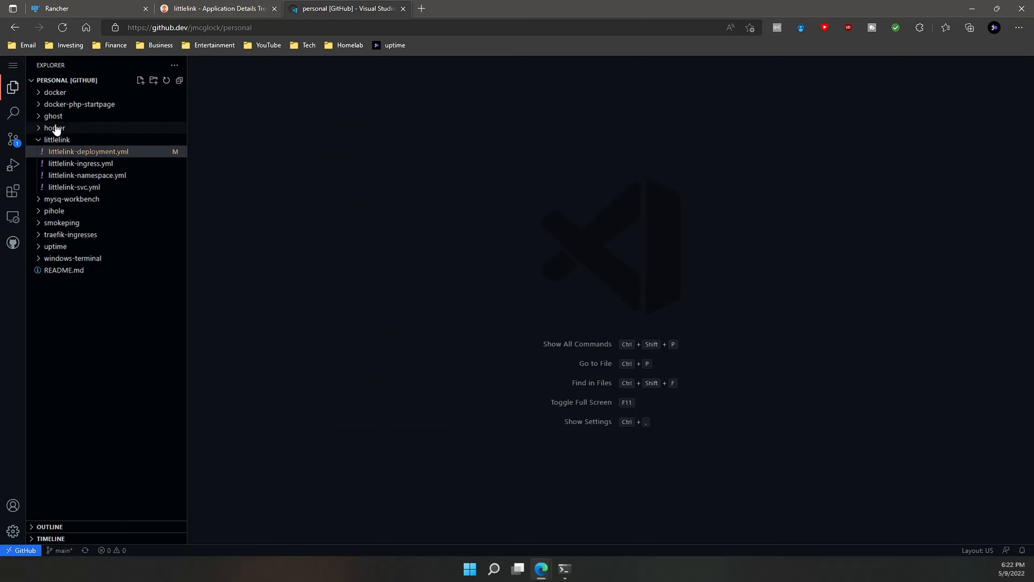
{"action": "left_click", "coordinate": [12, 139]}
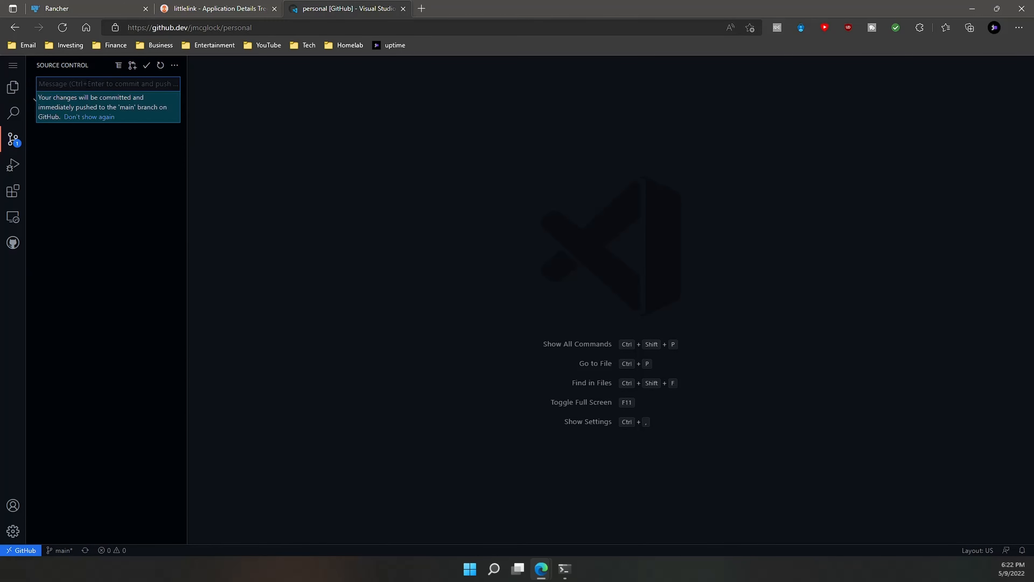
{"action": "left_click", "coordinate": [218, 8]}
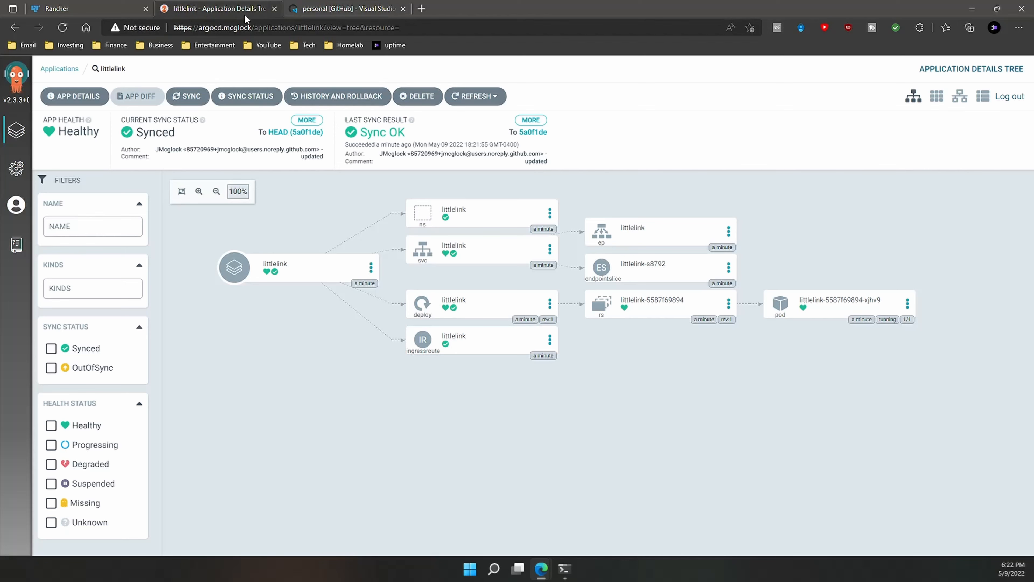
{"action": "mouse_move", "coordinate": [15, 130]}
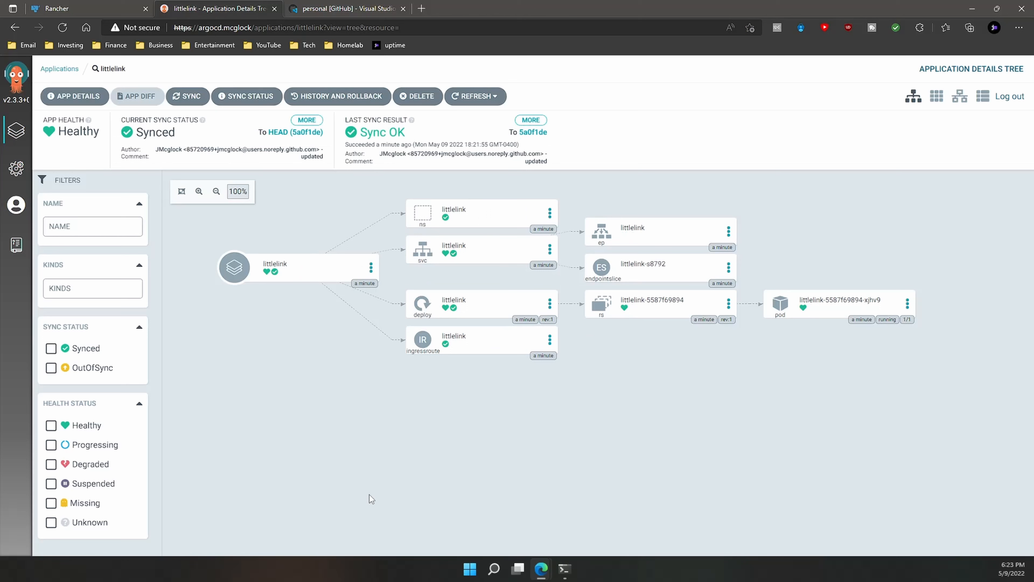
{"action": "mouse_move", "coordinate": [375, 500]}
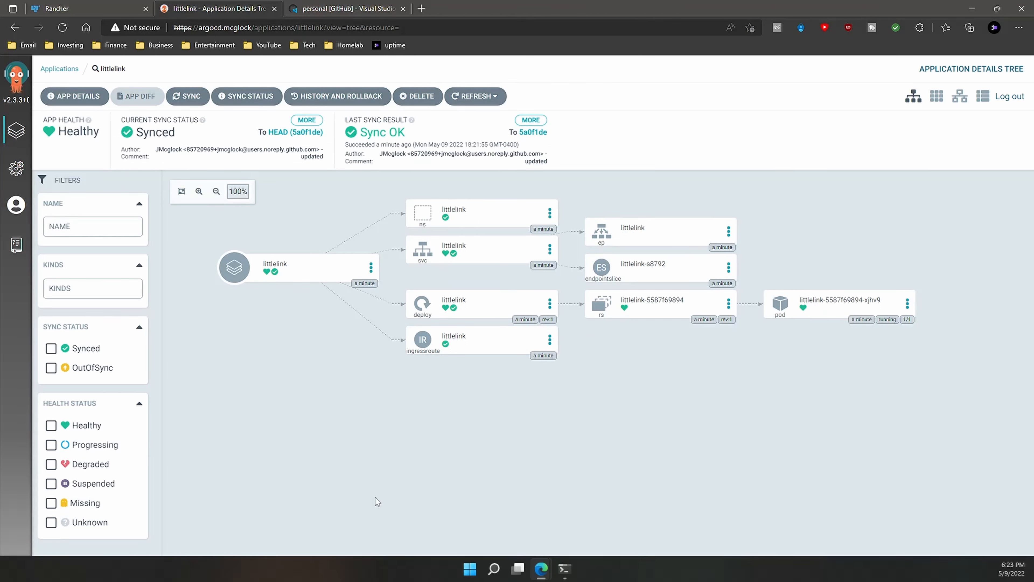
Refresh littlelink so commit 0836c2f rolls out a new pod
{"action": "left_click", "coordinate": [188, 96]}
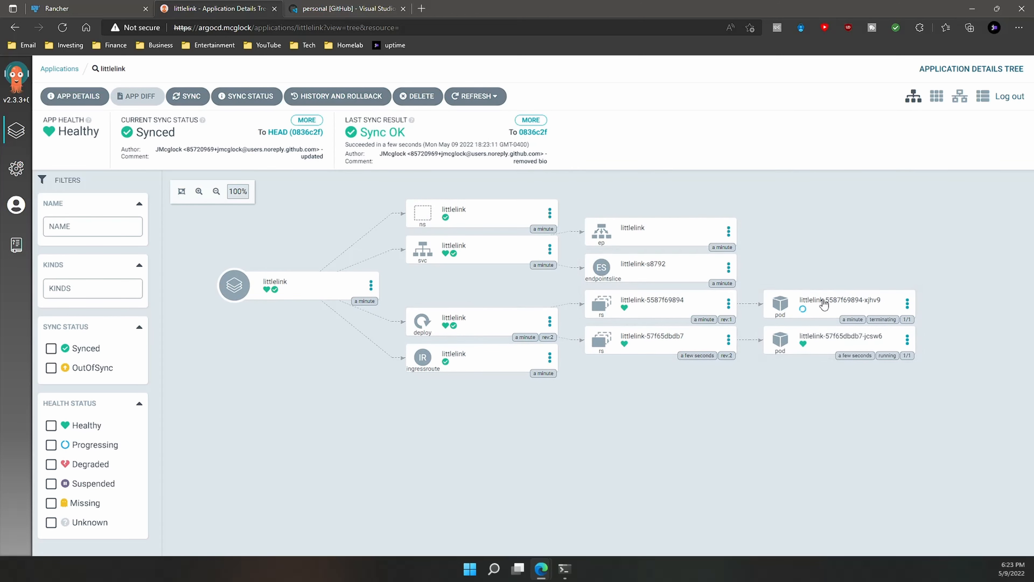
{"action": "mouse_move", "coordinate": [821, 476]}
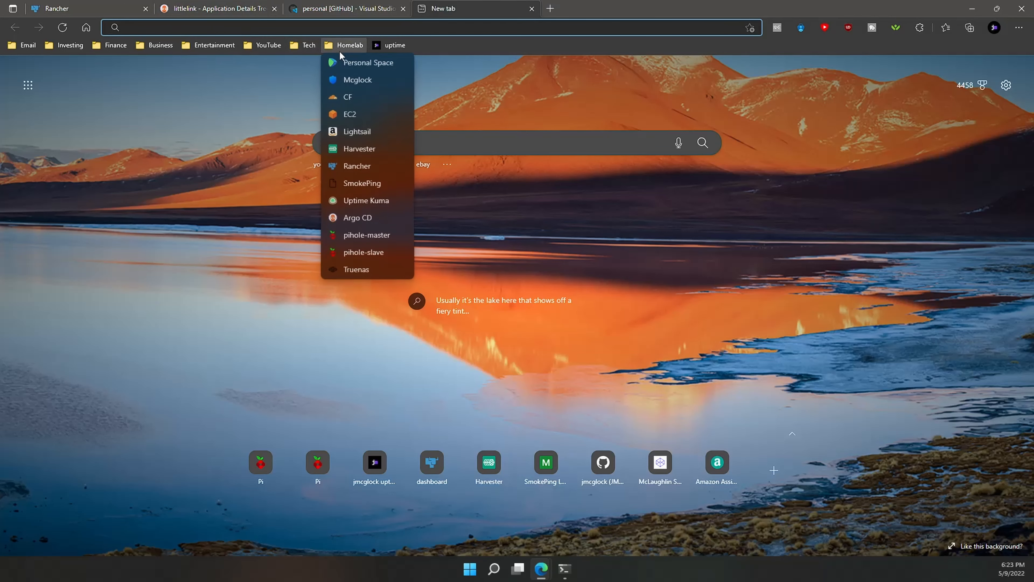
Visit the live about page via the About bookmark in the Tech folder
{"action": "left_click", "coordinate": [308, 45]}
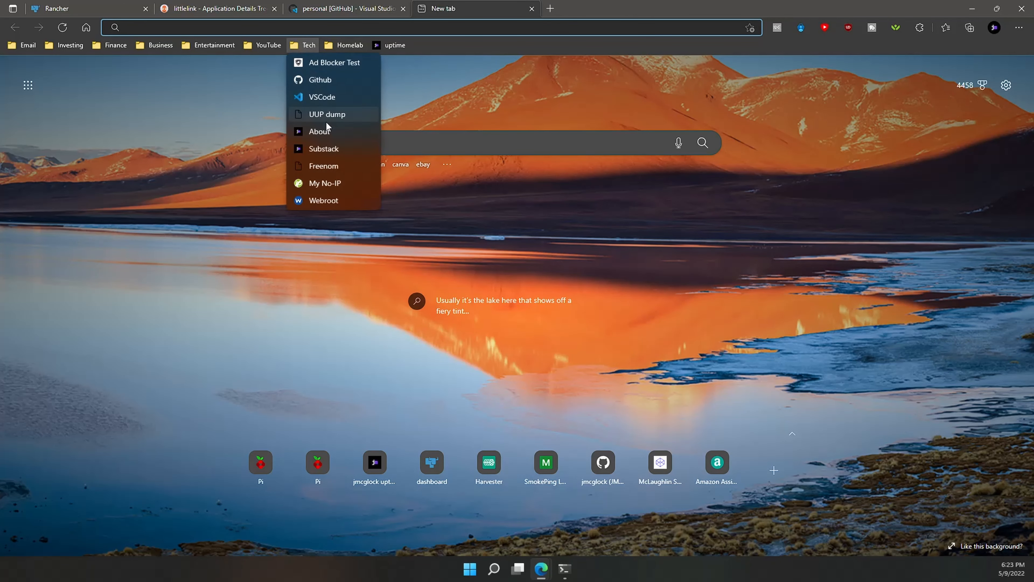
{"action": "left_click", "coordinate": [320, 130]}
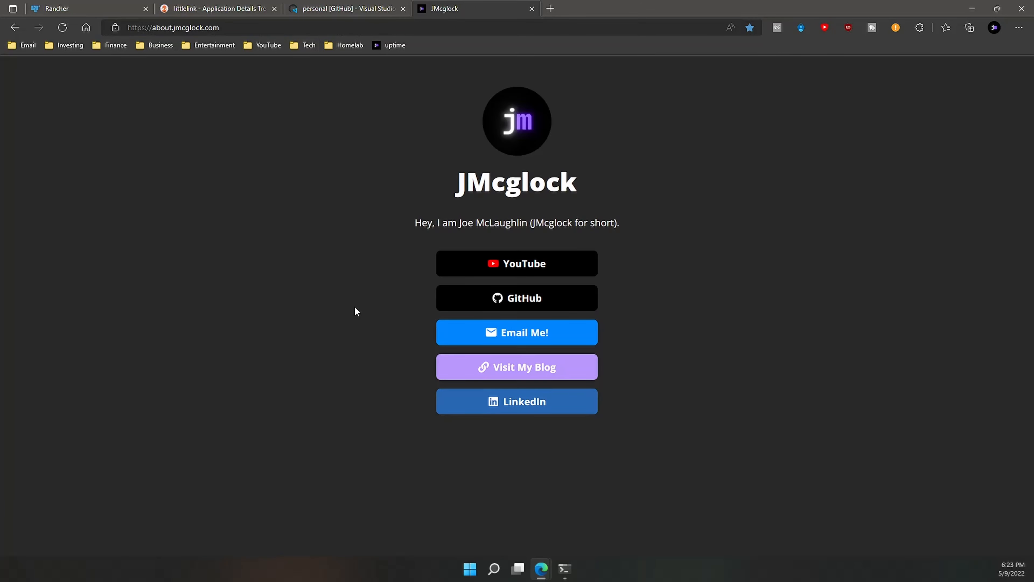
{"action": "mouse_move", "coordinate": [640, 241]}
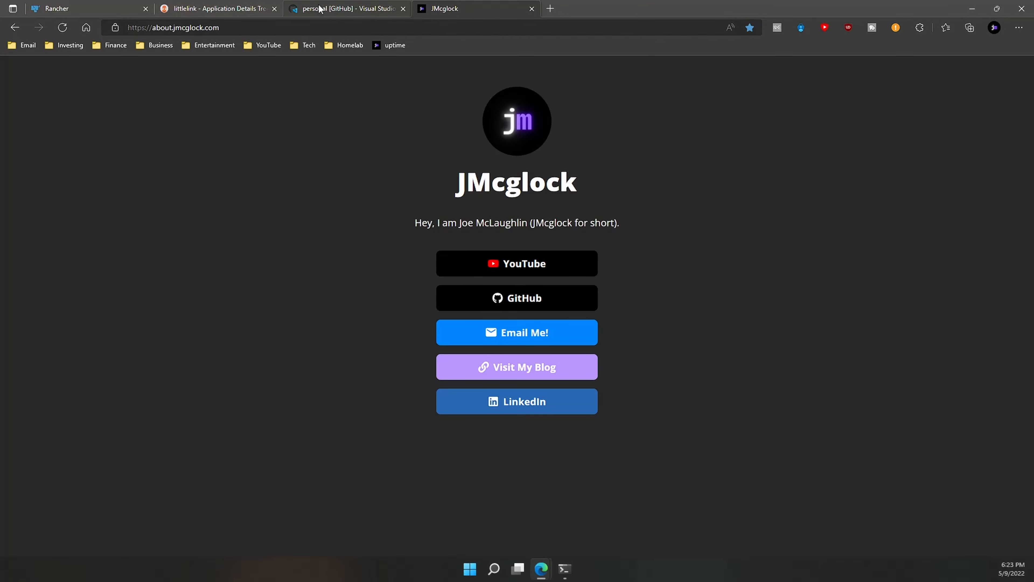
Return to the littlelink overview showing only the updated pod running at 0836c2f
{"action": "left_click", "coordinate": [218, 8]}
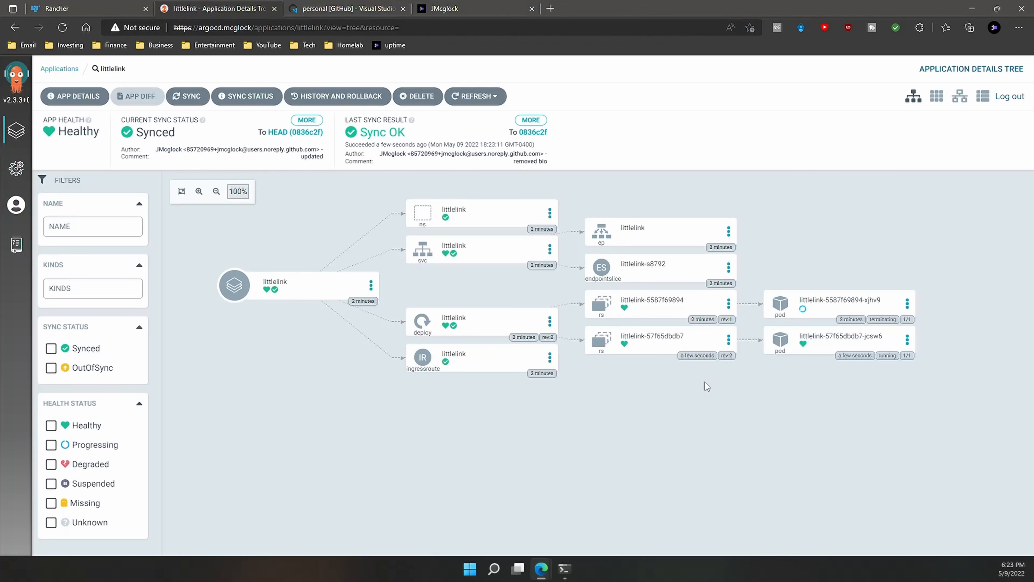
{"action": "mouse_move", "coordinate": [623, 163]}
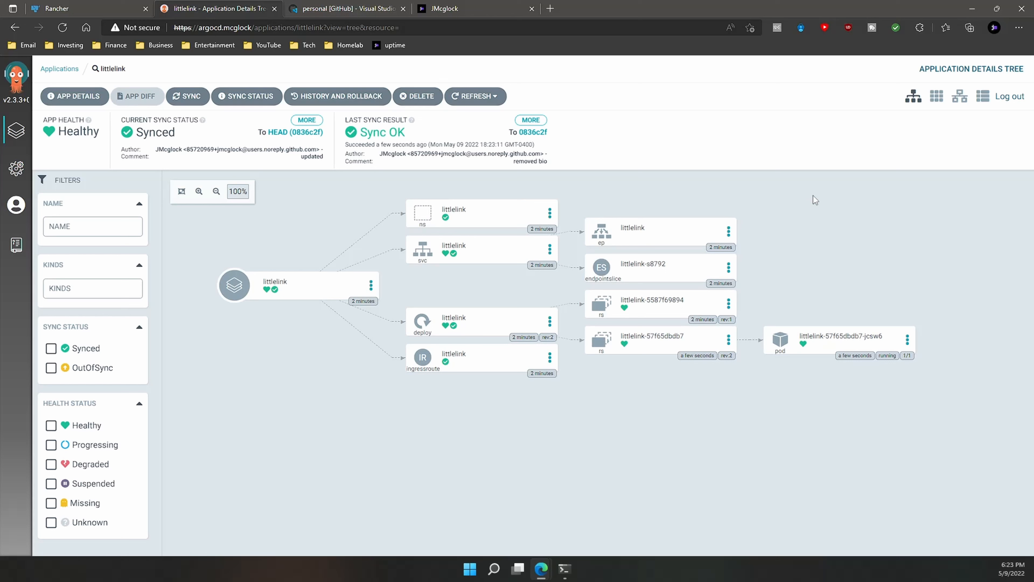
{"action": "mouse_move", "coordinate": [769, 502]}
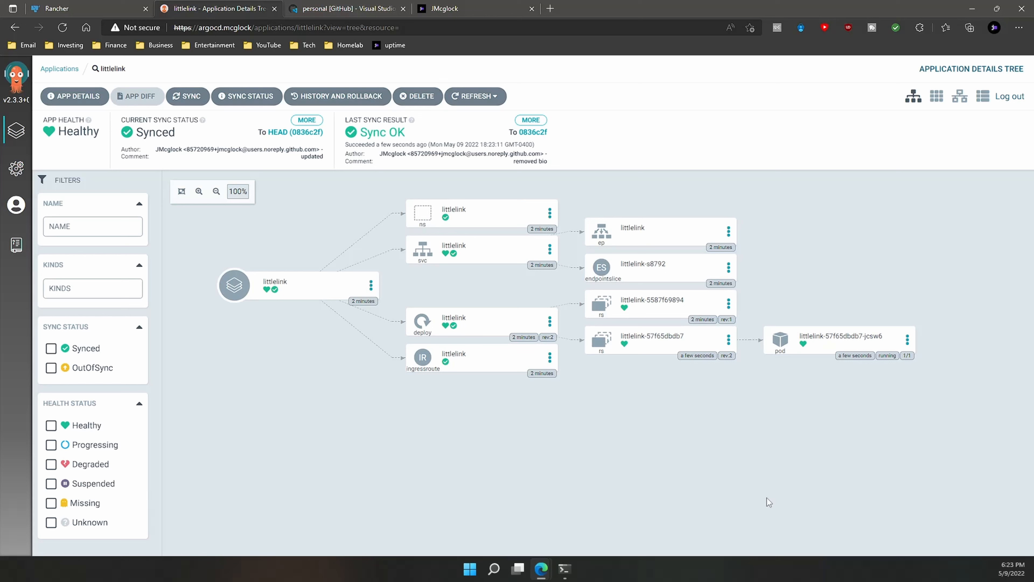
{"action": "mouse_move", "coordinate": [731, 477]}
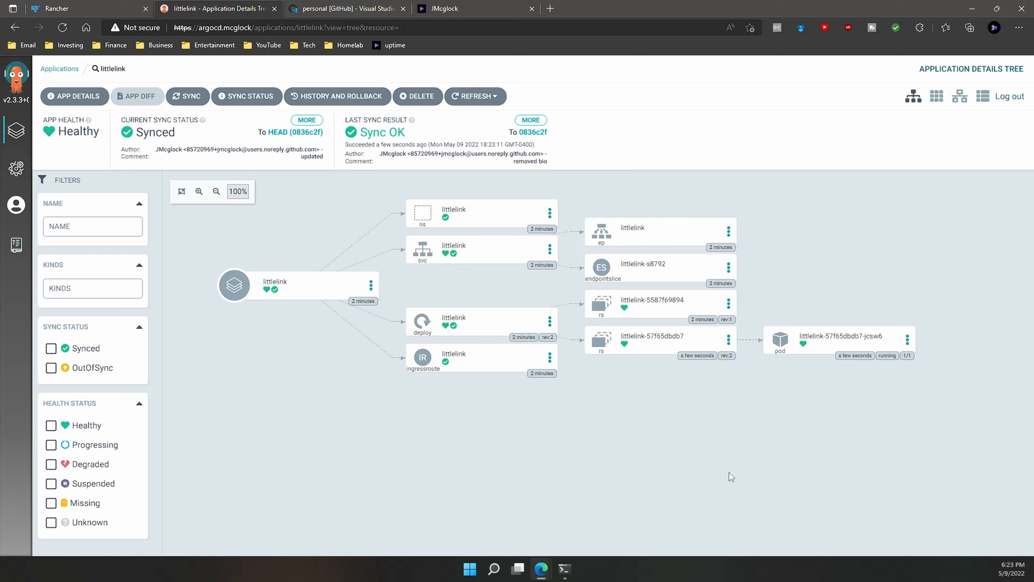
{"action": "mouse_move", "coordinate": [459, 265]}
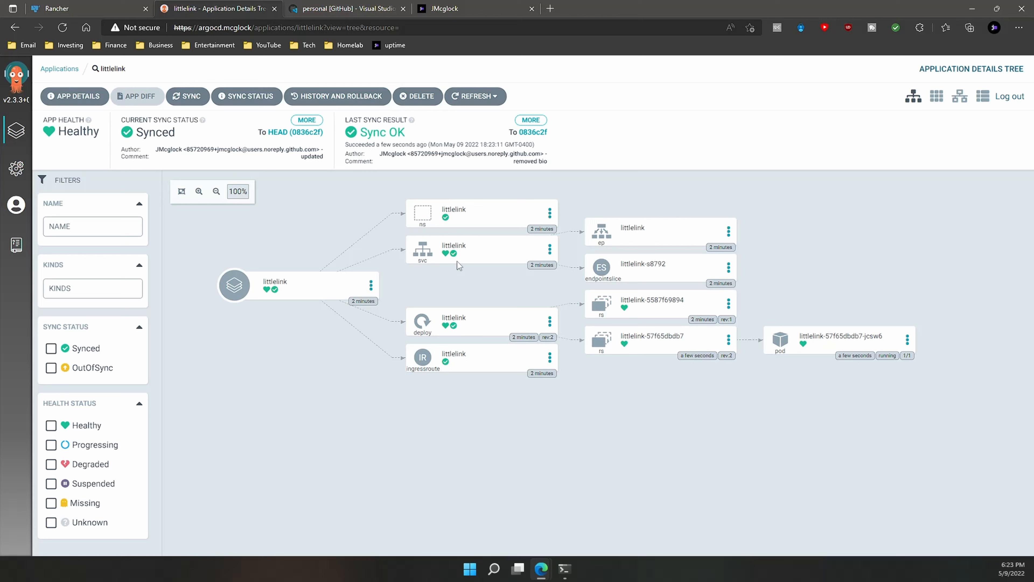
{"action": "mouse_move", "coordinate": [261, 203]}
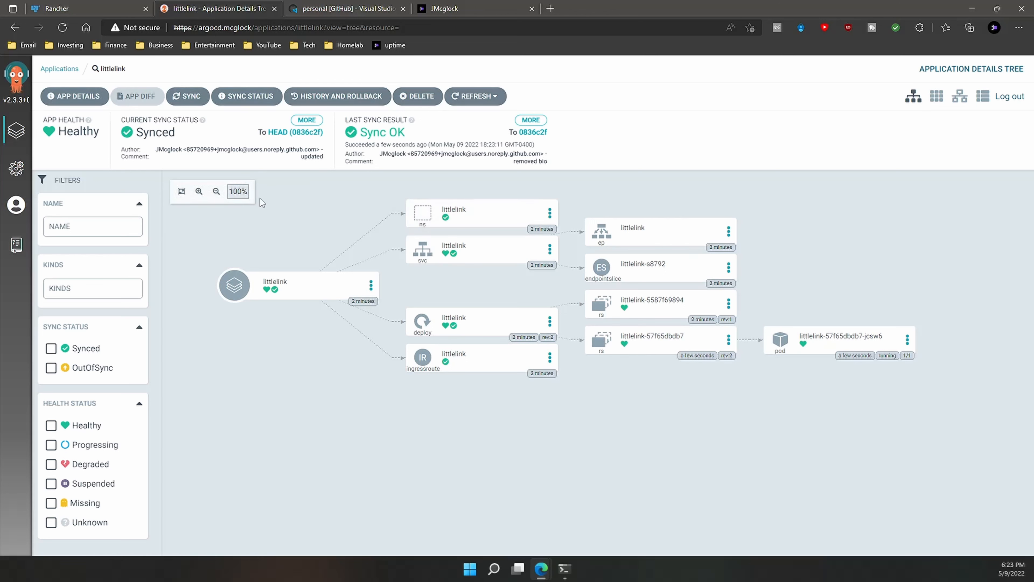
{"action": "mouse_move", "coordinate": [302, 170]}
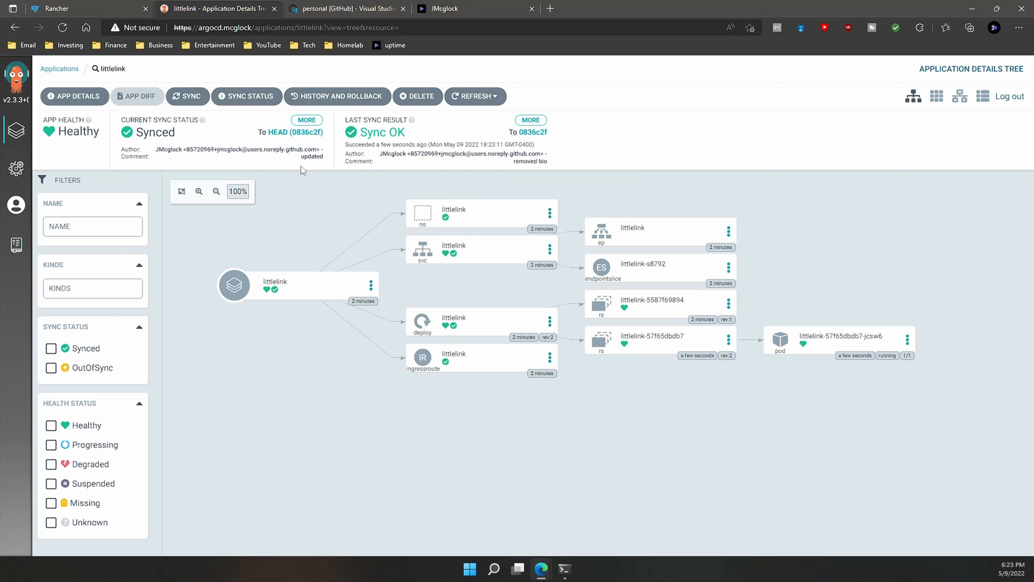
{"action": "mouse_move", "coordinate": [108, 24]}
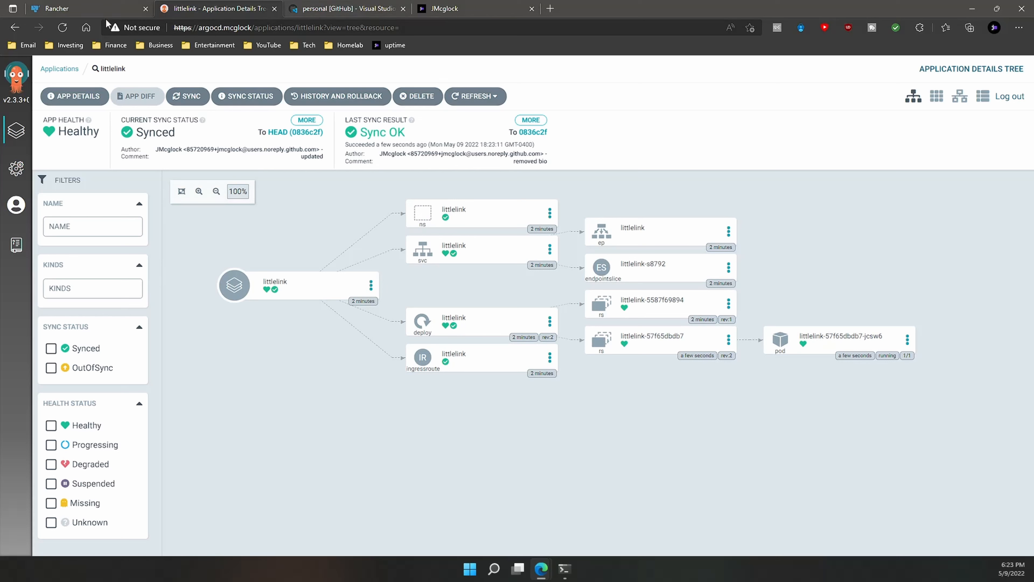
{"action": "mouse_move", "coordinate": [89, 9]}
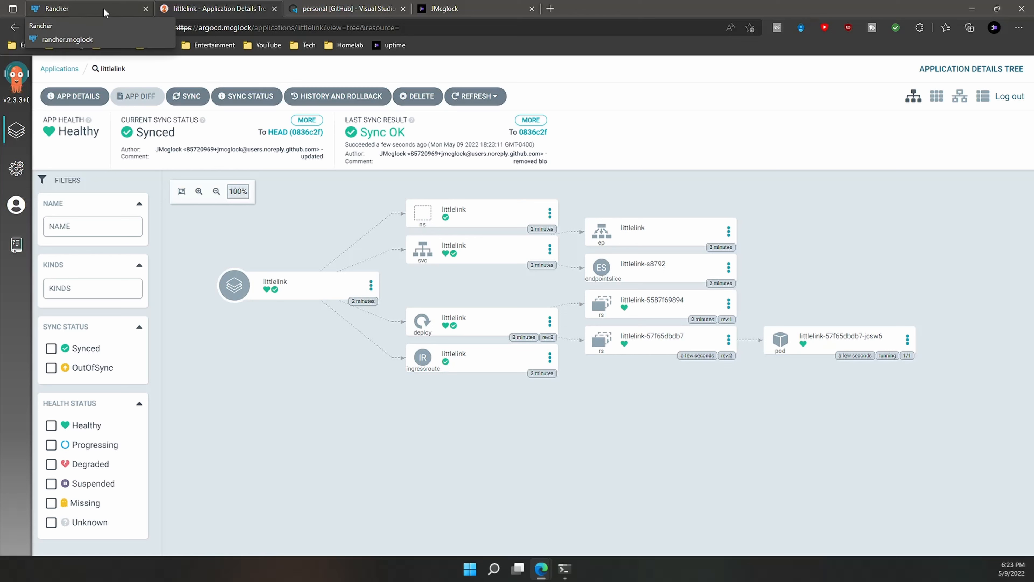
{"action": "mouse_move", "coordinate": [343, 9]}
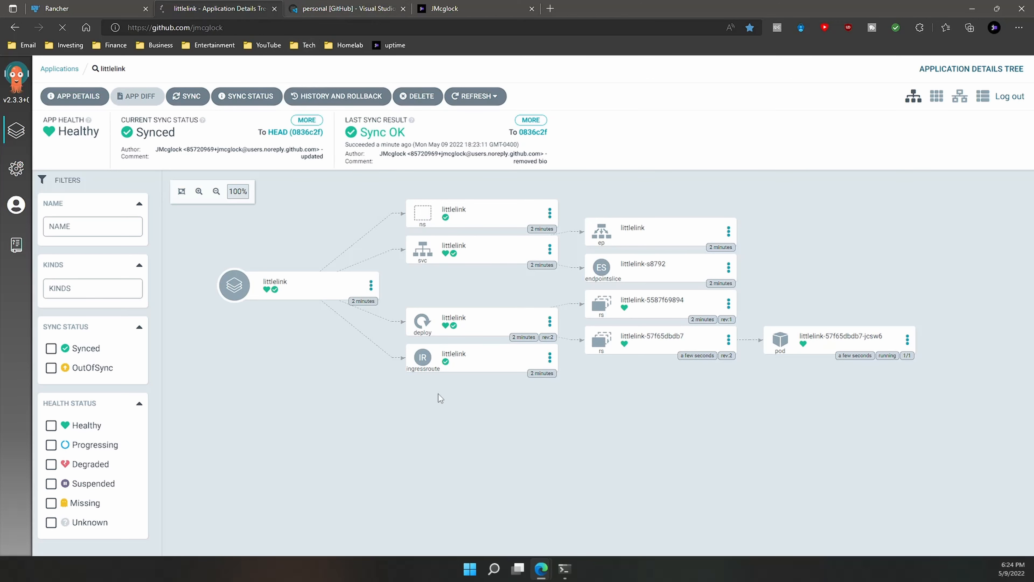
Navigate from the GitHub profile's Repositories list into the personal repository
{"action": "left_click", "coordinate": [218, 8]}
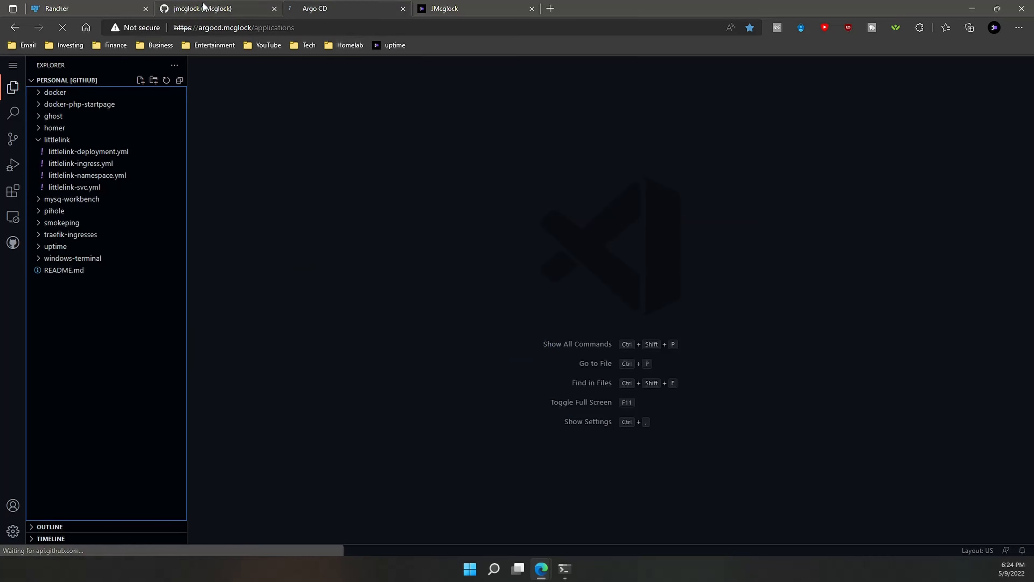
{"action": "left_click", "coordinate": [218, 8]}
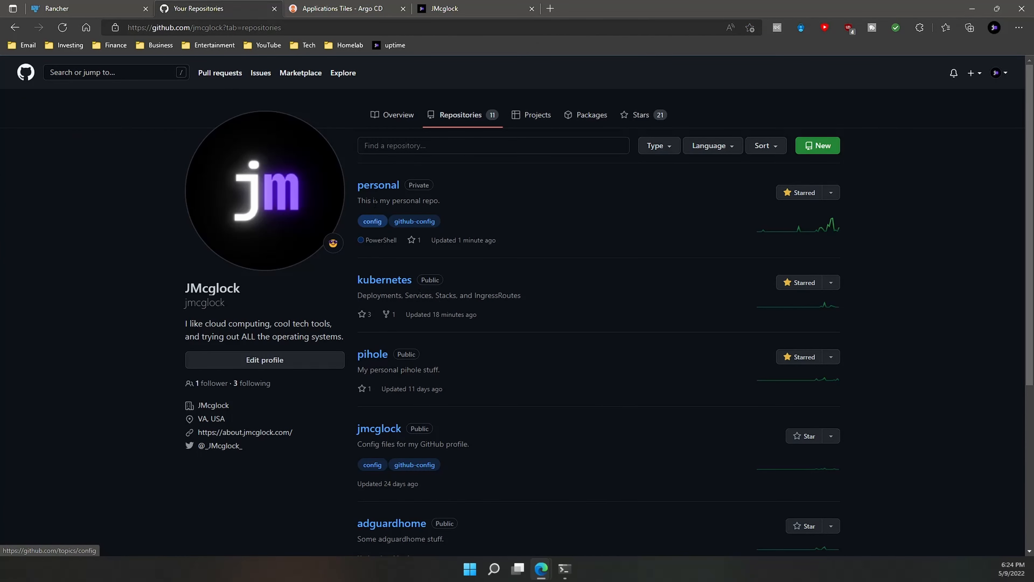
{"action": "left_click", "coordinate": [378, 184]}
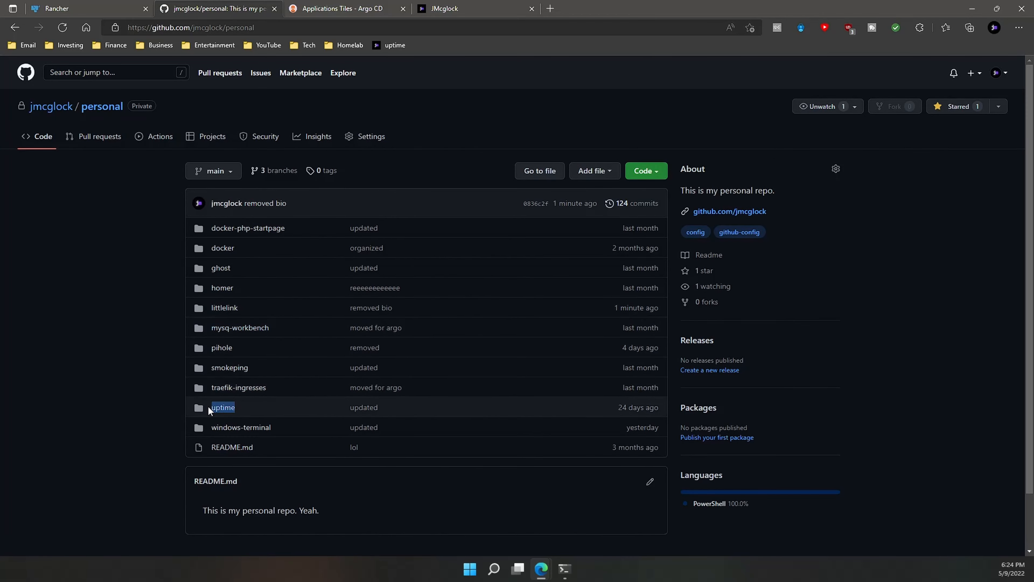
{"action": "mouse_move", "coordinate": [229, 368]}
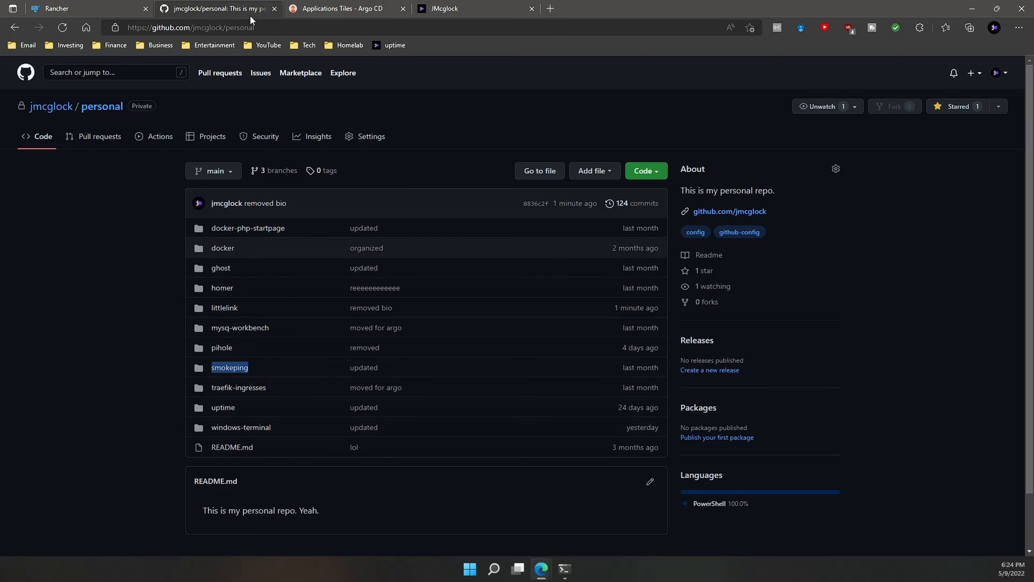
{"action": "mouse_move", "coordinate": [56, 9]}
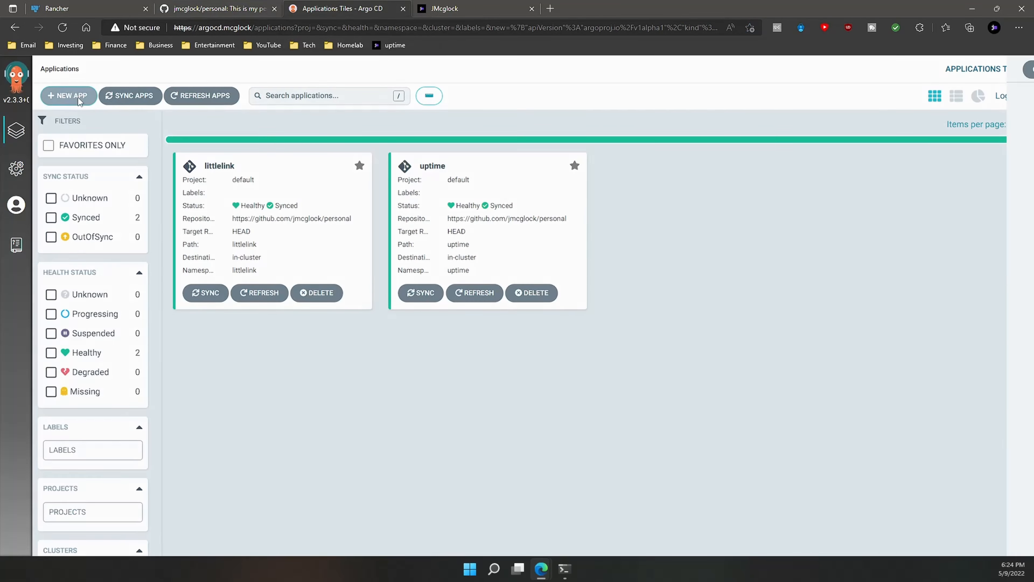
Create the smokeping app named 'smokeping' from the personal repo's smokeping path with automatic sync
{"action": "left_click", "coordinate": [67, 96]}
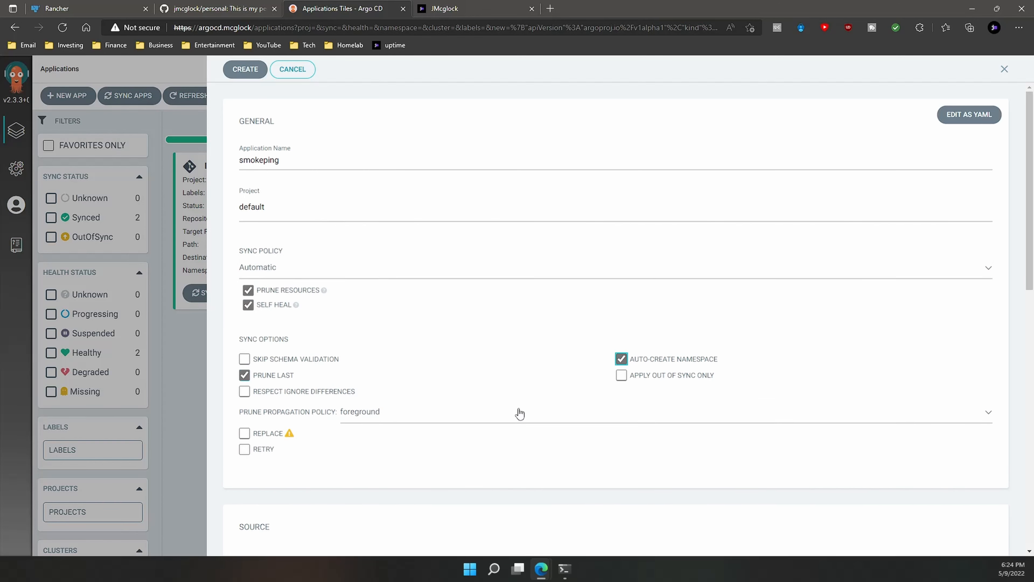
{"action": "scroll", "scroll_direction": "down", "scroll_amount": 3}
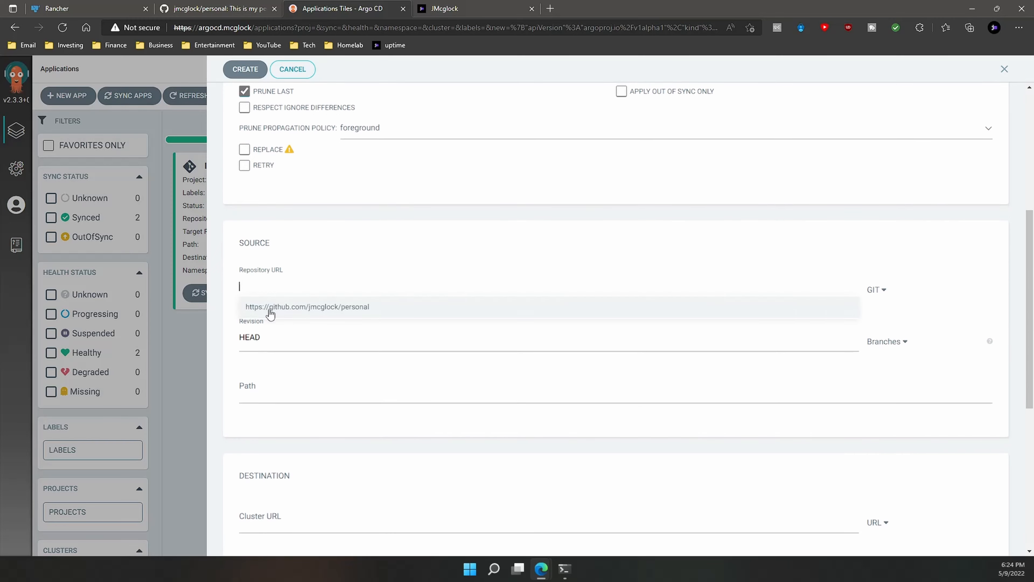
{"action": "type", "text": "smokeping"}
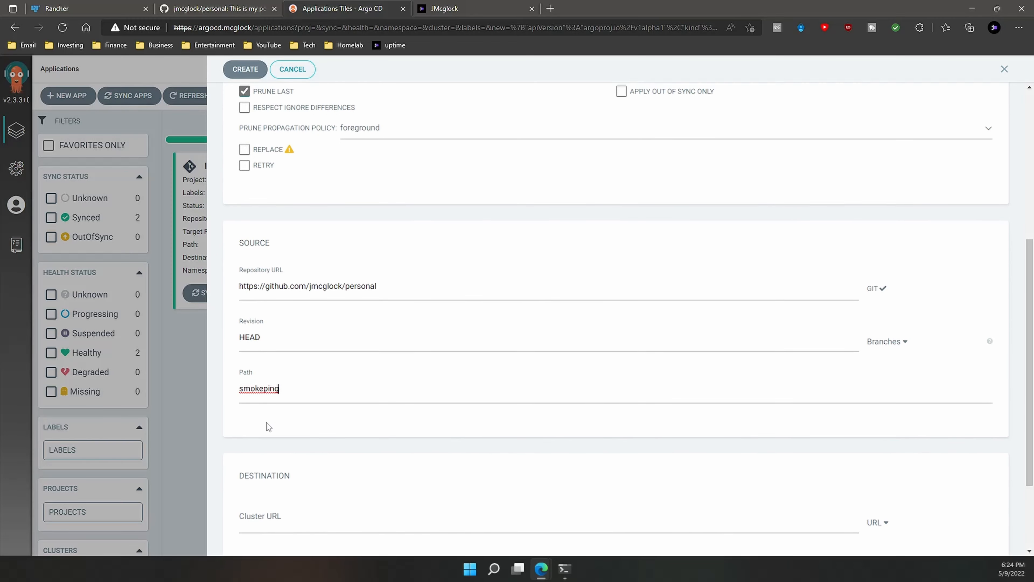
{"action": "scroll", "scroll_direction": "down", "scroll_amount": 3}
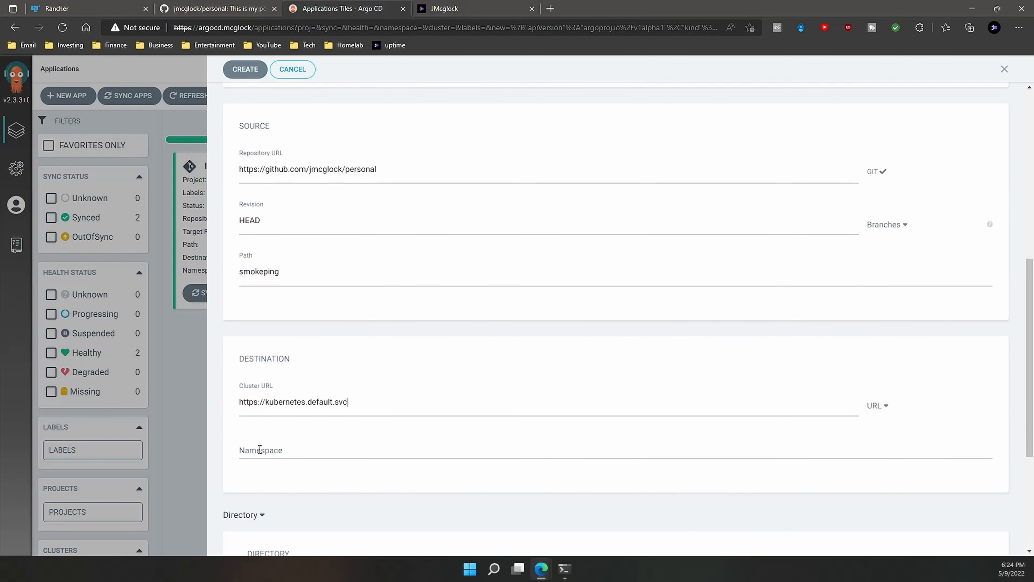
{"action": "scroll", "scroll_direction": "up", "scroll_amount": 3}
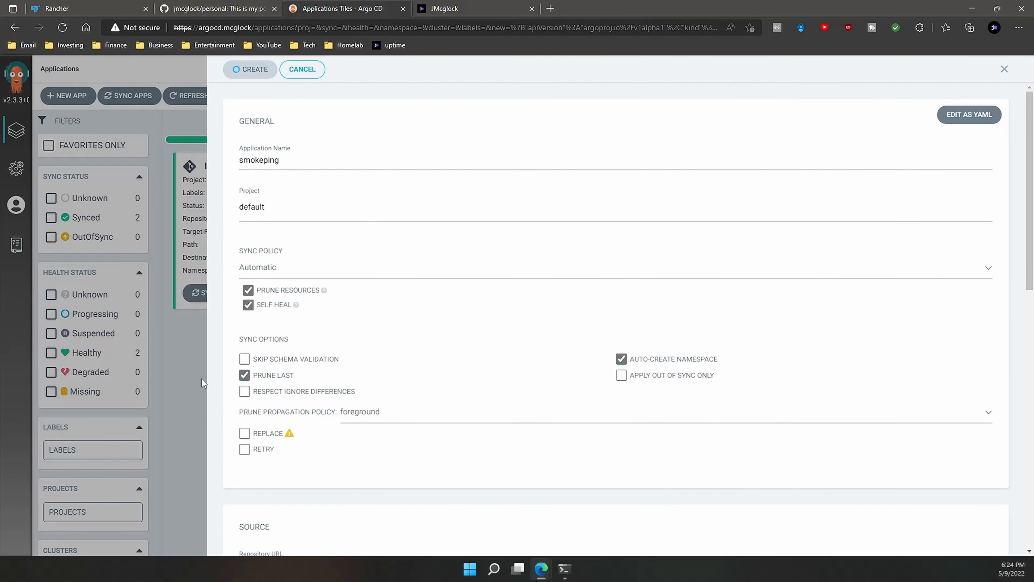
{"action": "left_click", "coordinate": [249, 69]}
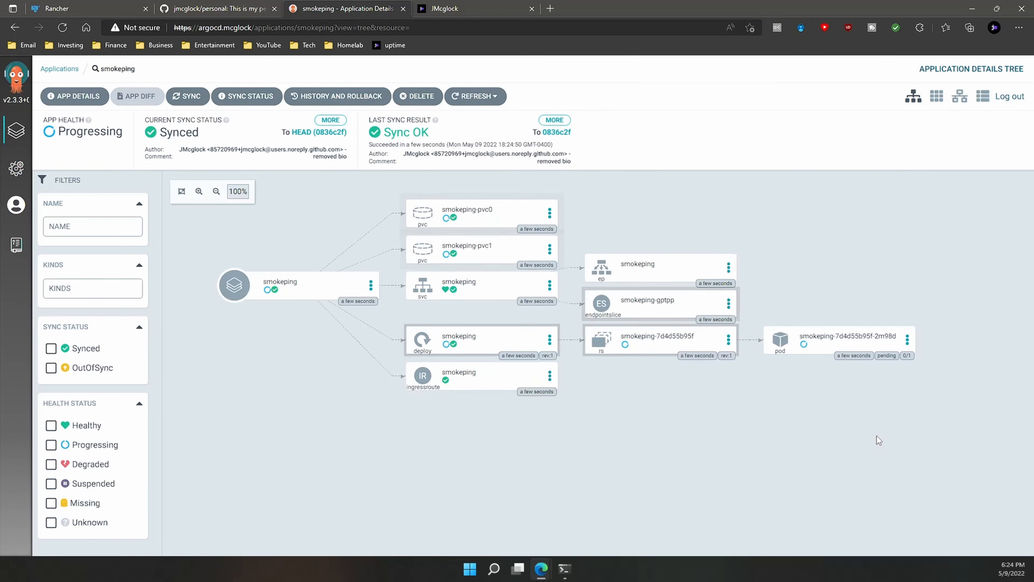
{"action": "mouse_move", "coordinate": [640, 536]}
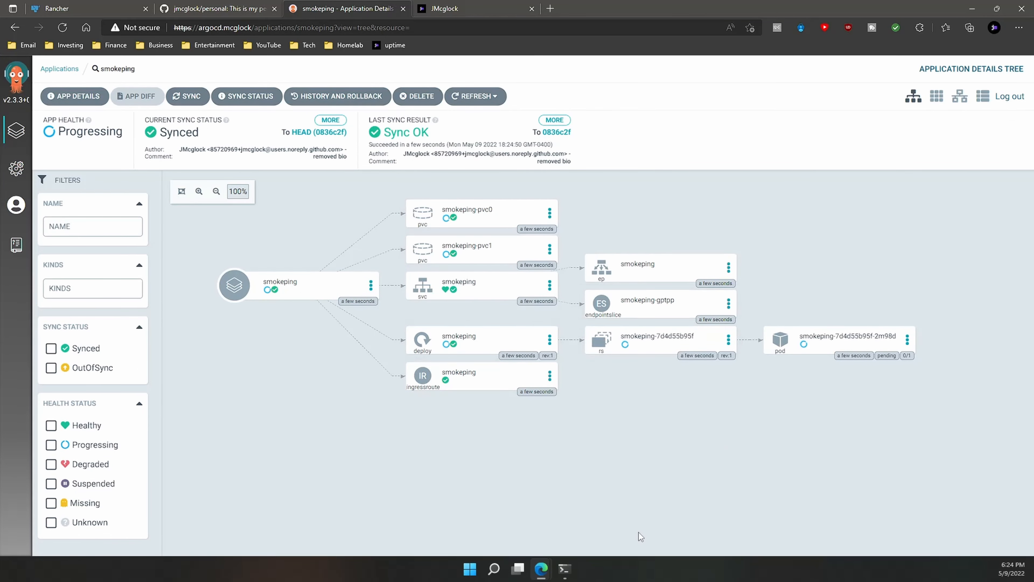
{"action": "mouse_move", "coordinate": [796, 348]}
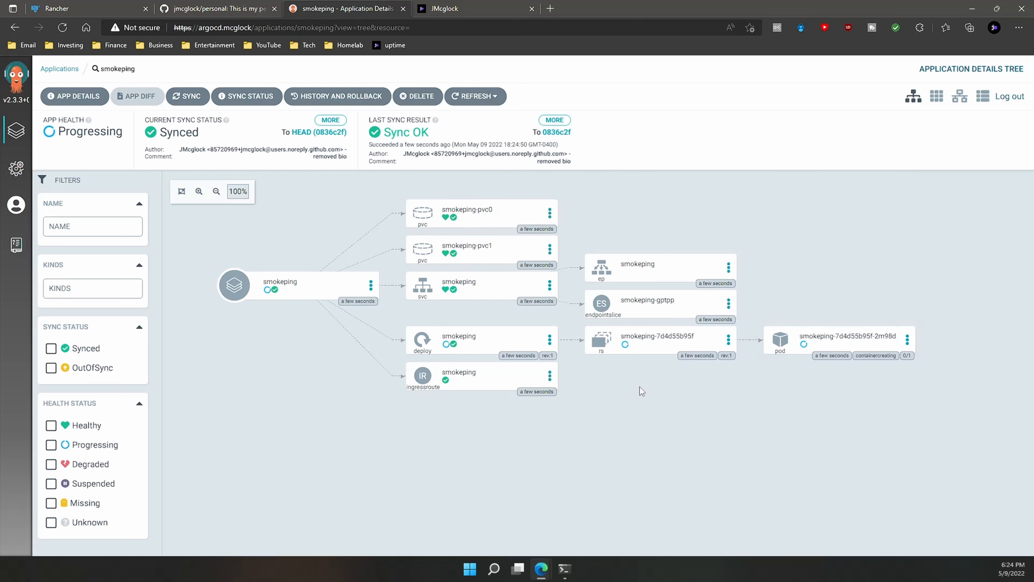
{"action": "mouse_move", "coordinate": [712, 454]}
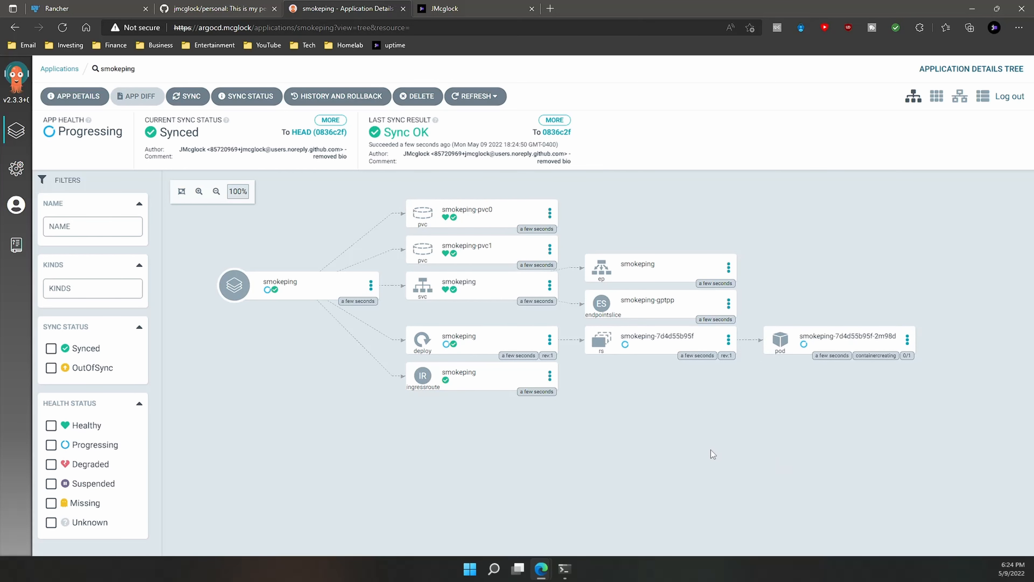
{"action": "mouse_move", "coordinate": [770, 430]}
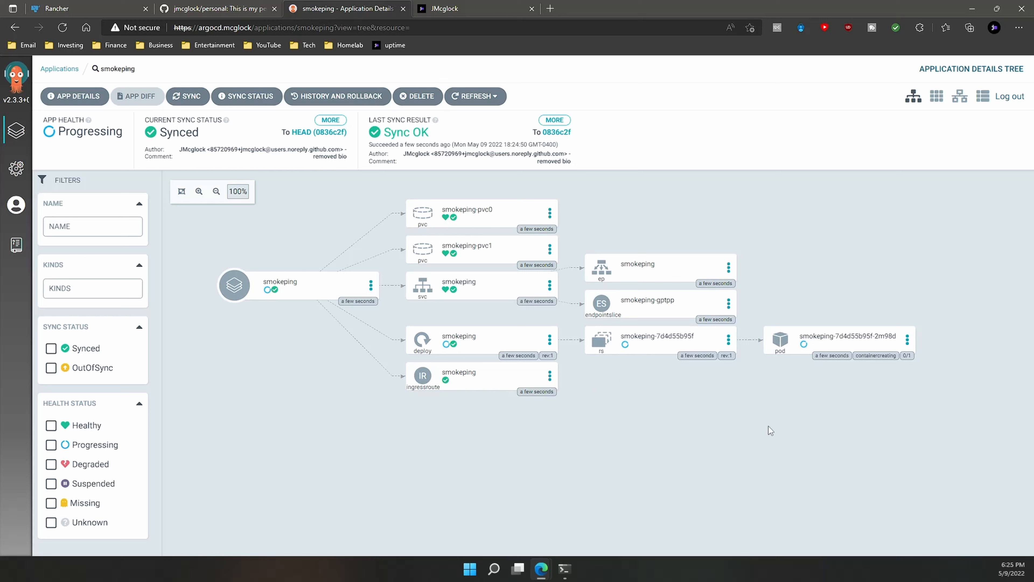
{"action": "mouse_move", "coordinate": [482, 179]}
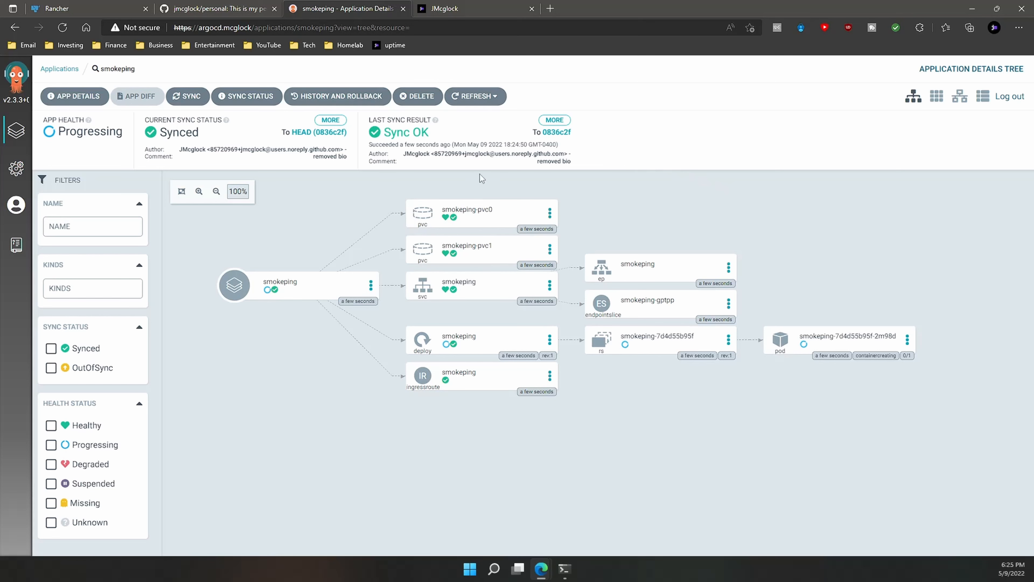
{"action": "mouse_move", "coordinate": [523, 214]}
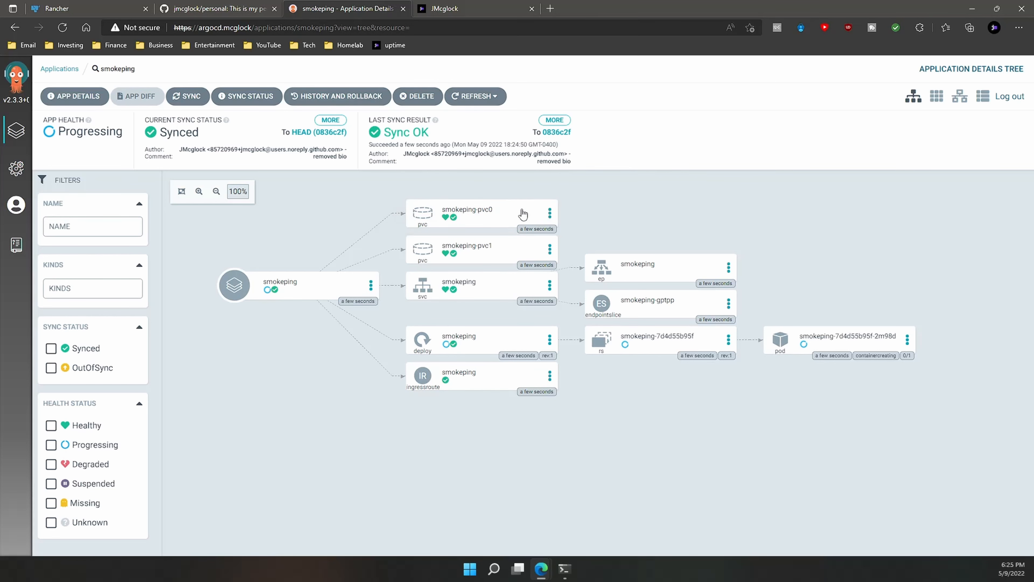
{"action": "mouse_move", "coordinate": [476, 293]}
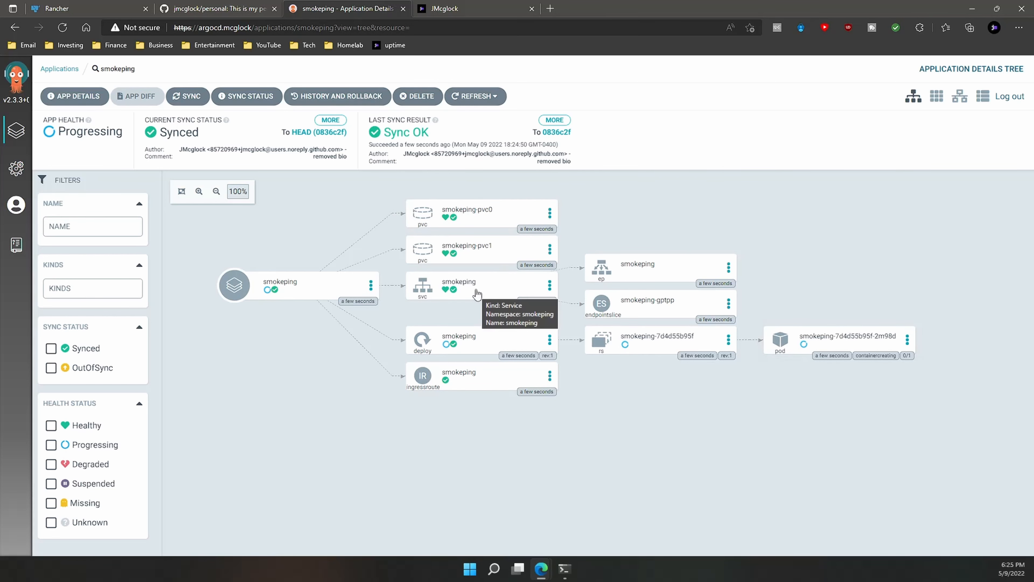
{"action": "mouse_move", "coordinate": [467, 391]}
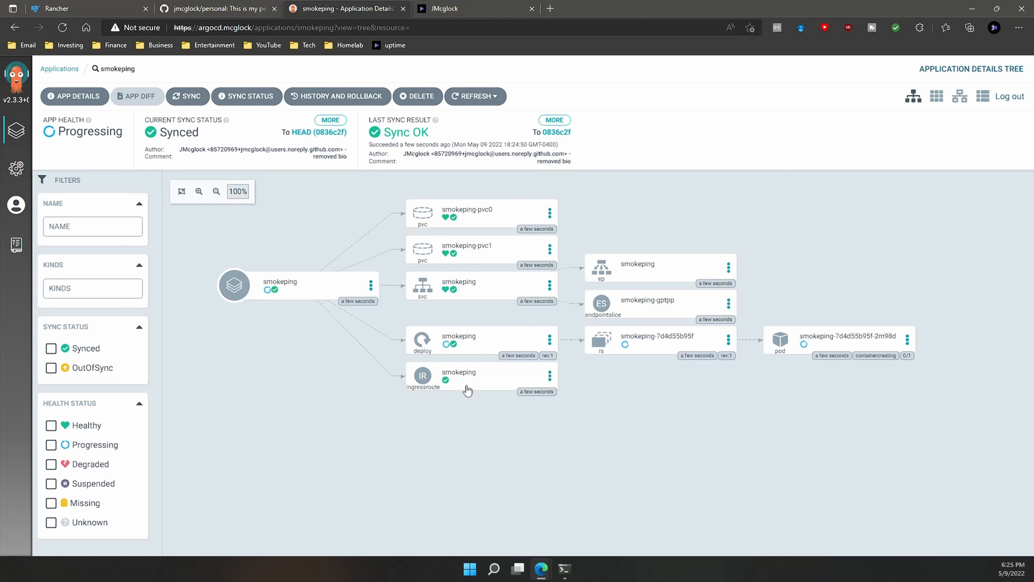
{"action": "mouse_move", "coordinate": [589, 458]}
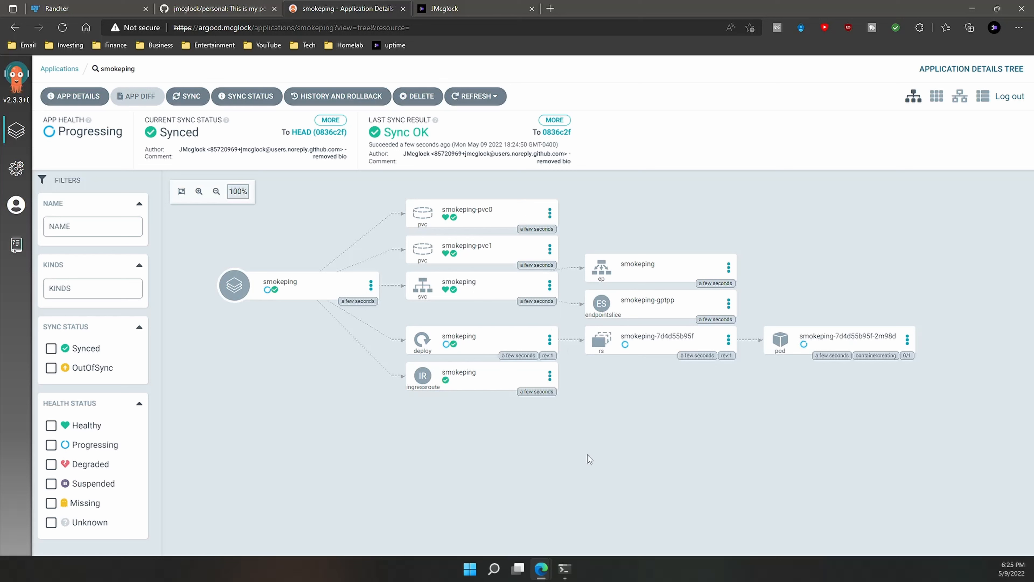
{"action": "mouse_move", "coordinate": [855, 348]}
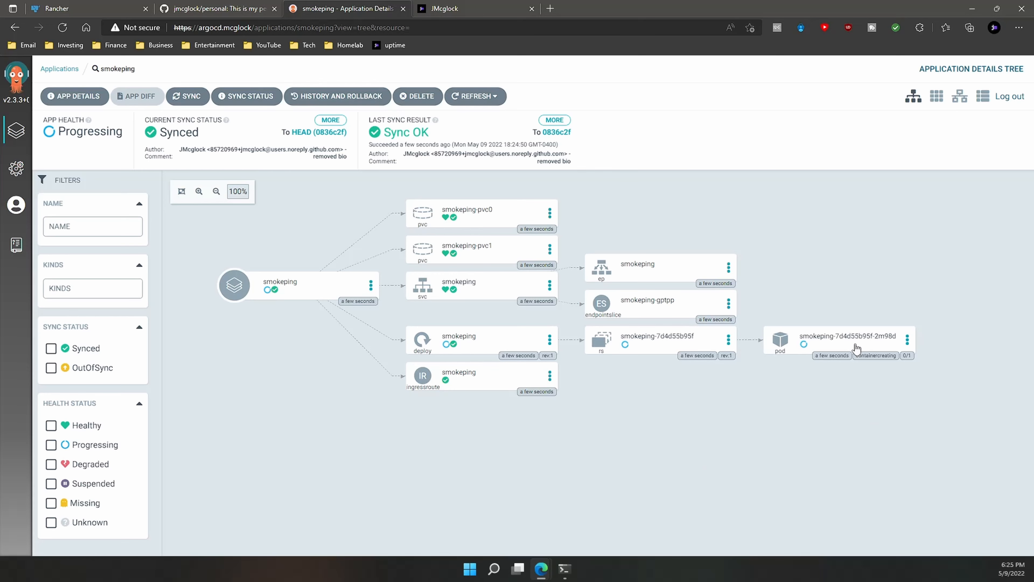
Check the smokeping pod's logs, events and summary until it reports Running
{"action": "left_click", "coordinate": [845, 342]}
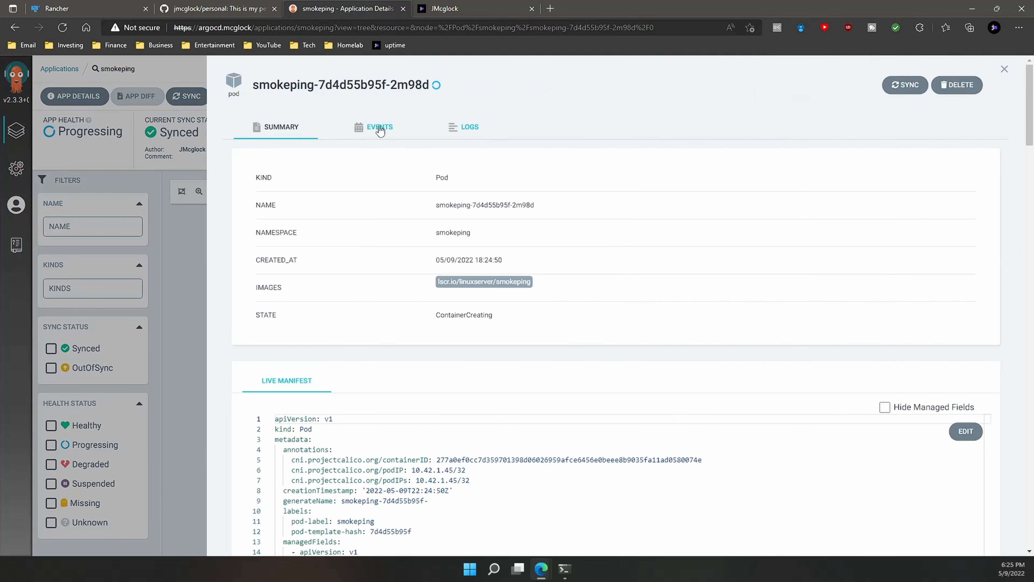
{"action": "left_click", "coordinate": [469, 126]}
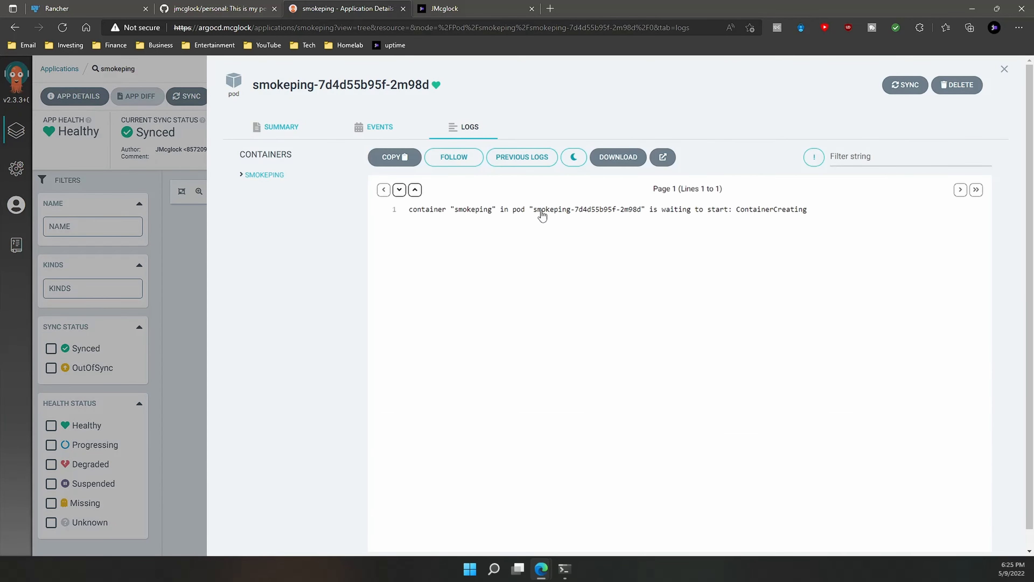
{"action": "mouse_move", "coordinate": [472, 235]}
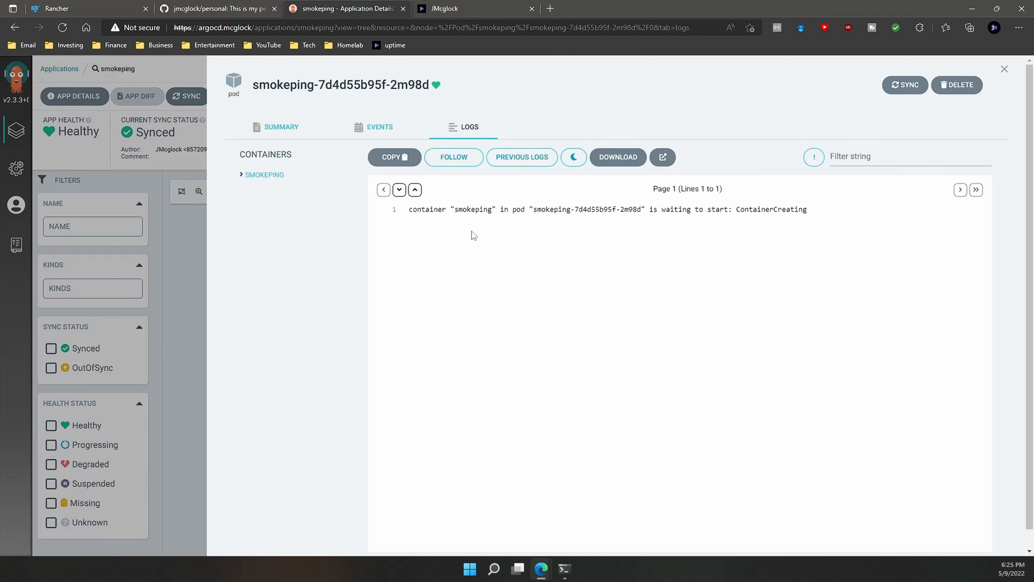
{"action": "left_click", "coordinate": [379, 126]}
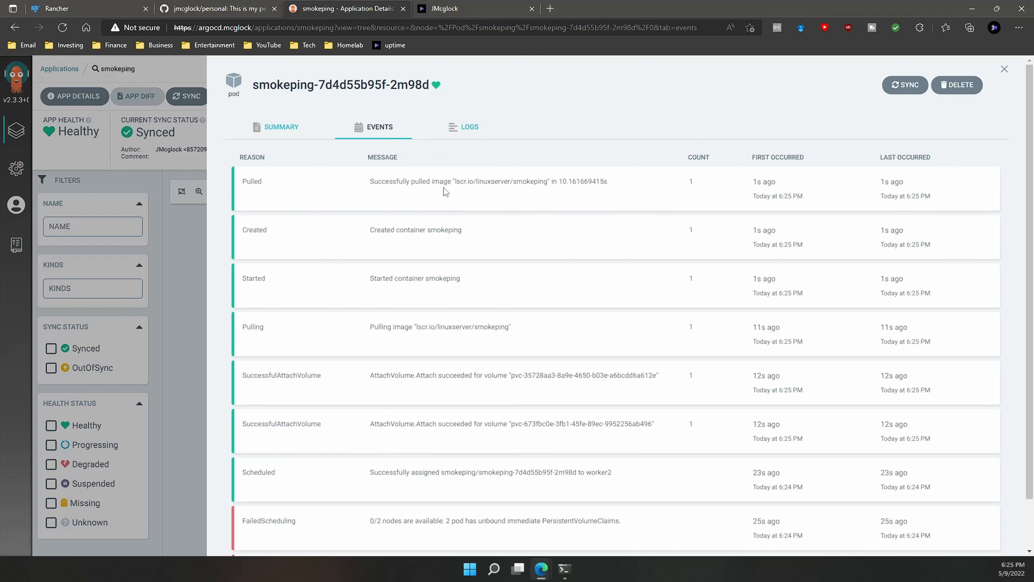
{"action": "left_click", "coordinate": [281, 126]}
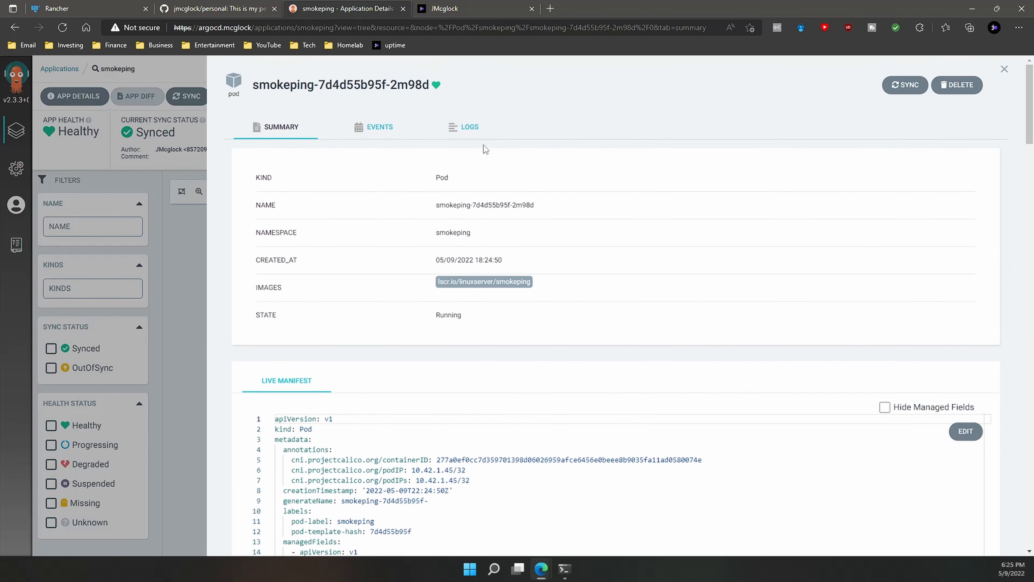
Load smokeping.mcglock.ml/smokeping in a new browser tab
{"action": "left_click", "coordinate": [470, 127]}
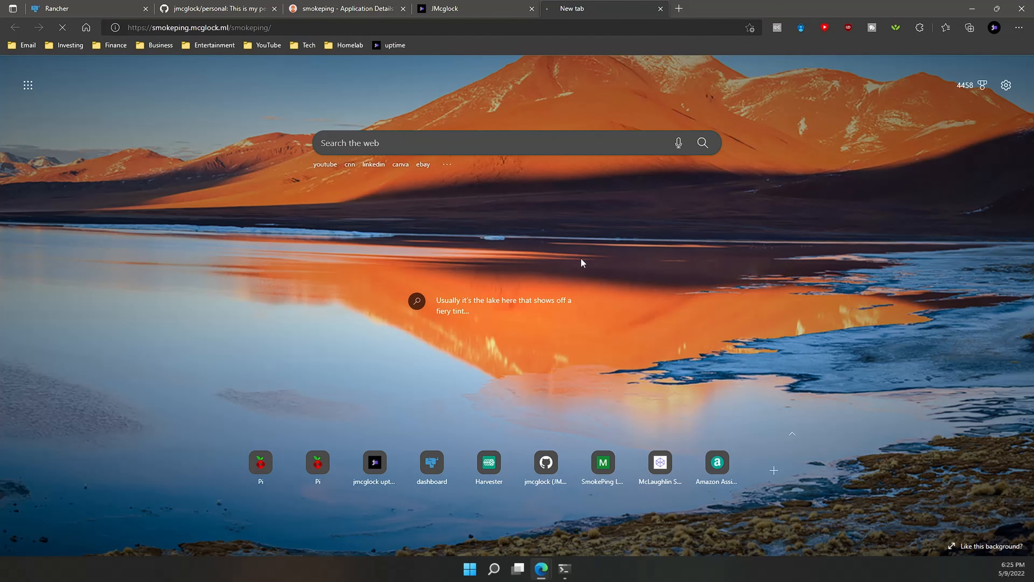
View the DNS latency charts for the nine targets, then close the SmokePing site
{"action": "left_click", "coordinate": [601, 461]}
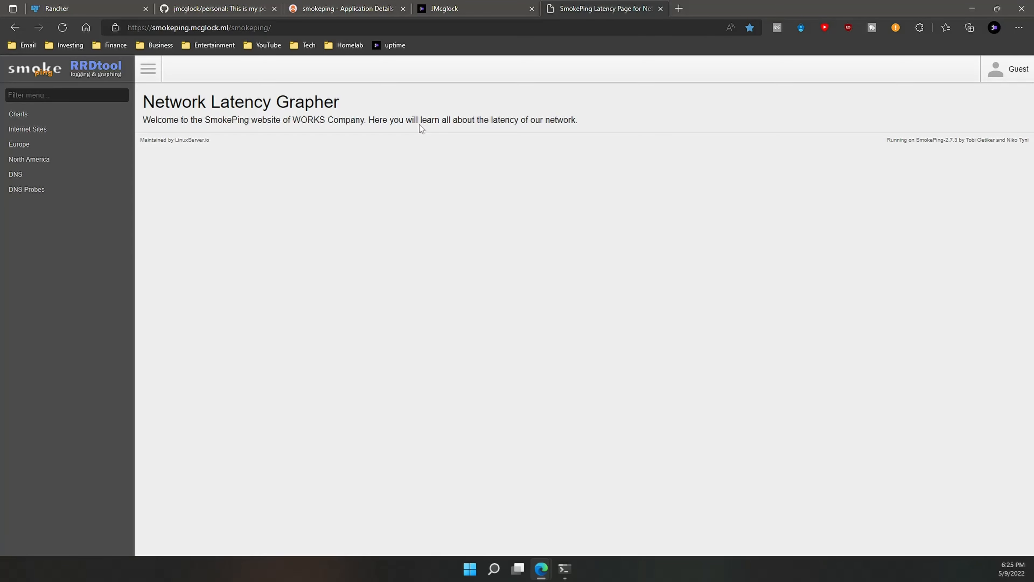
{"action": "left_click", "coordinate": [16, 174]}
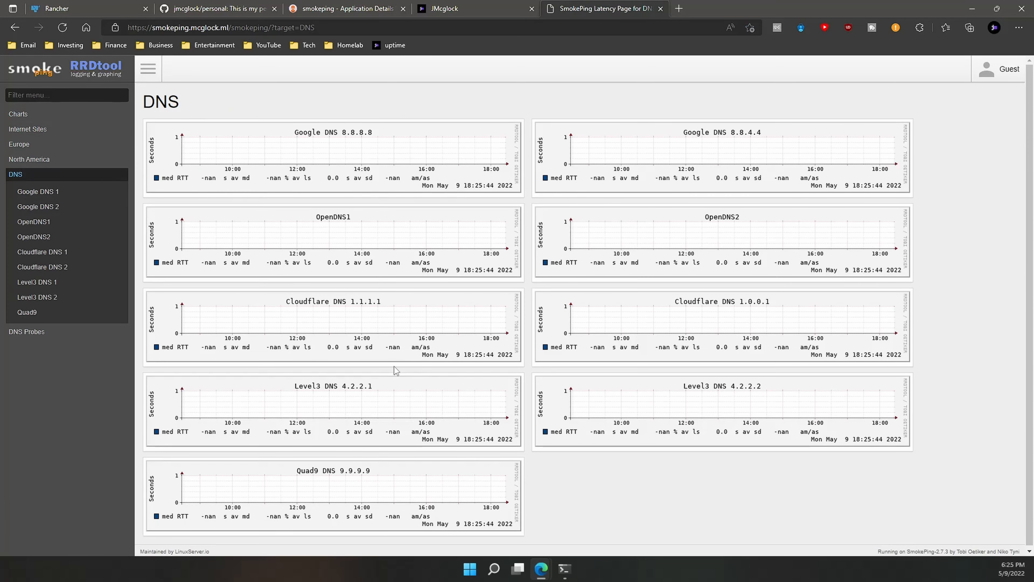
{"action": "mouse_move", "coordinate": [342, 346]}
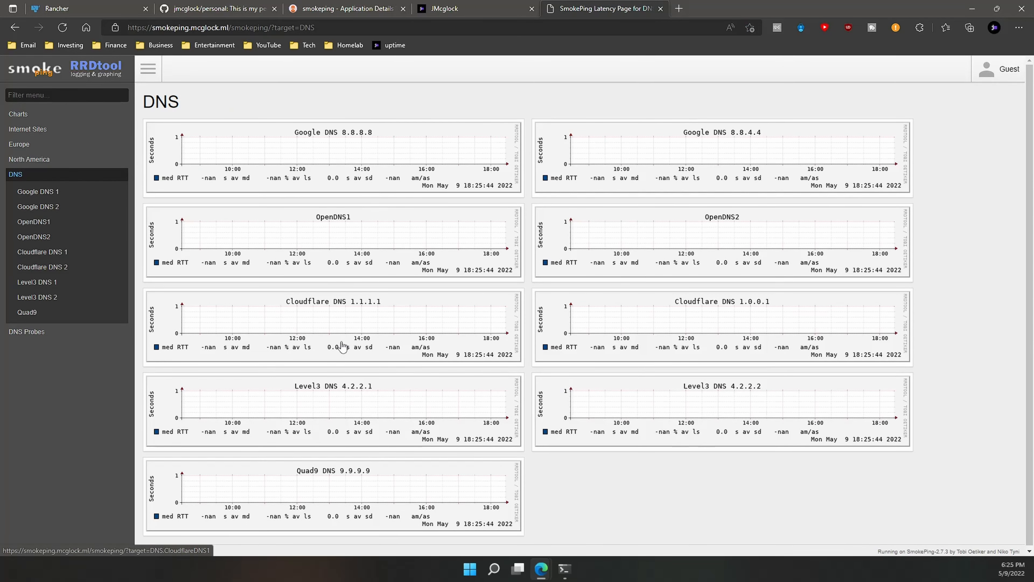
{"action": "mouse_move", "coordinate": [671, 514]}
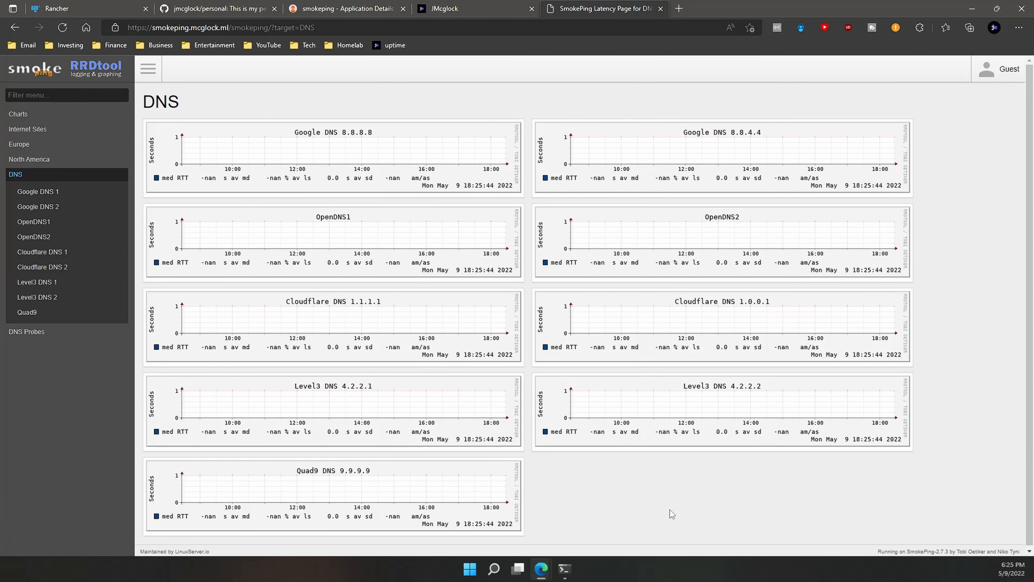
{"action": "mouse_move", "coordinate": [556, 129]}
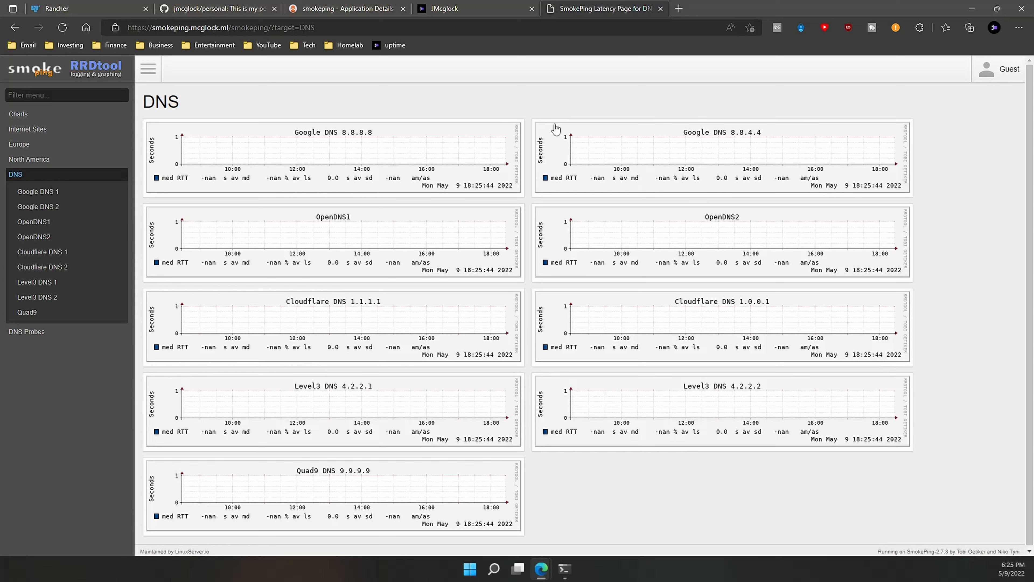
{"action": "mouse_move", "coordinate": [592, 203]}
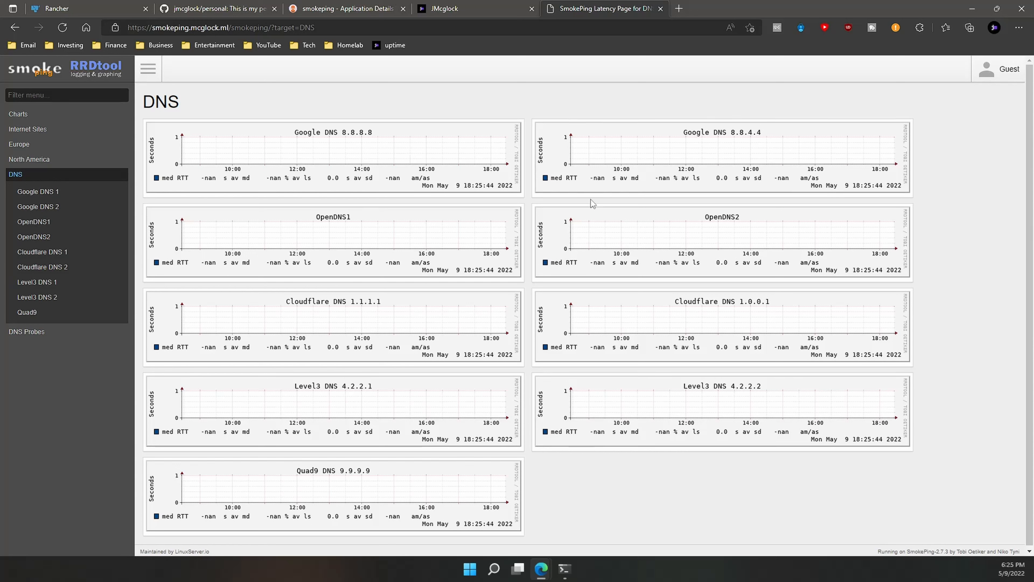
{"action": "mouse_move", "coordinate": [686, 174]}
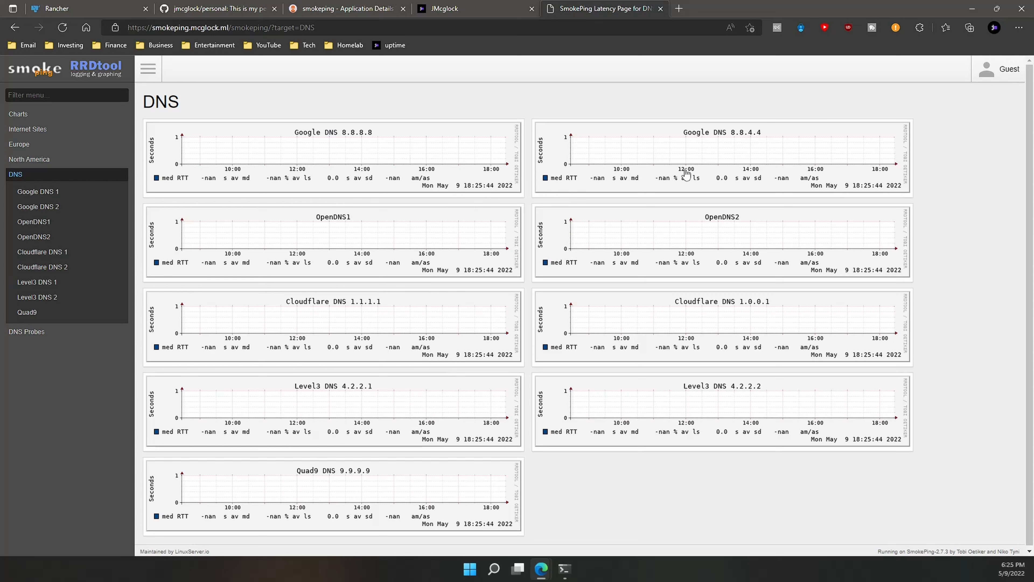
{"action": "mouse_move", "coordinate": [550, 473]}
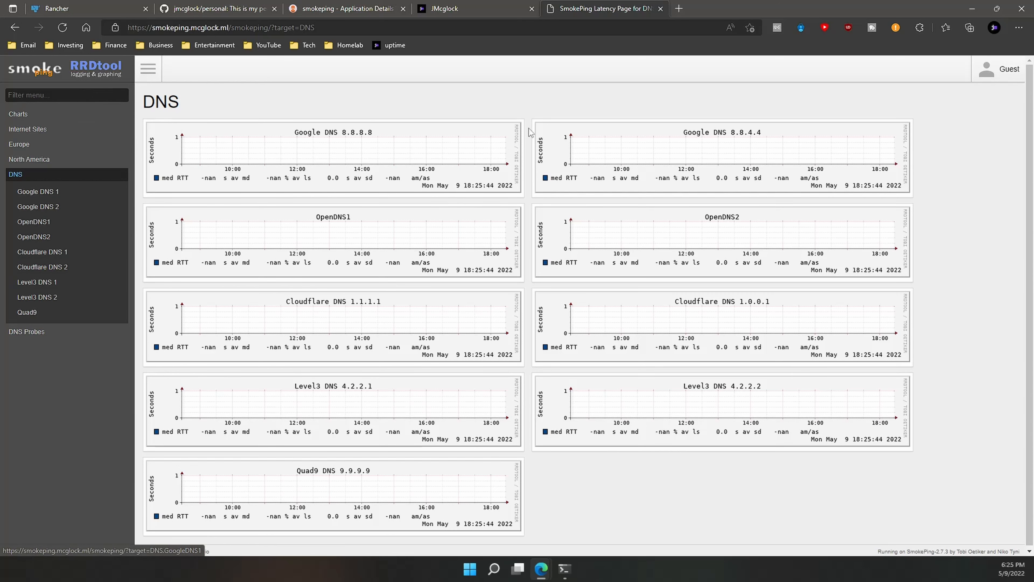
{"action": "left_click", "coordinate": [343, 8]}
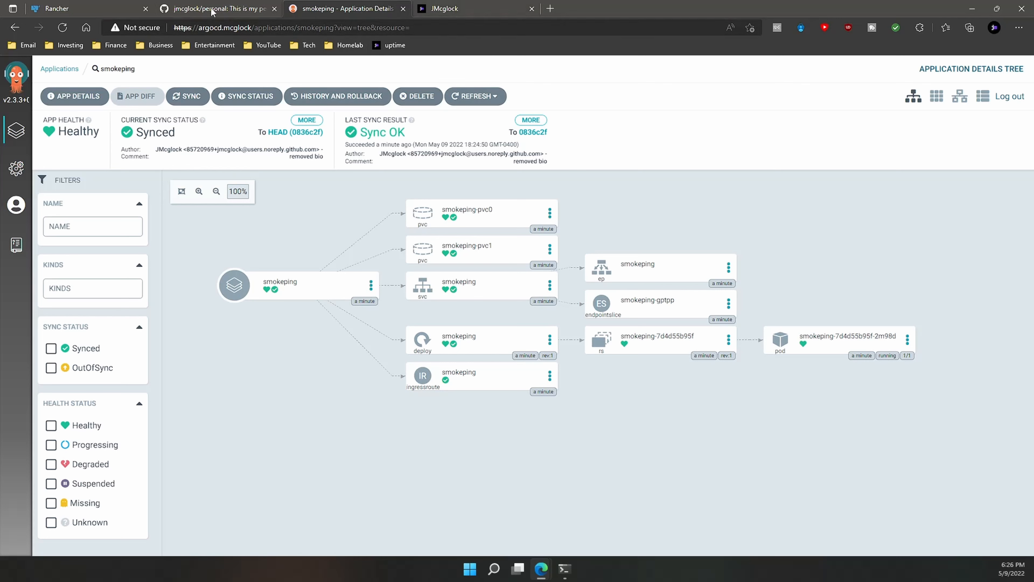
Close the GitHub repository page and show littlelink, smokeping and uptime on the applications overview
{"action": "left_click", "coordinate": [274, 9]}
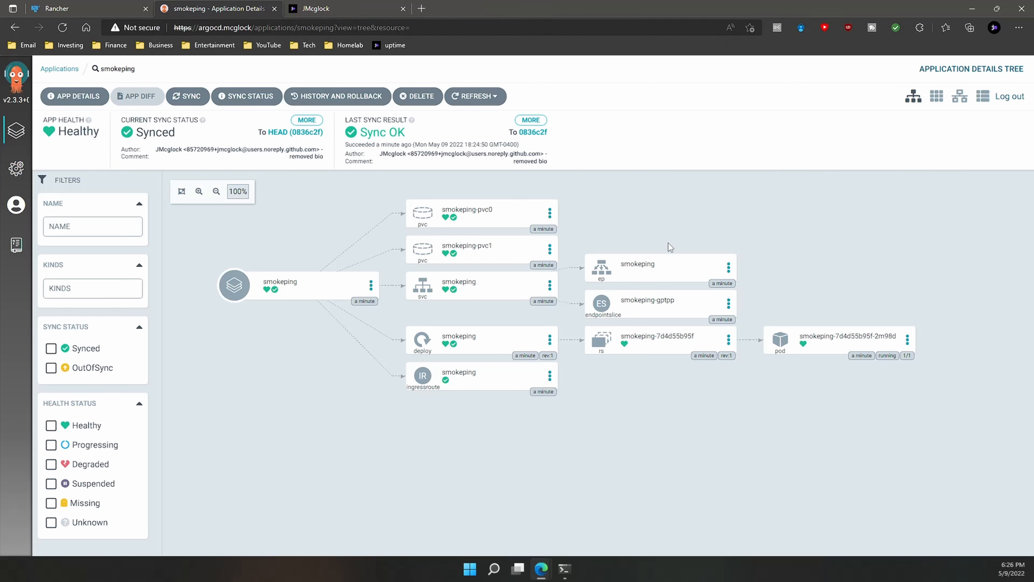
{"action": "mouse_move", "coordinate": [779, 286]}
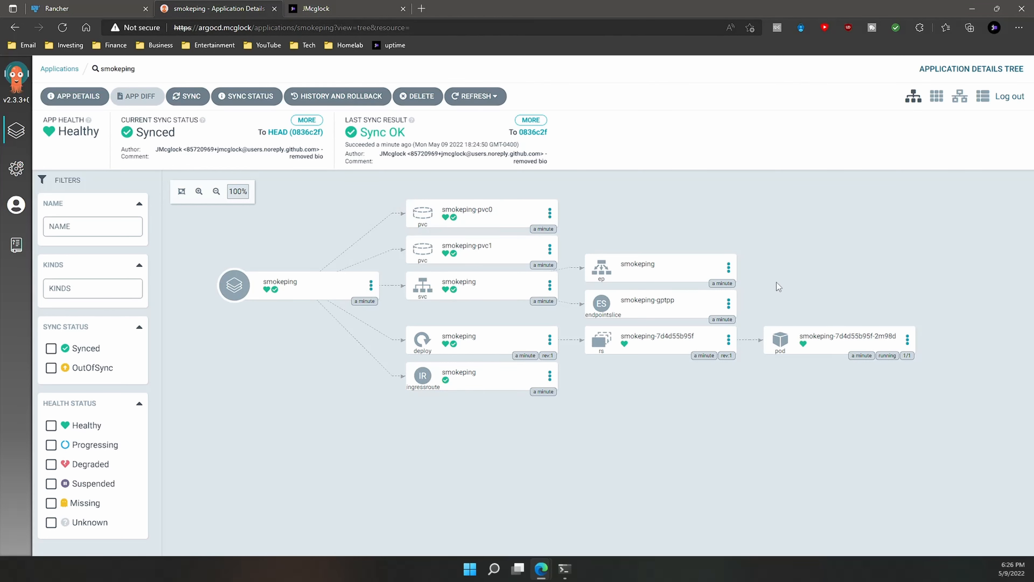
{"action": "mouse_move", "coordinate": [485, 424]}
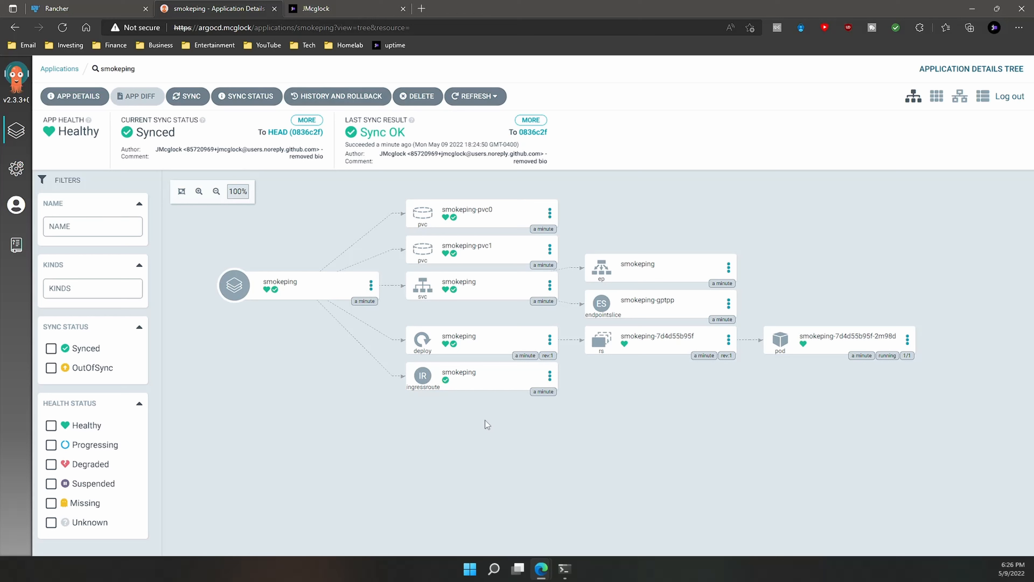
{"action": "mouse_move", "coordinate": [303, 349]}
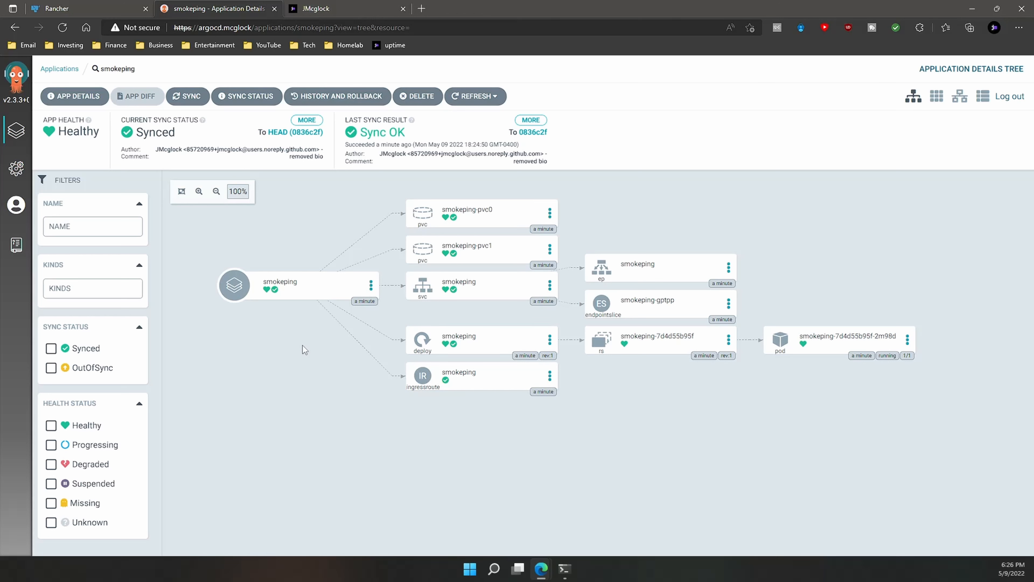
{"action": "mouse_move", "coordinate": [288, 264]}
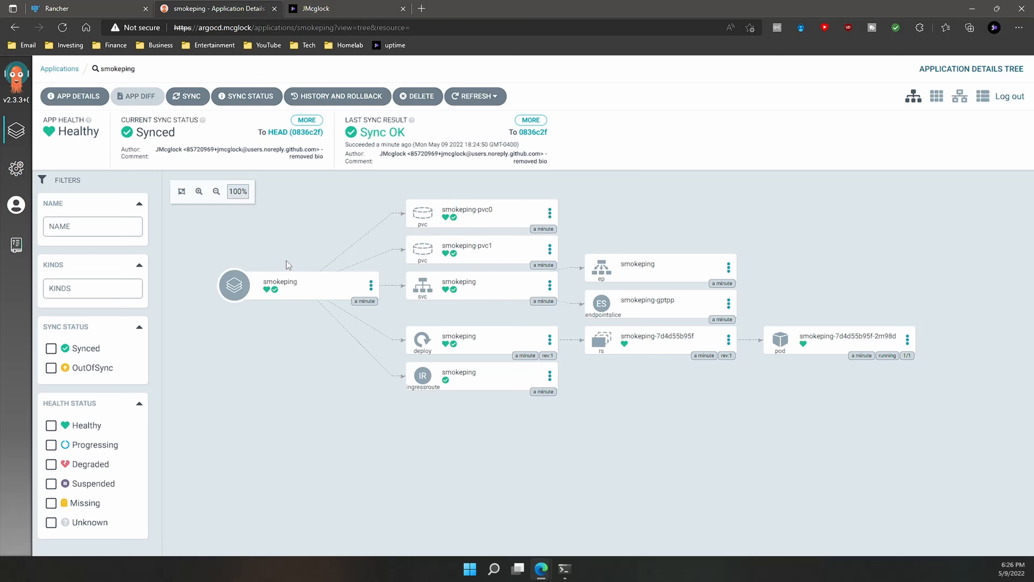
{"action": "mouse_move", "coordinate": [5, 126]}
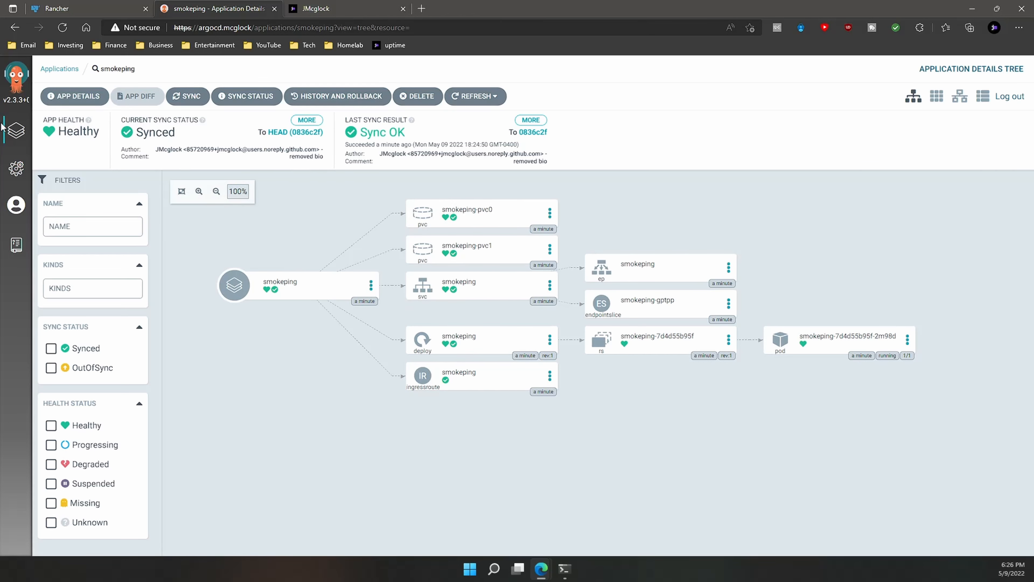
{"action": "left_click", "coordinate": [58, 68]}
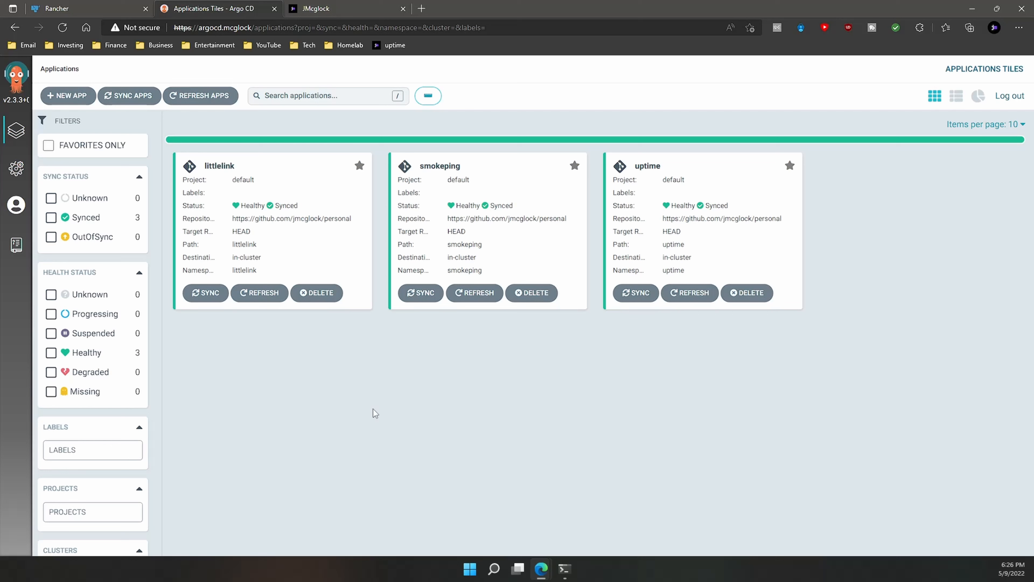
{"action": "mouse_move", "coordinate": [370, 418]}
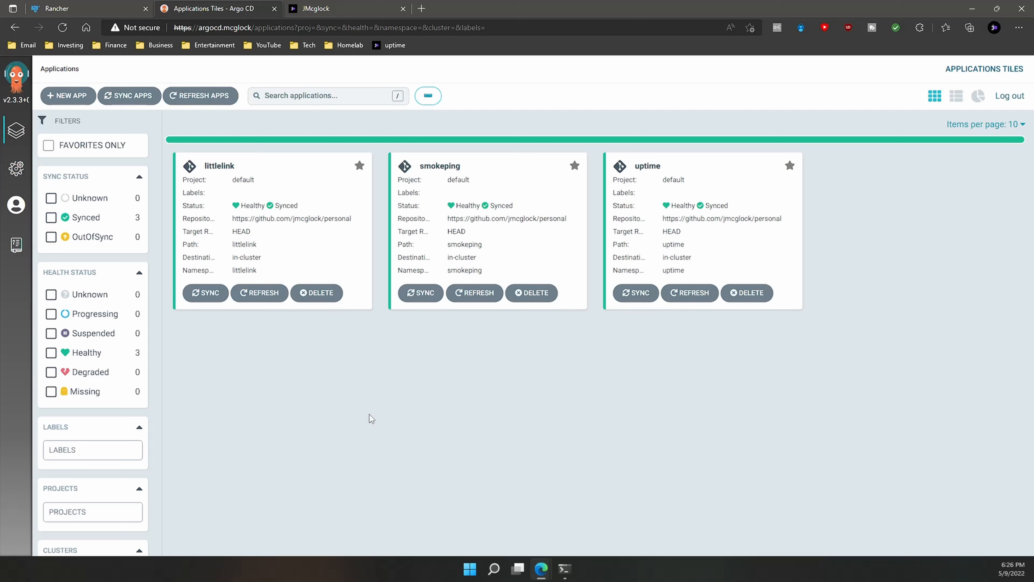
{"action": "mouse_move", "coordinate": [377, 423]}
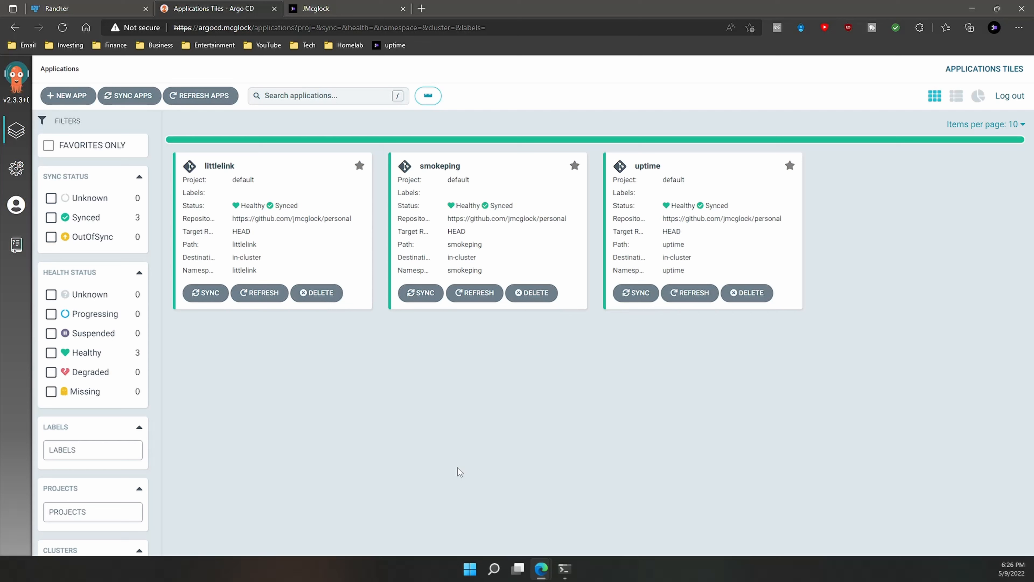
{"action": "mouse_move", "coordinate": [468, 467]}
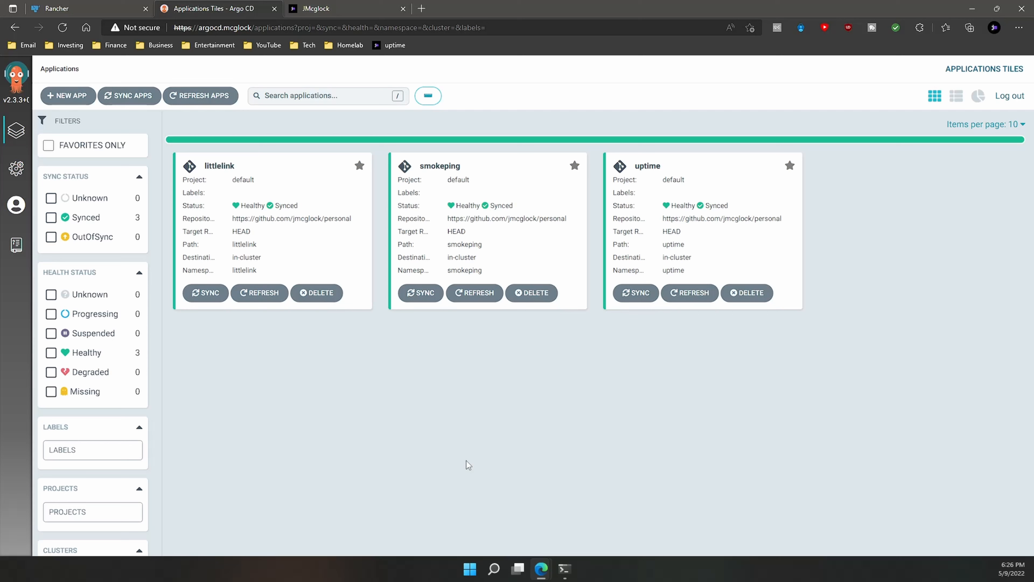
{"action": "mouse_move", "coordinate": [448, 504]}
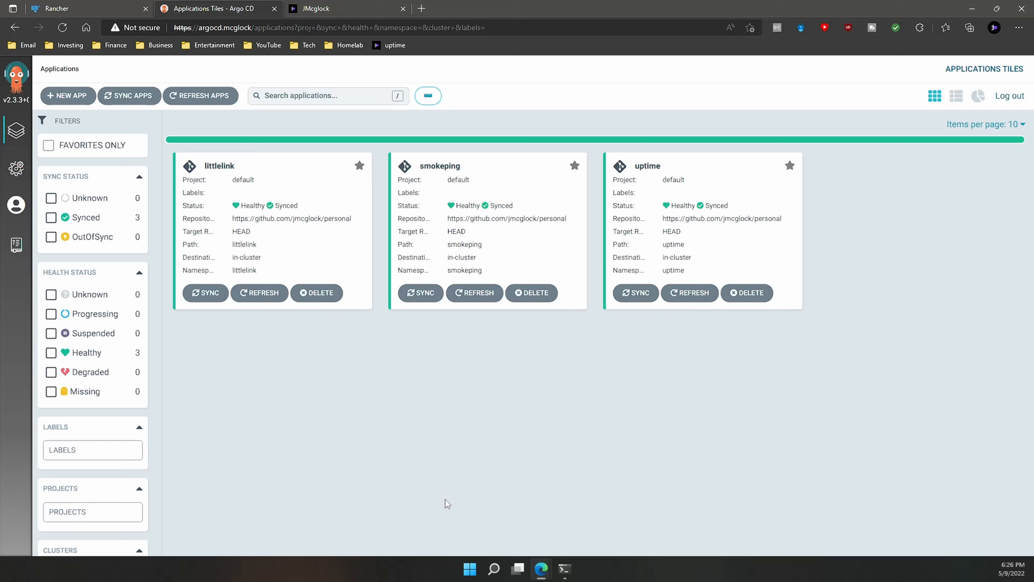
{"action": "mouse_move", "coordinate": [697, 408]}
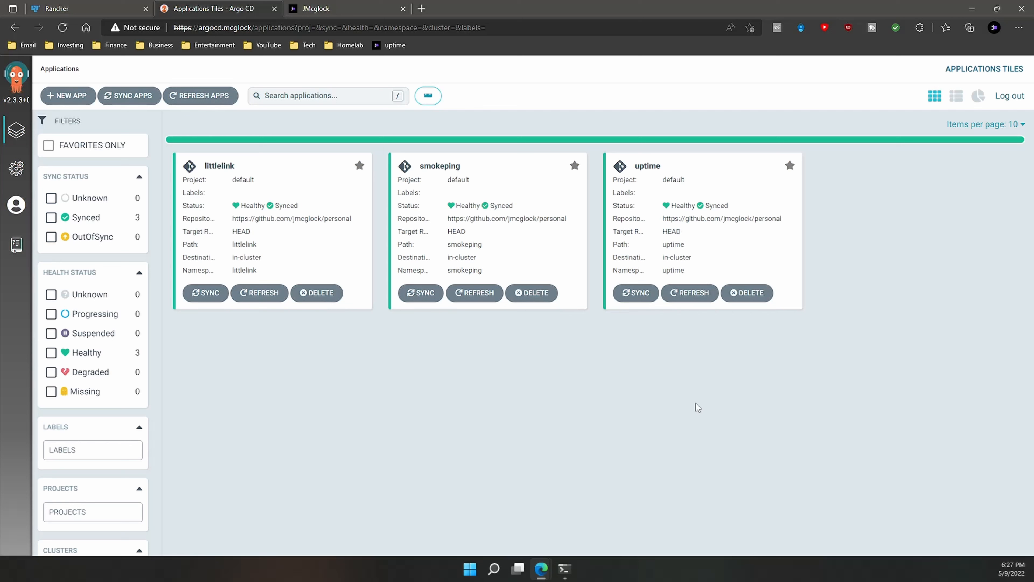
{"action": "mouse_move", "coordinate": [976, 567]}
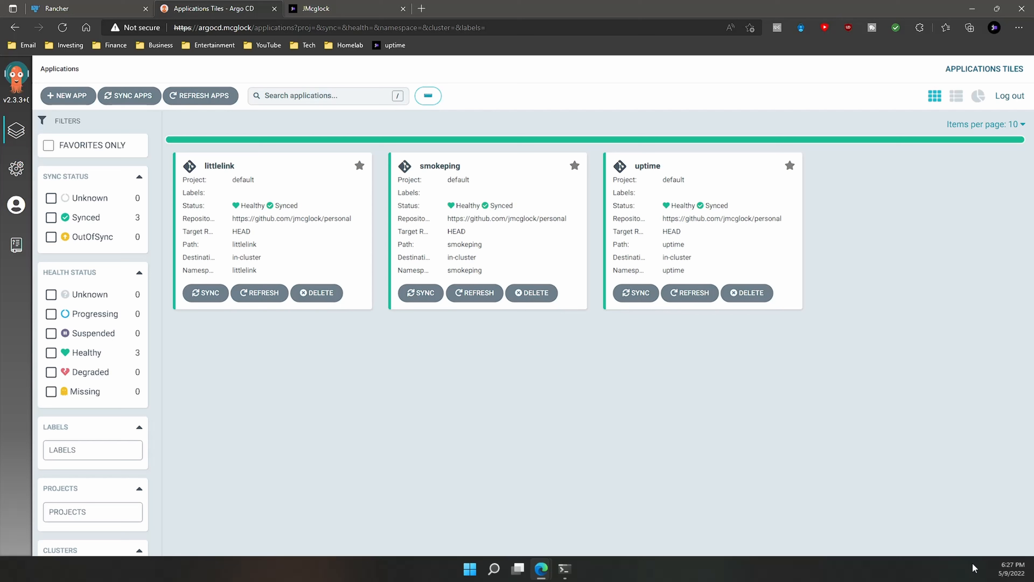
{"action": "mouse_move", "coordinate": [864, 468]}
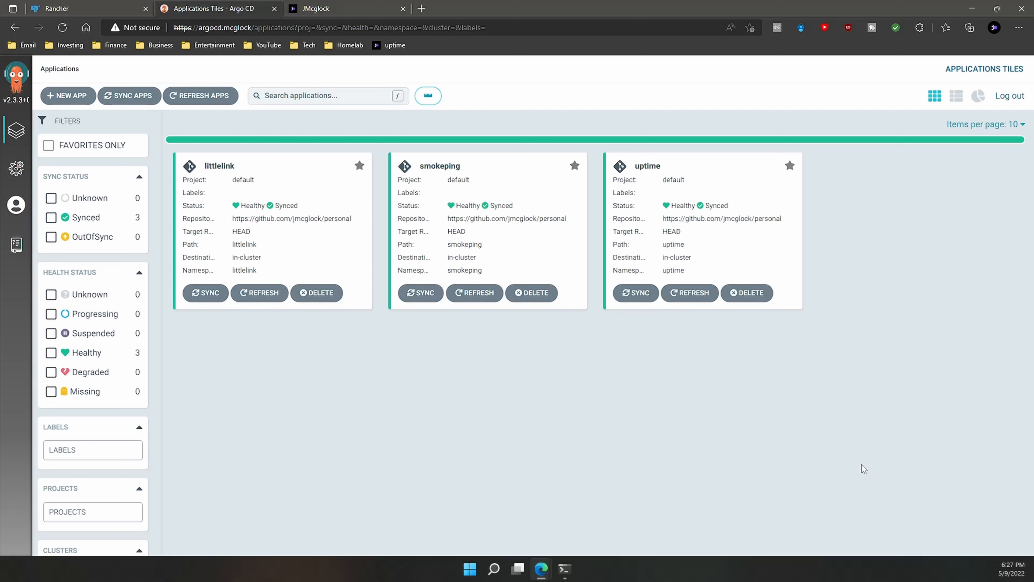